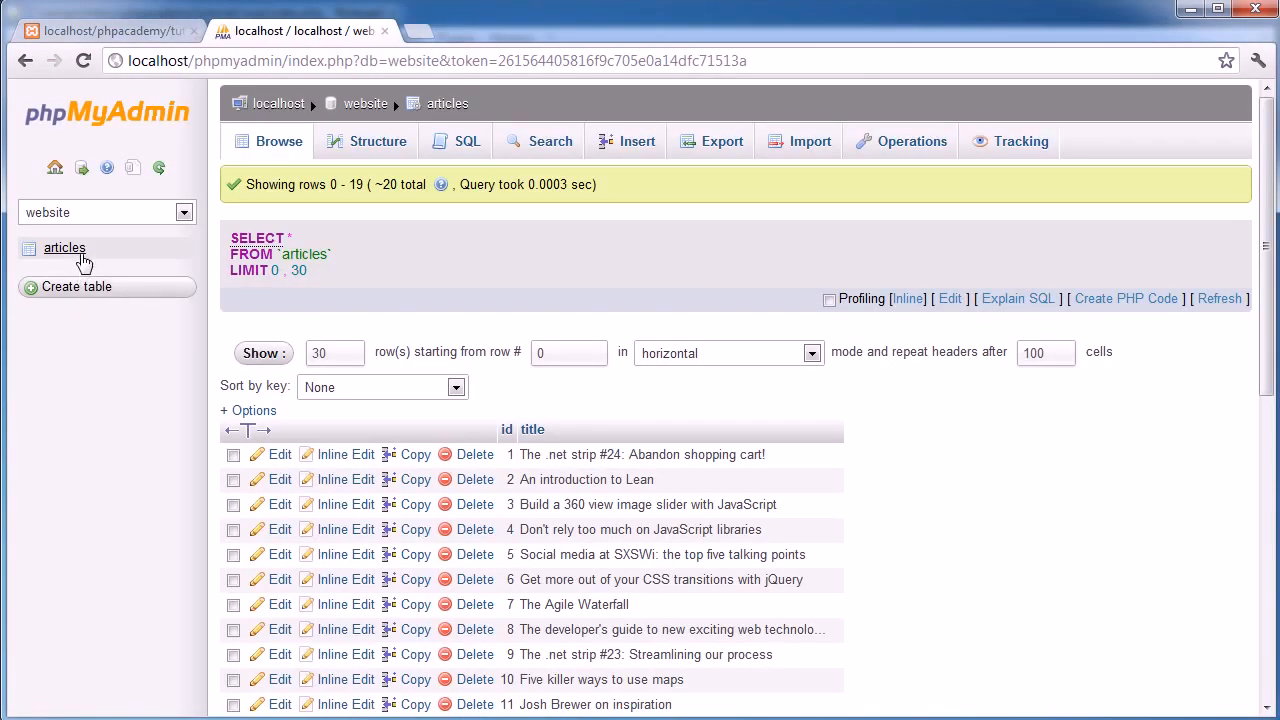
mouse_move(52, 222)
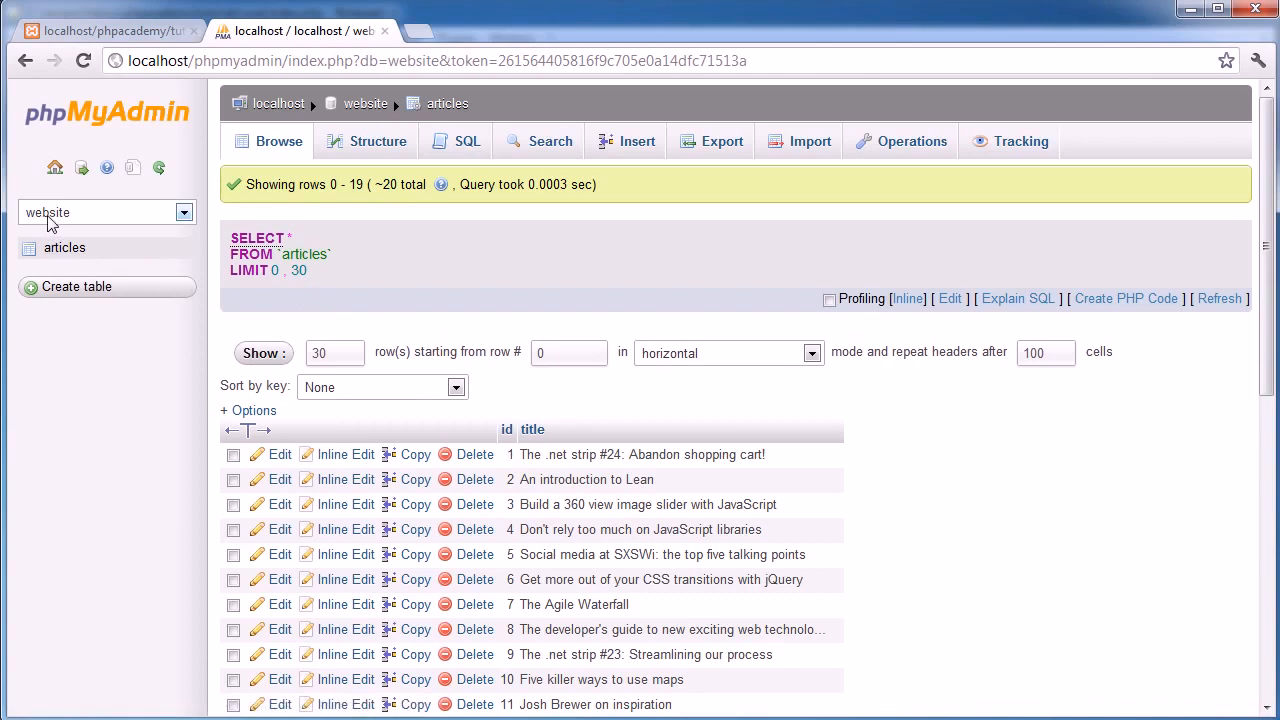
mouse_move(64, 248)
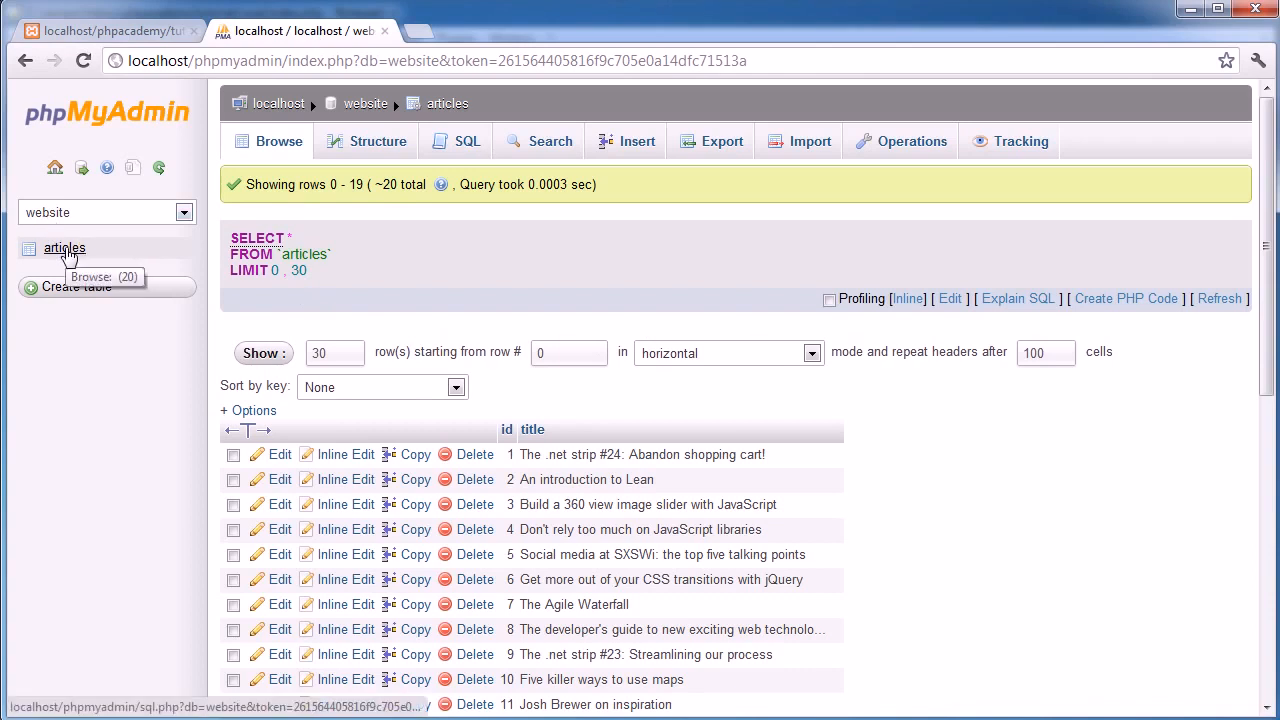
mouse_move(810, 383)
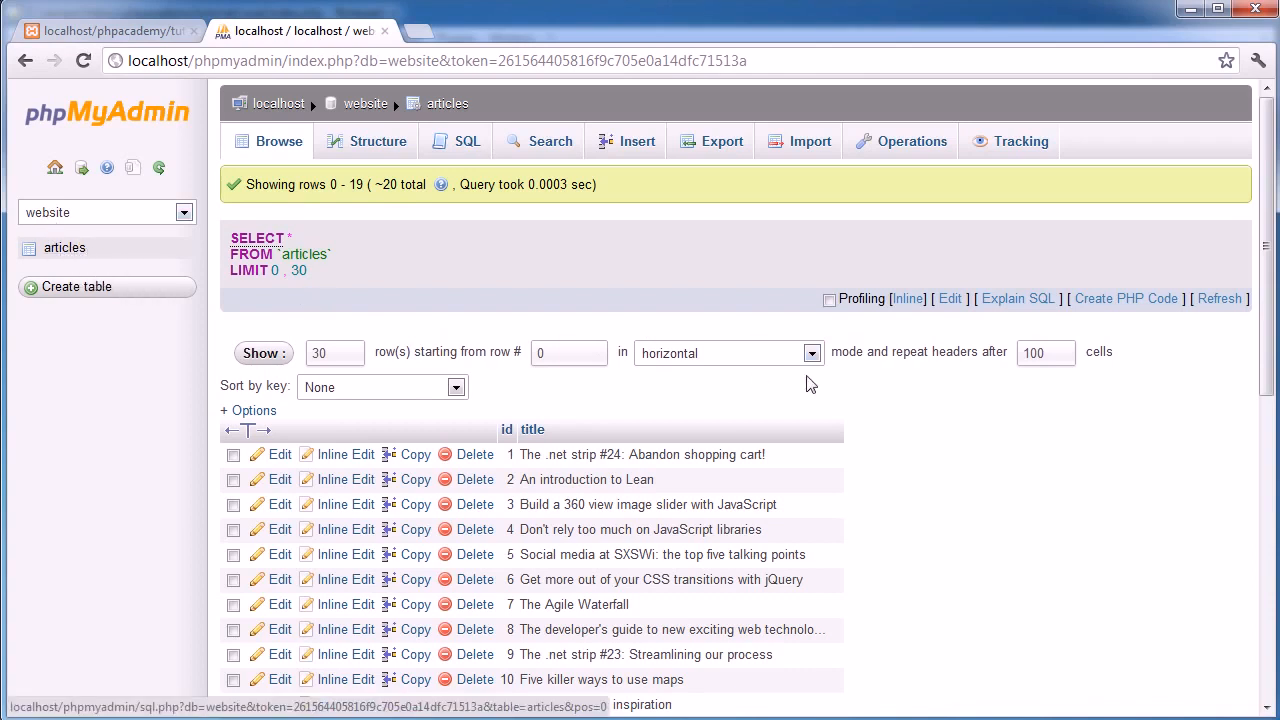
mouse_move(774, 461)
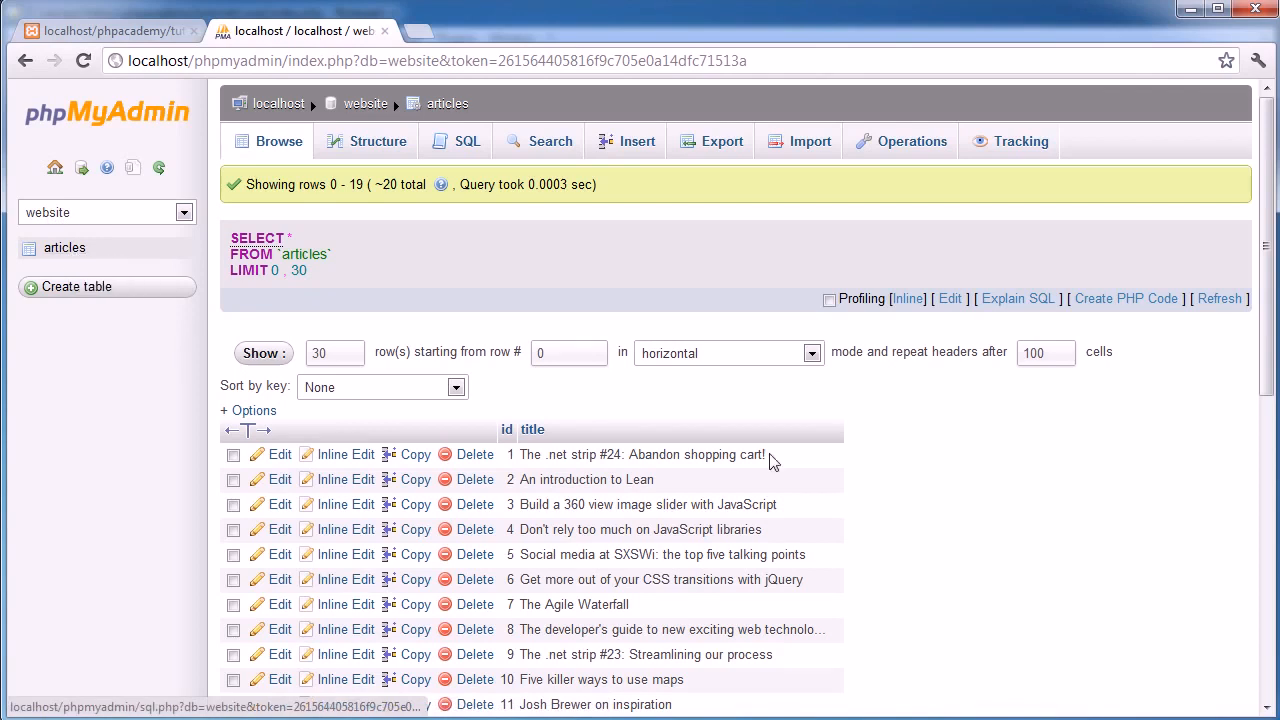
Scroll through the 20 rows of ids and titles in the articles table
scroll(down, 3)
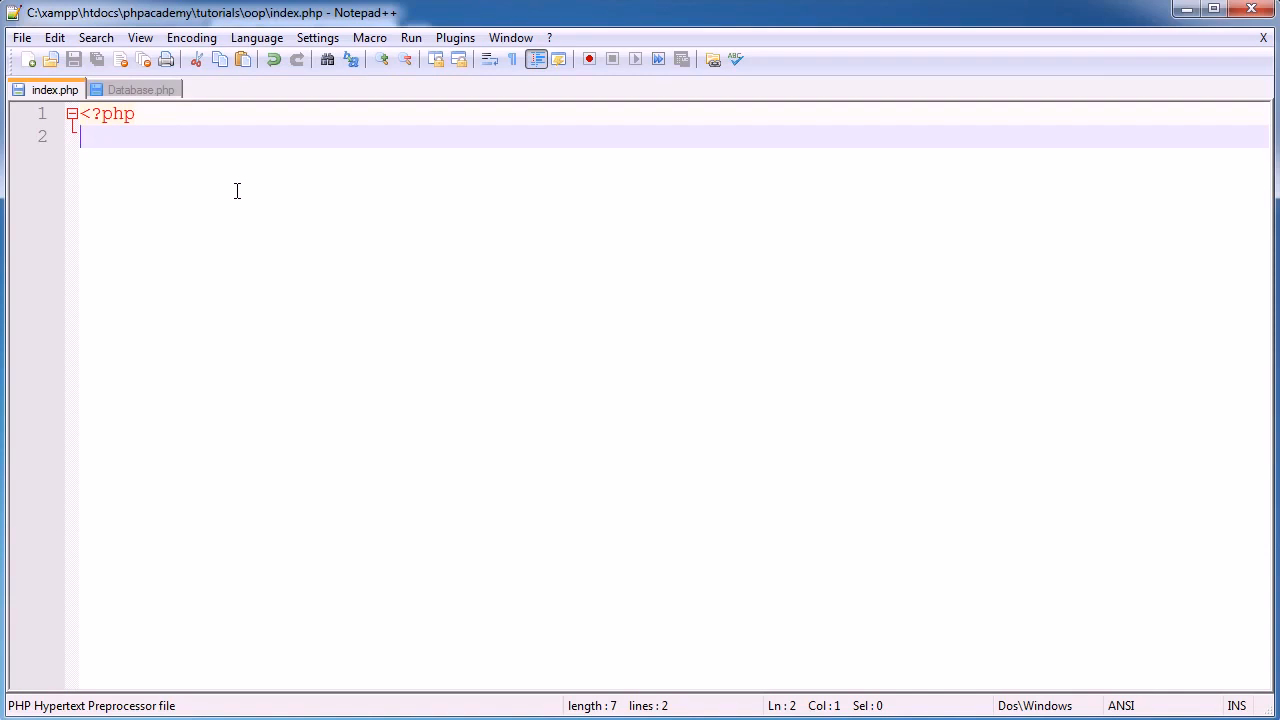
Add require_once 'classes/Database.php'; at the top of index.php
text(require_onc)
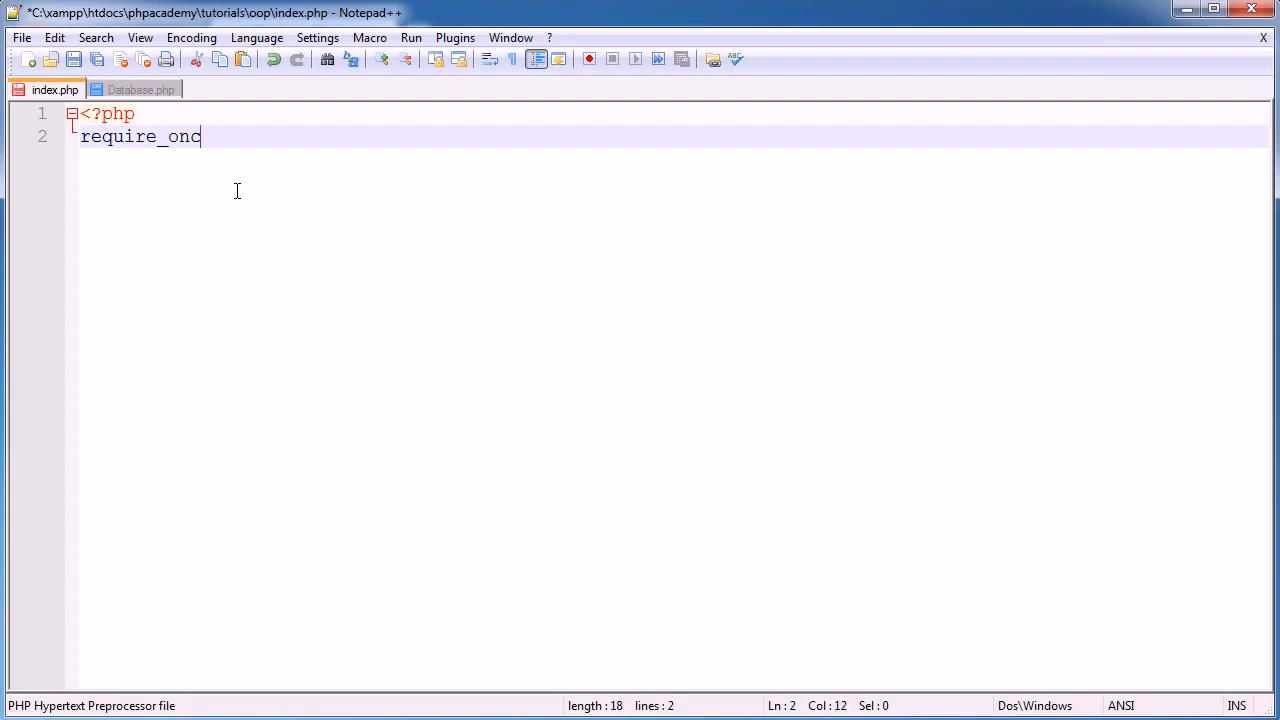
text(e 'class';)
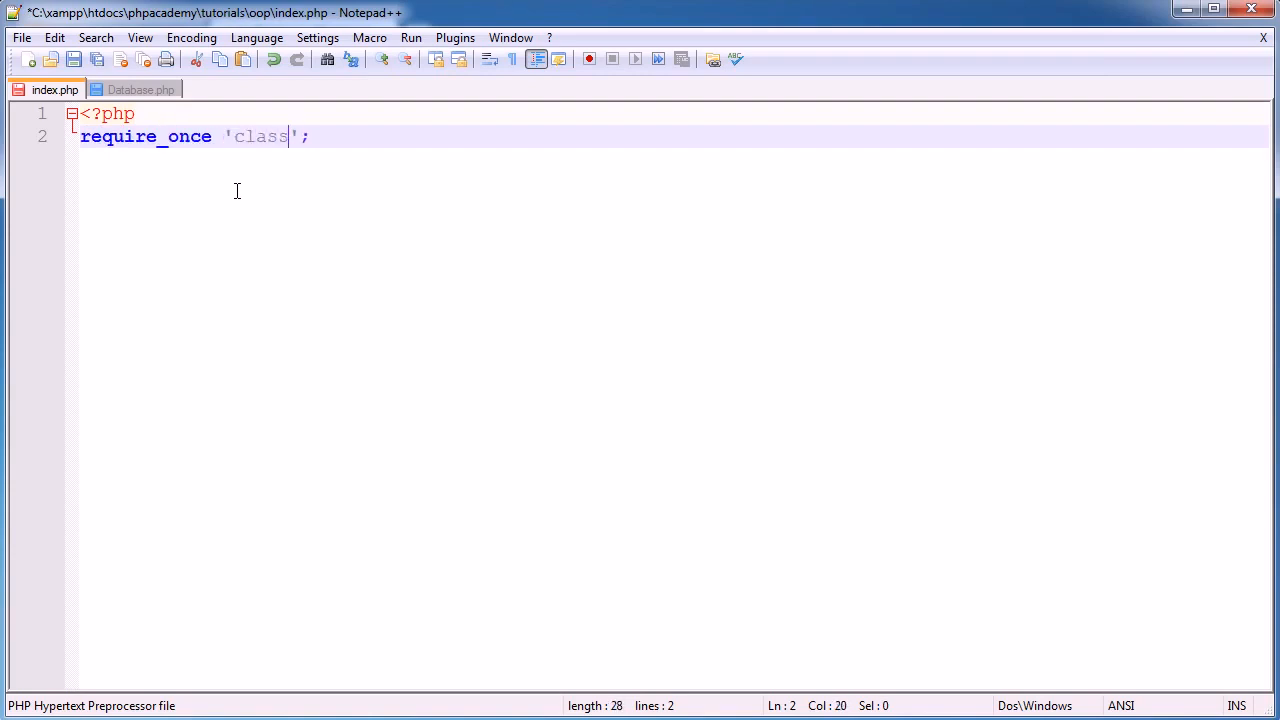
text(es/Datava)
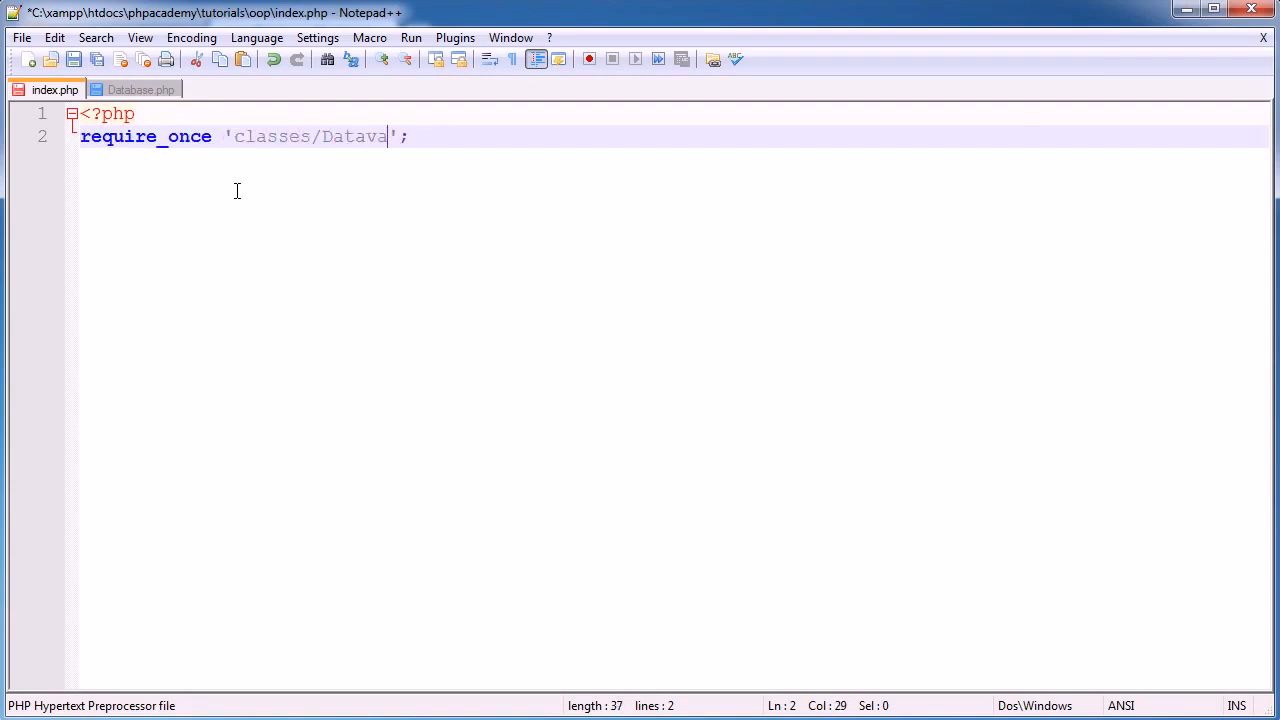
text(base.php)
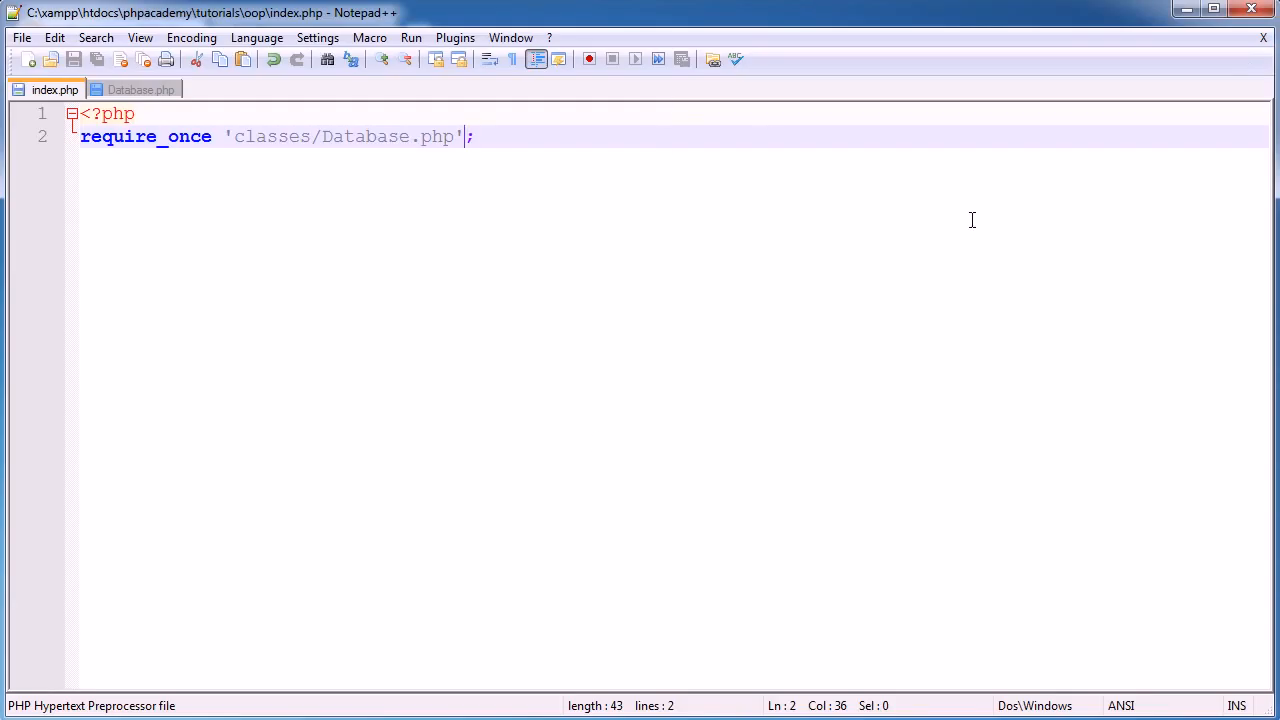
key(Return)
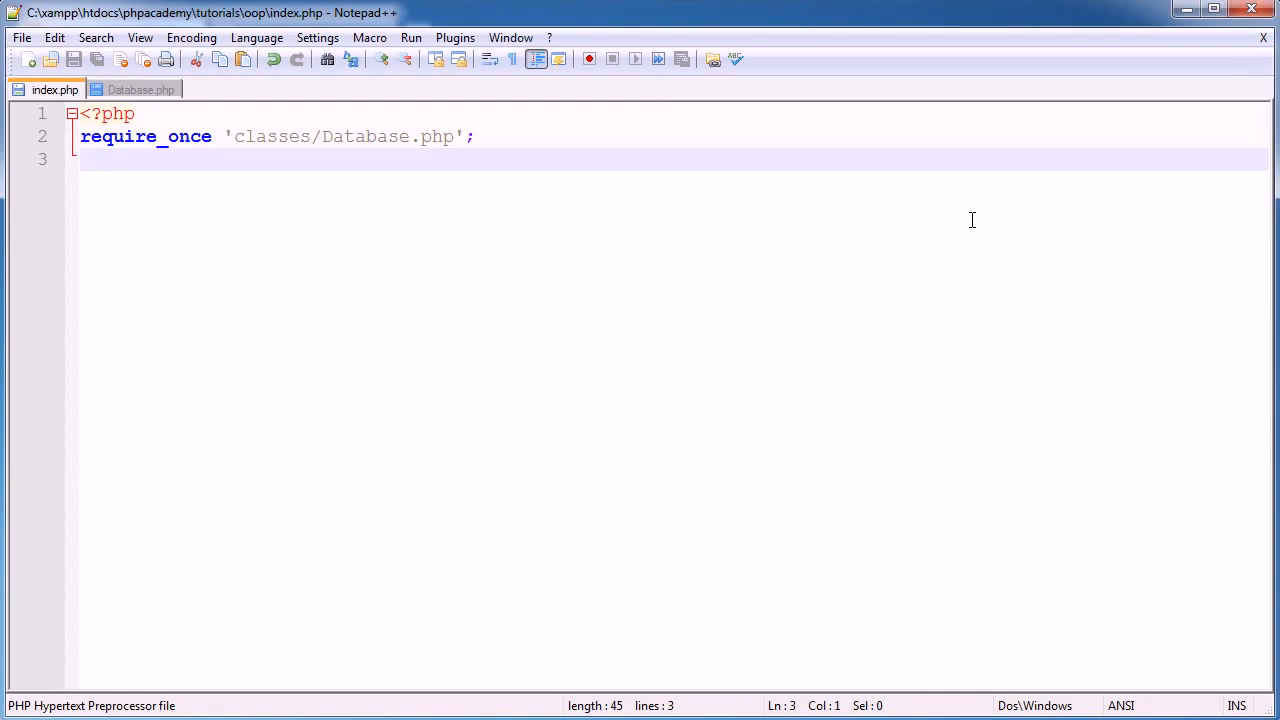
On the next line, assign a new Database() object to $db
text($db)
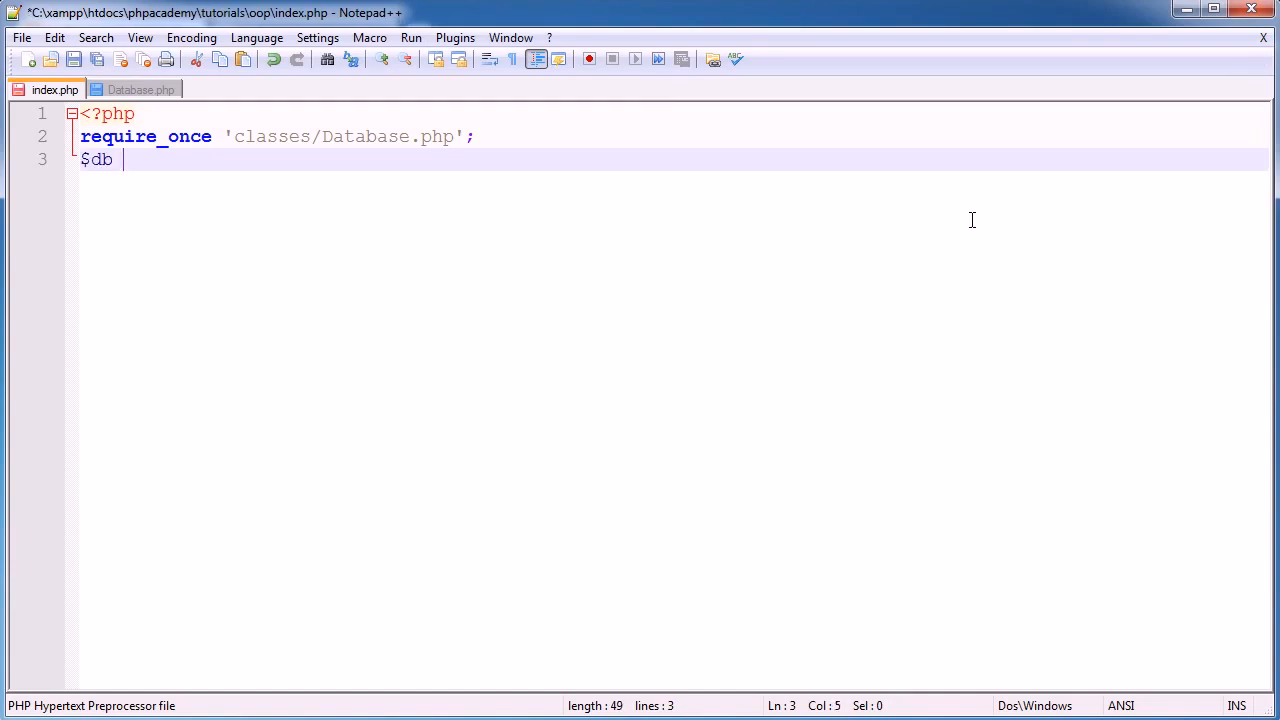
text(= new)
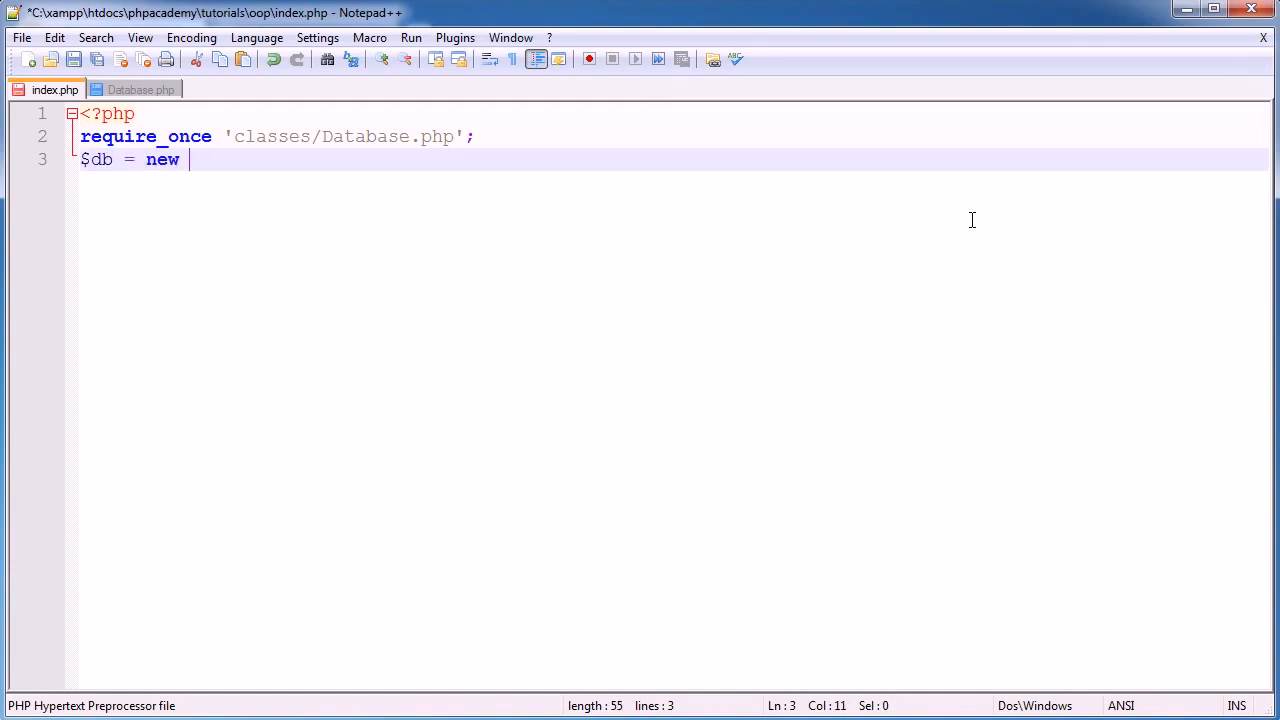
text(Databas)
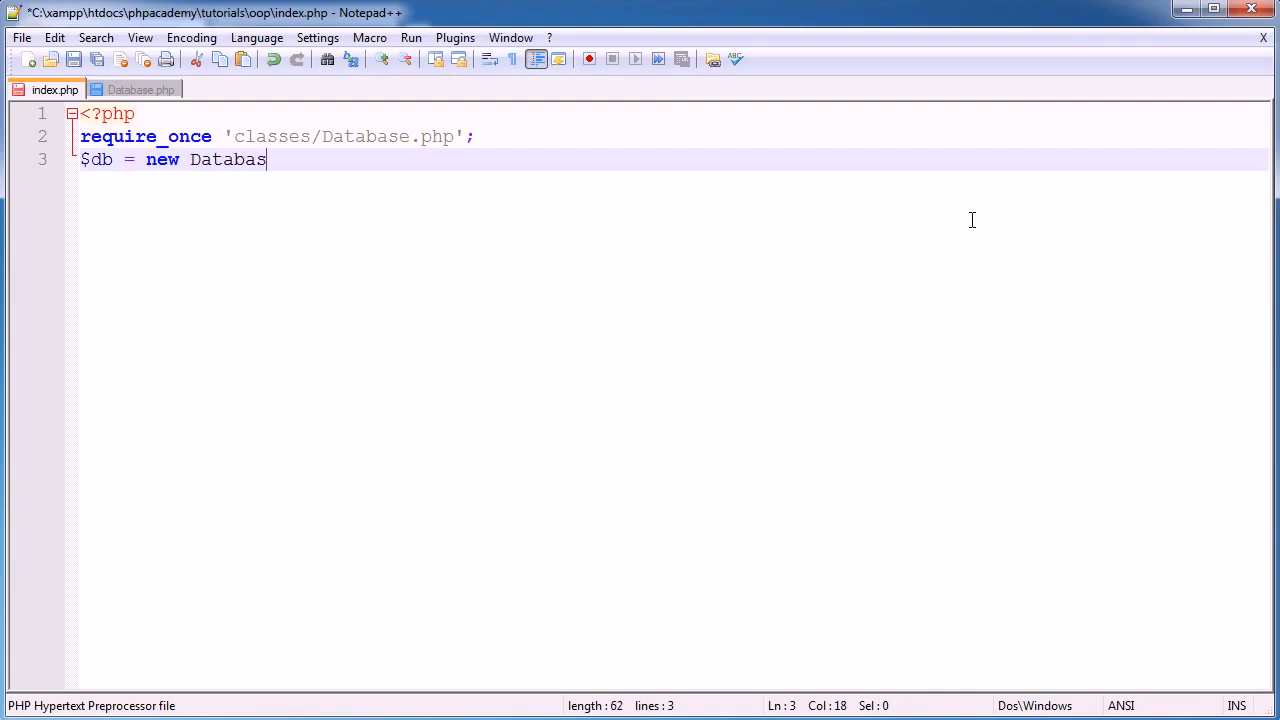
text(e();)
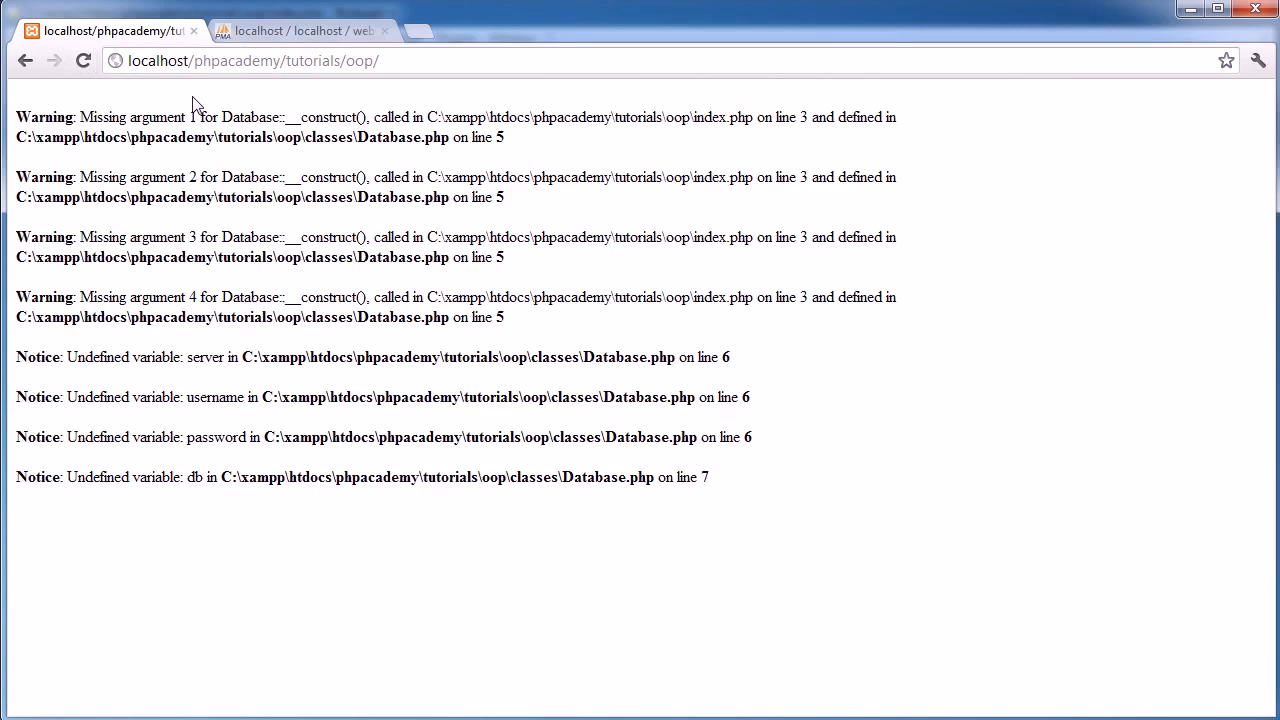
mouse_move(612, 289)
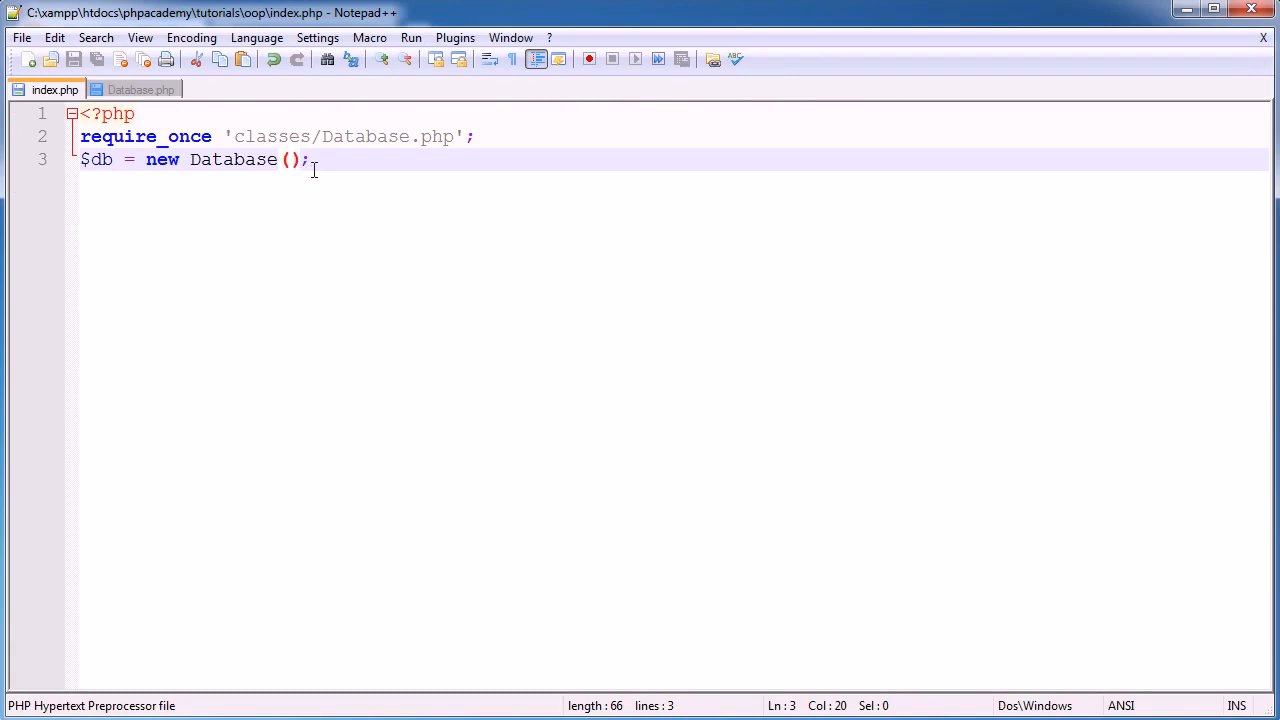
mouse_move(639, 223)
text('', ')
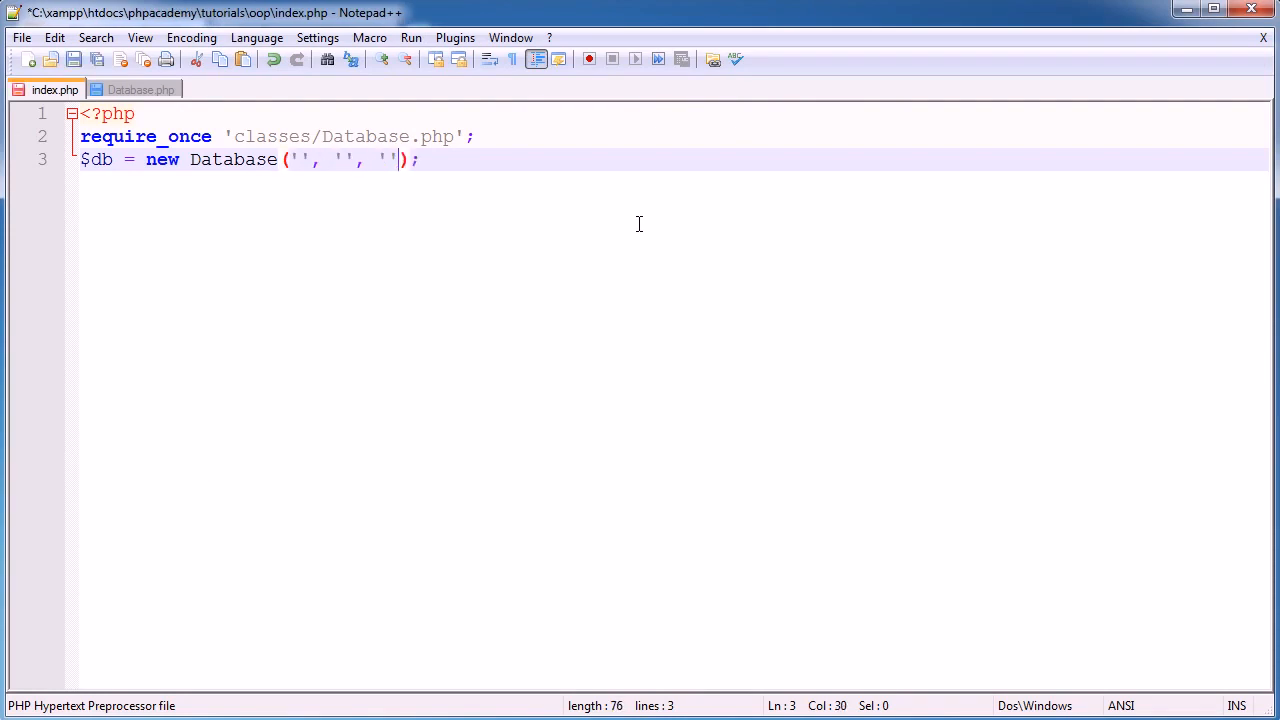
Pass 'localhost', 'root', '' and 'website' to the Database constructor and save
text(, '')
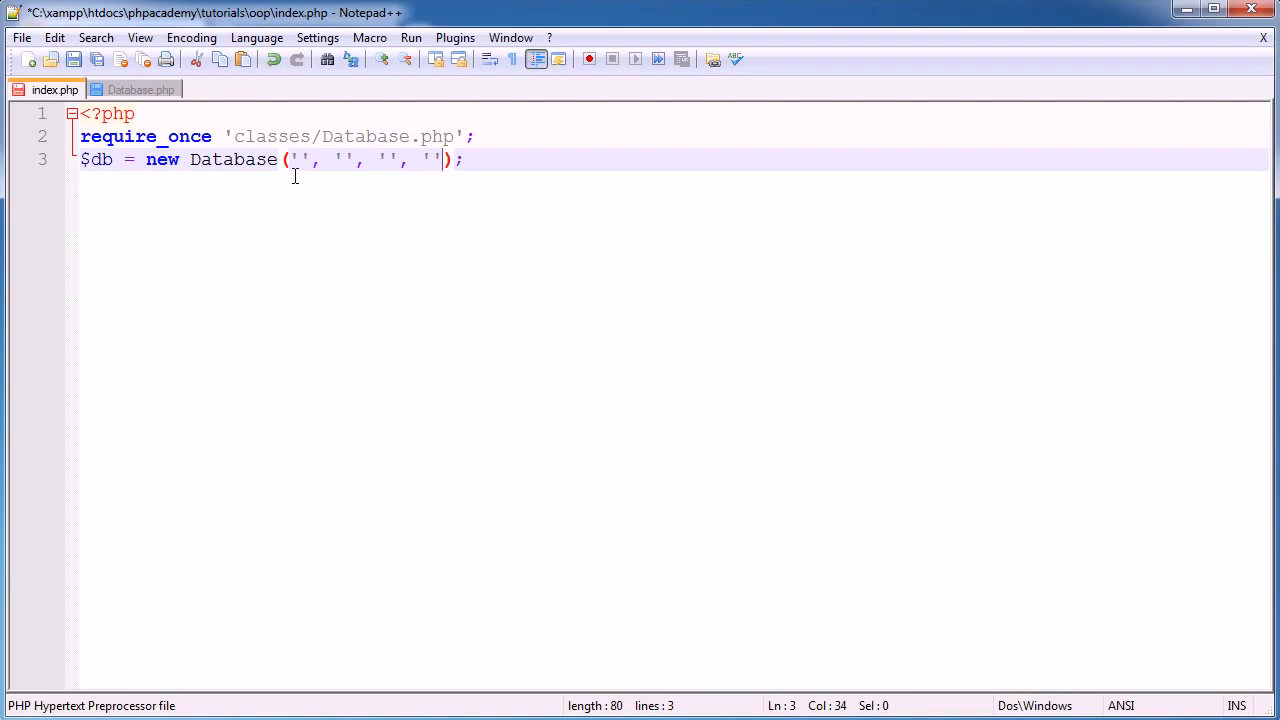
text(localhost)
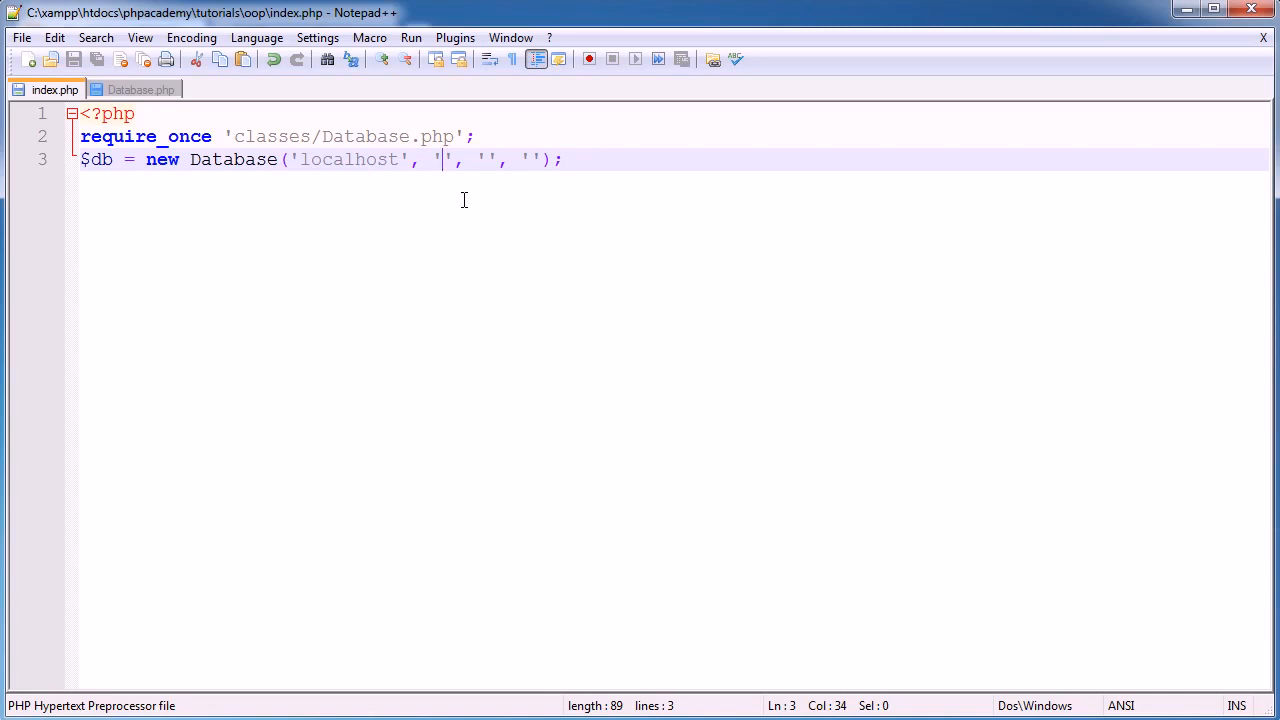
text(root)
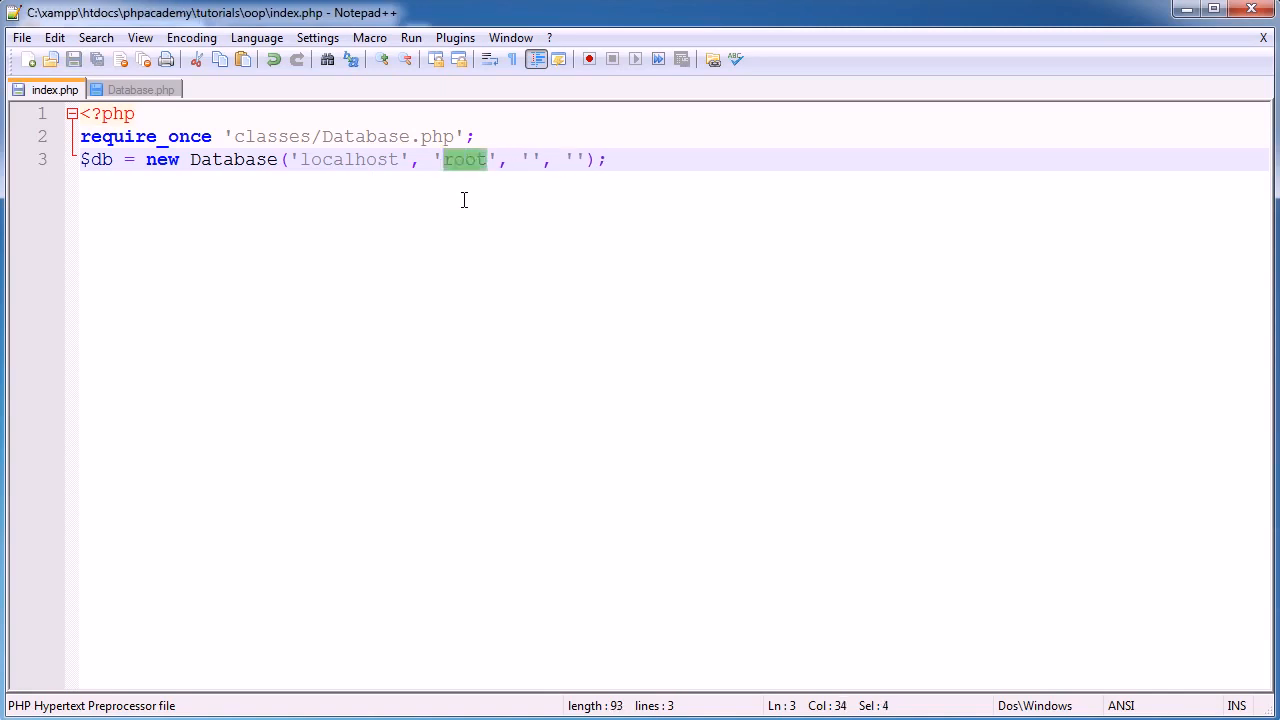
click(534, 160)
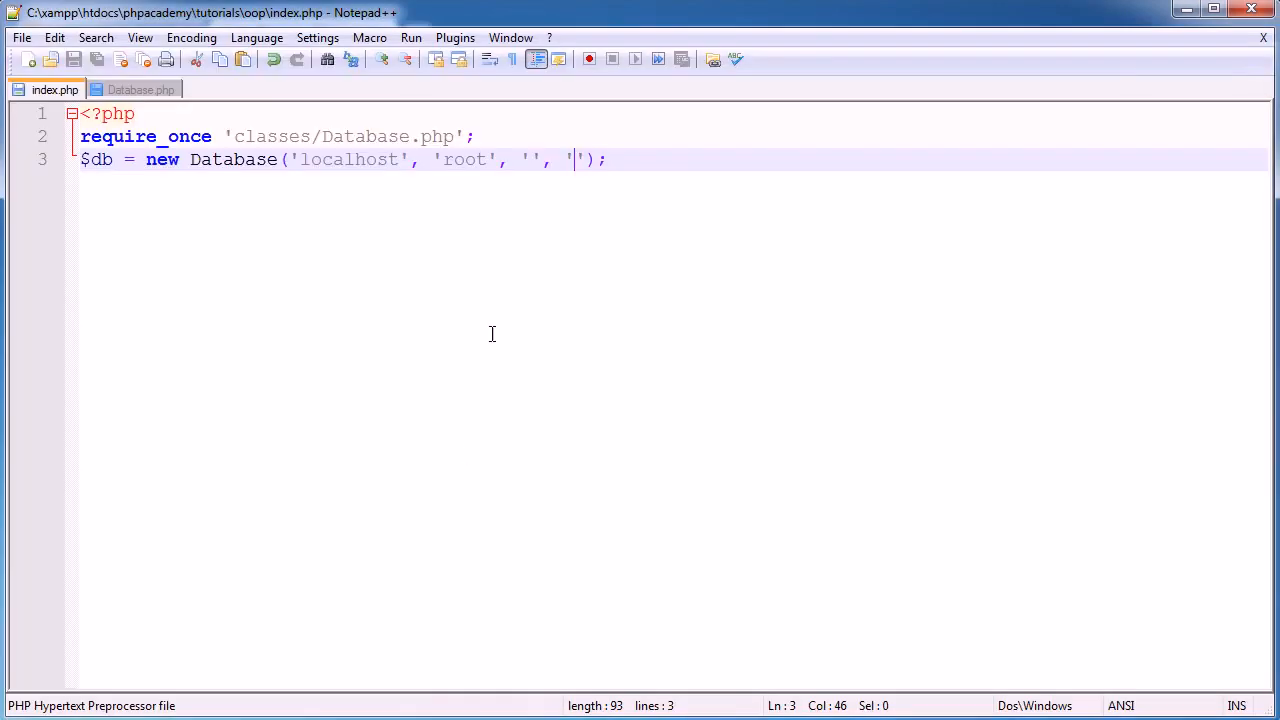
text(website)
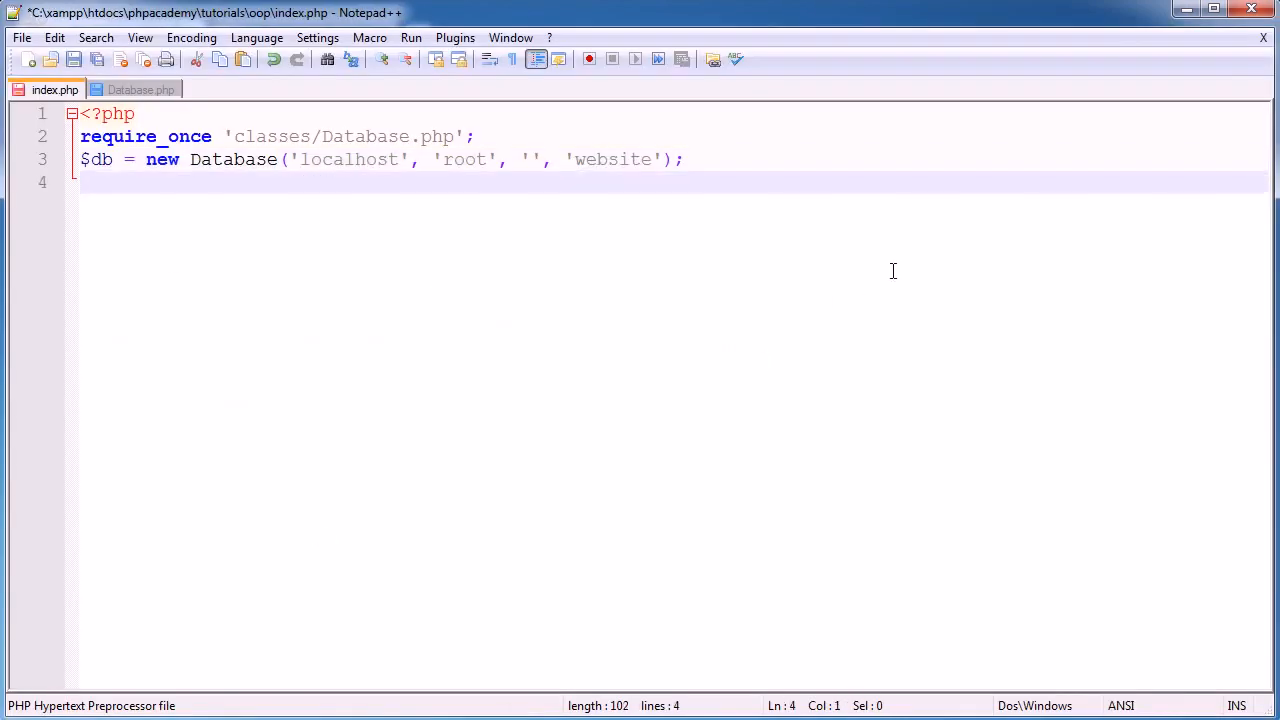
key(ctrl+s)
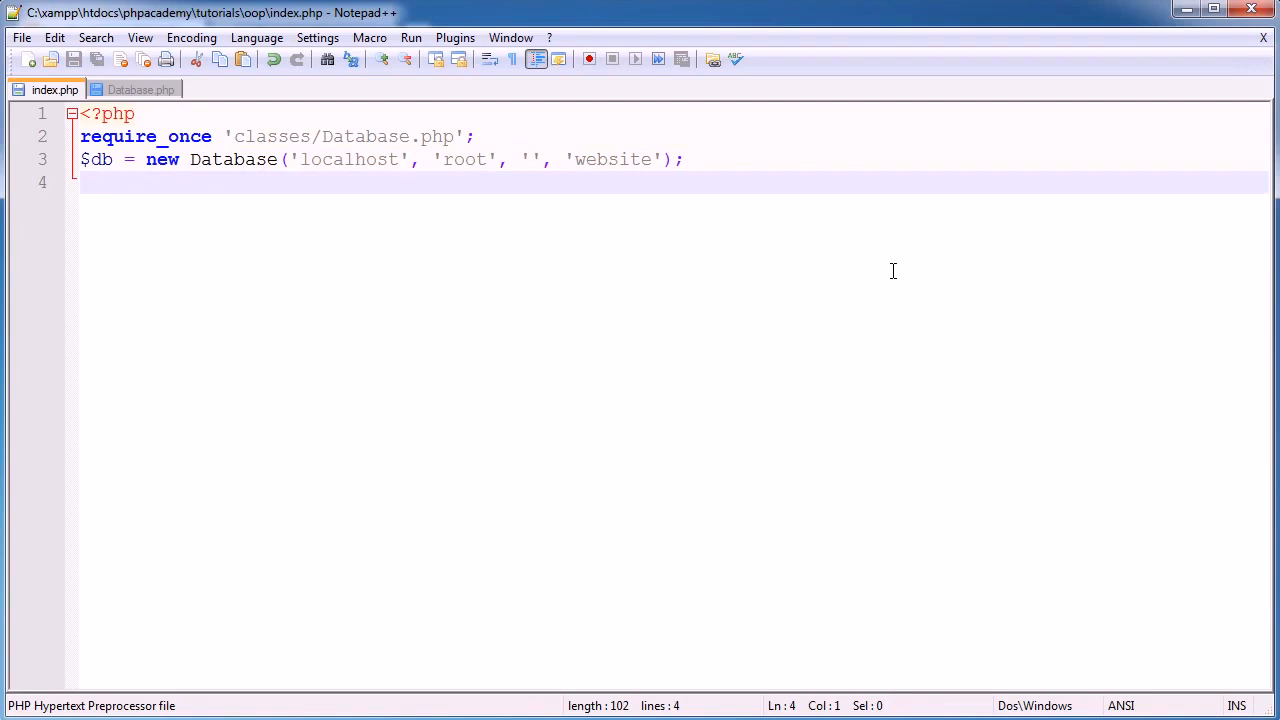
drag(291, 159, 656, 159)
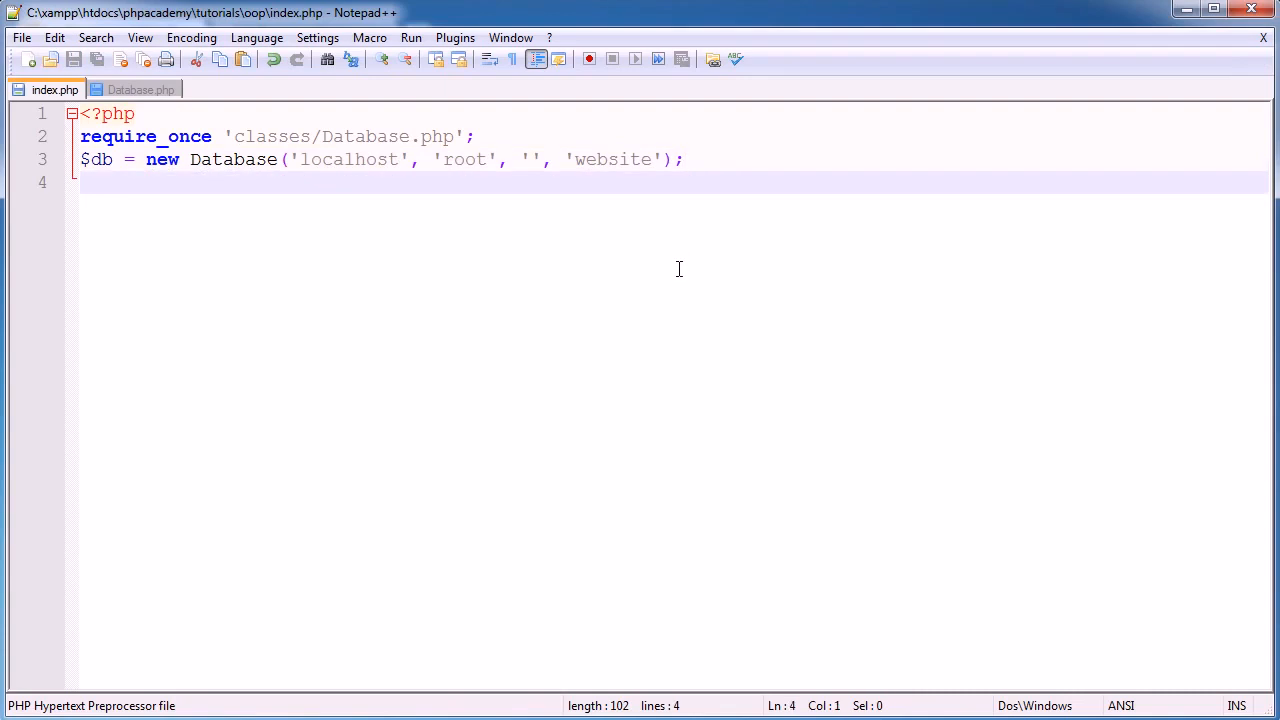
mouse_move(688, 268)
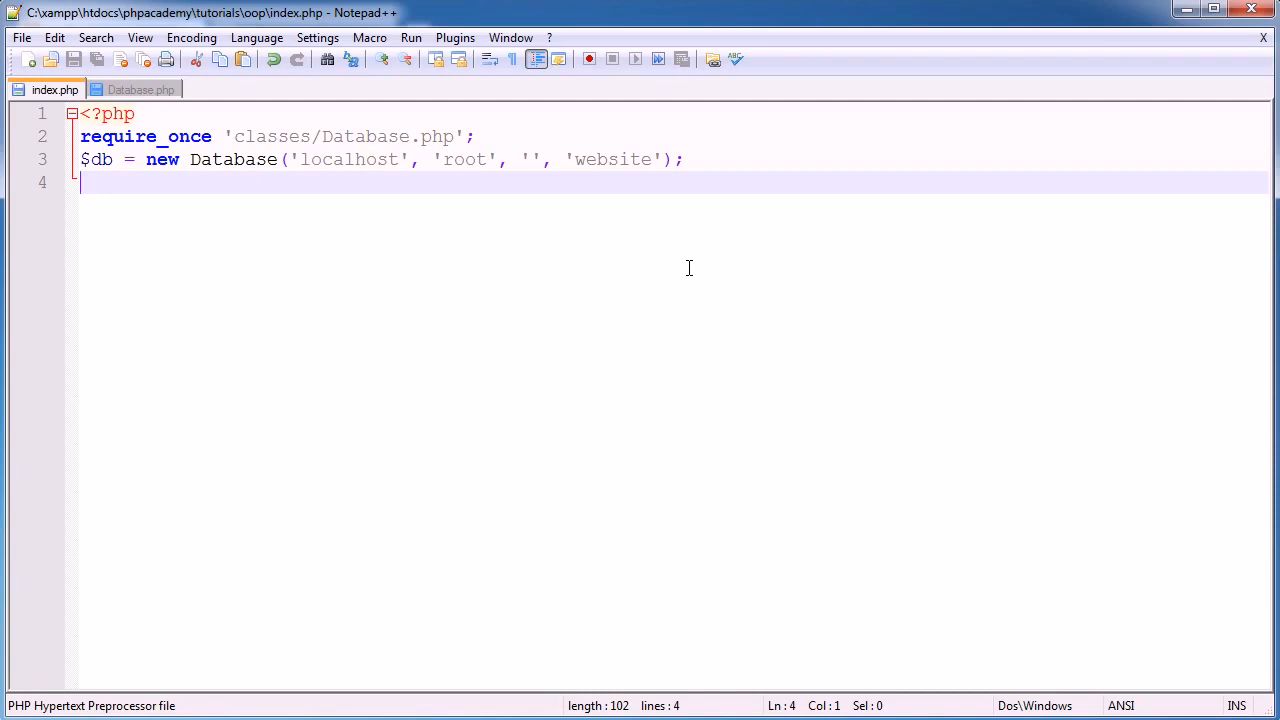
Add $db->query("SELECT `website`.`articles` FROM `articles`"); on line 4 of index.php
text($db->)
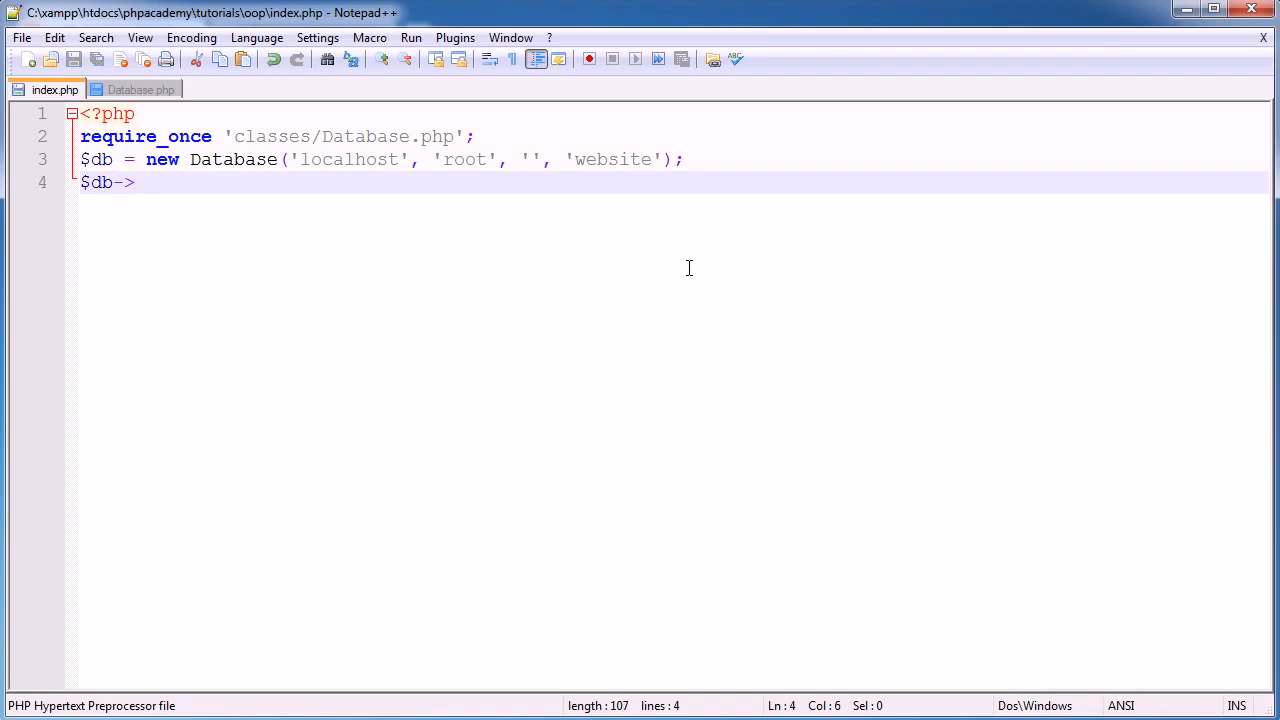
text(query();)
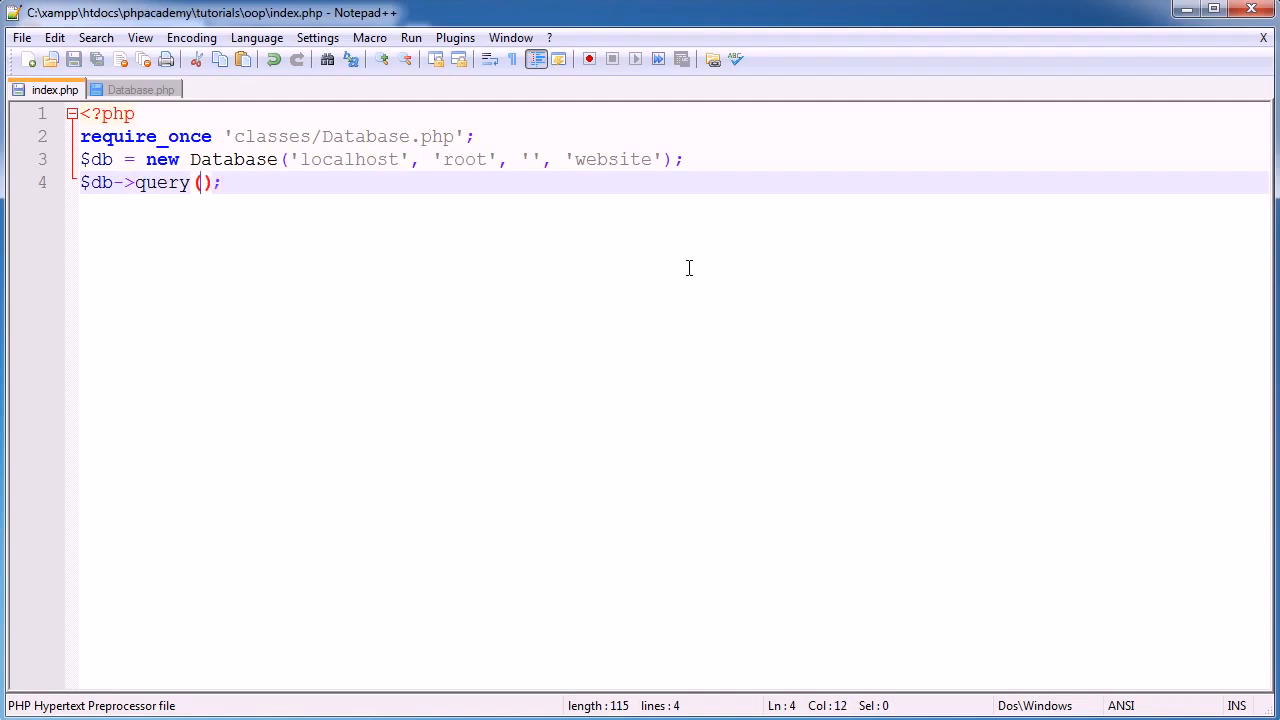
text("")
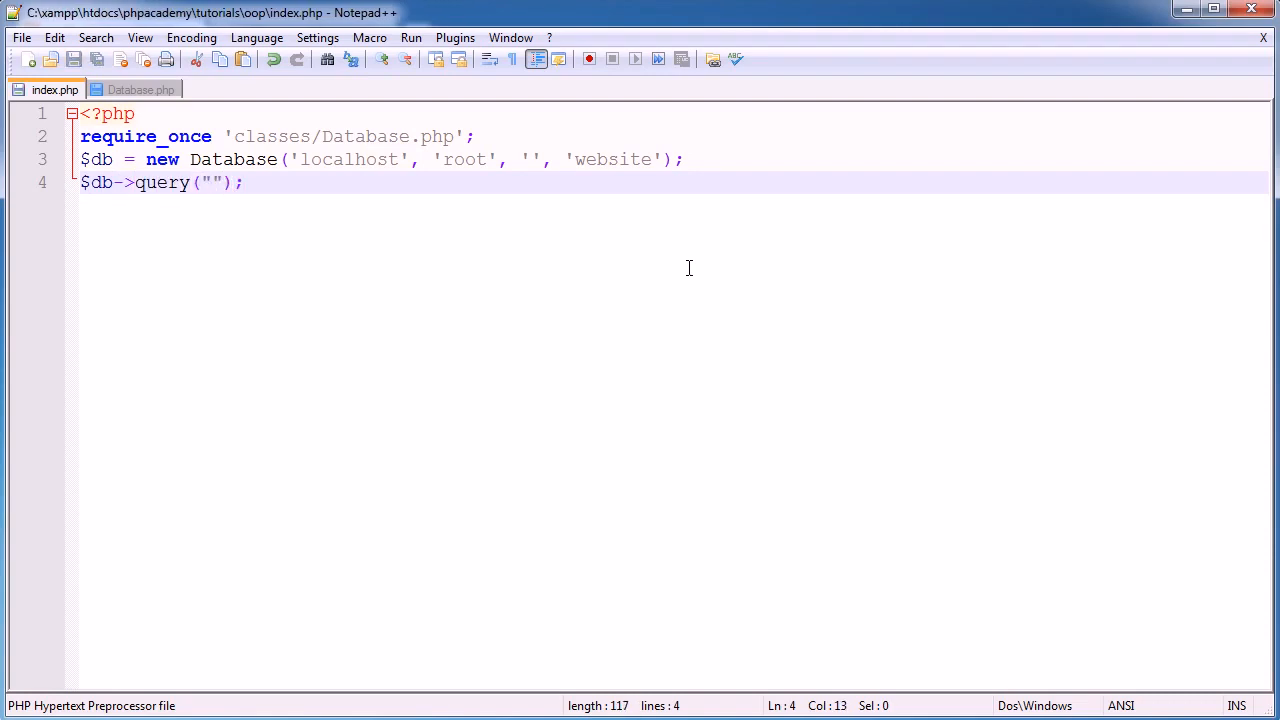
text(SE)
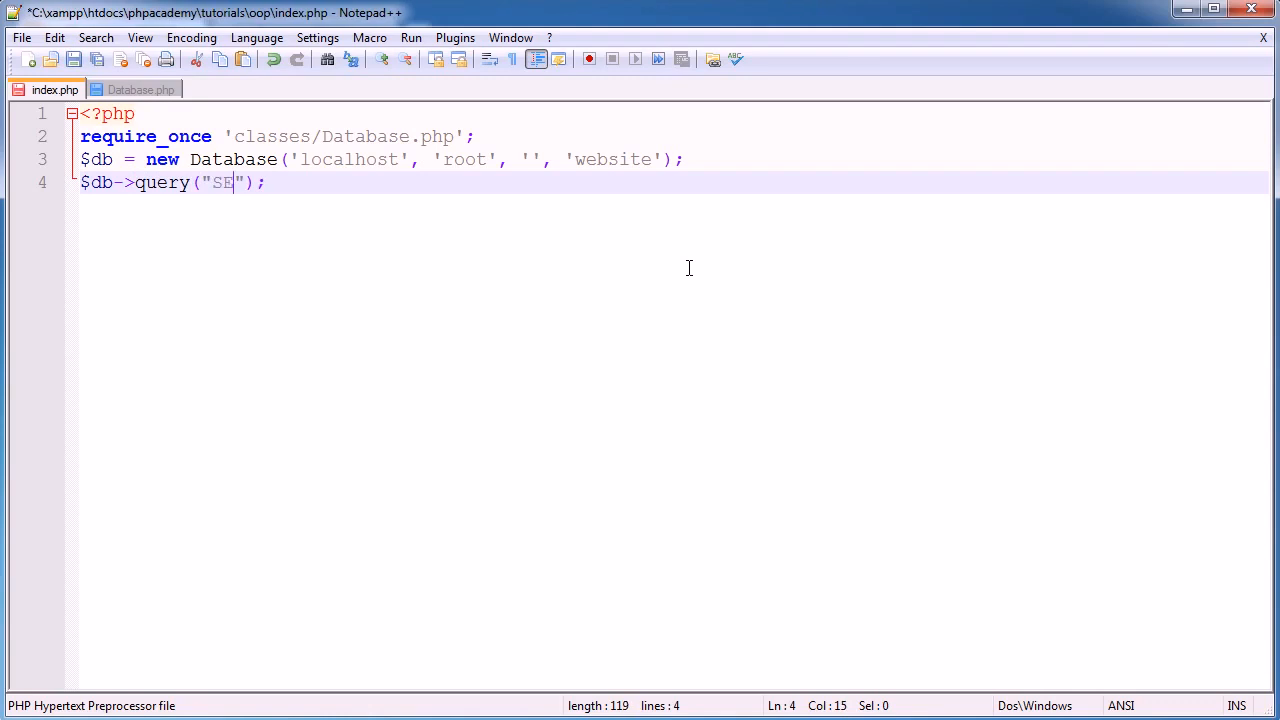
text(LECT `p`)
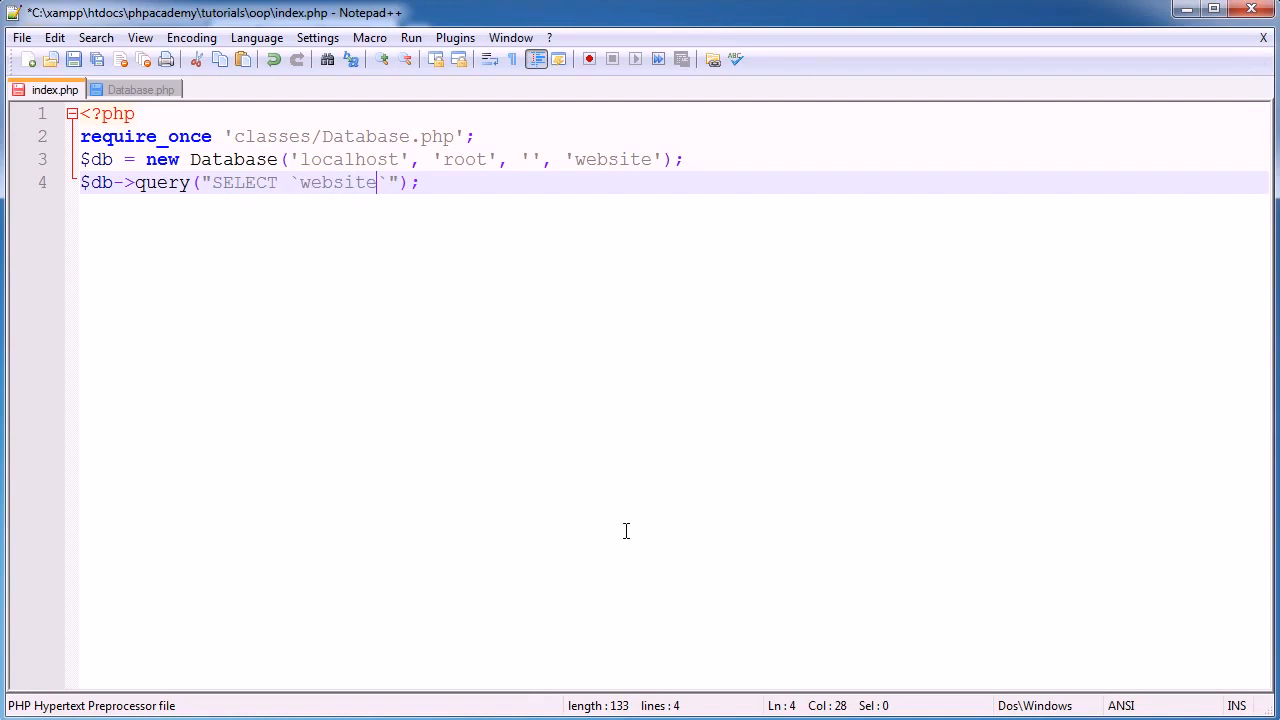
text(.`artic)
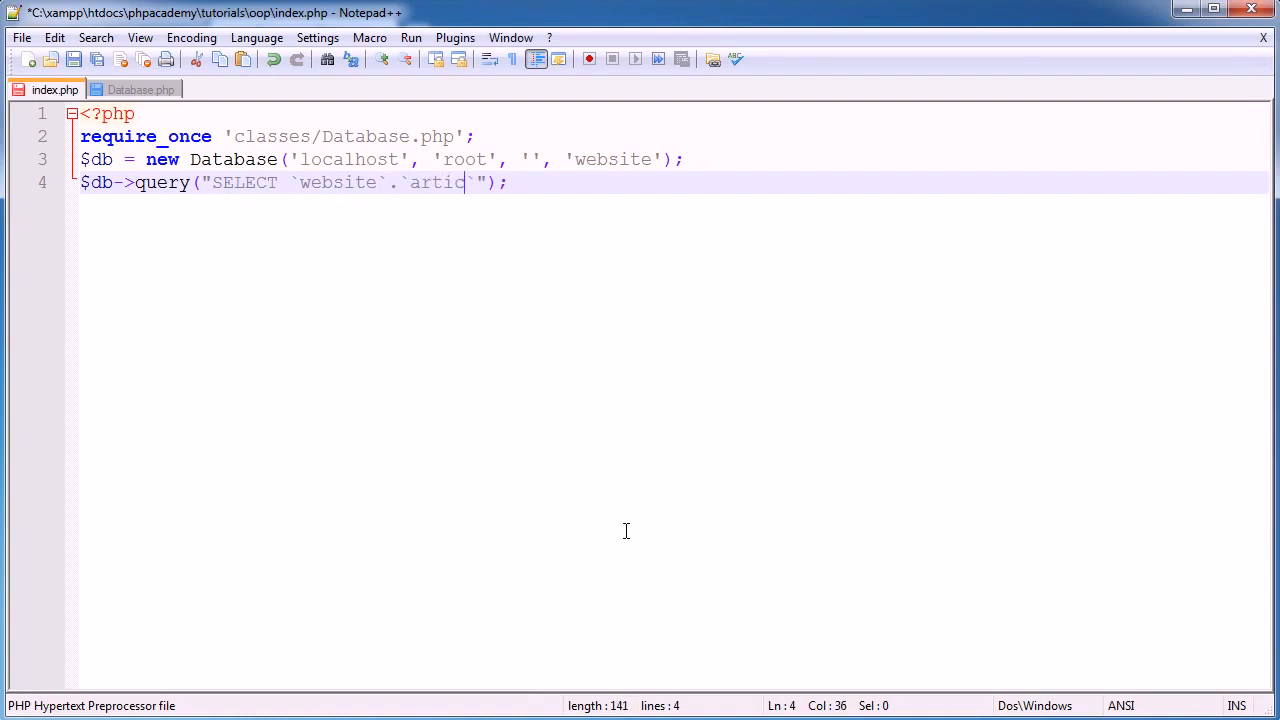
text(les` FRO)
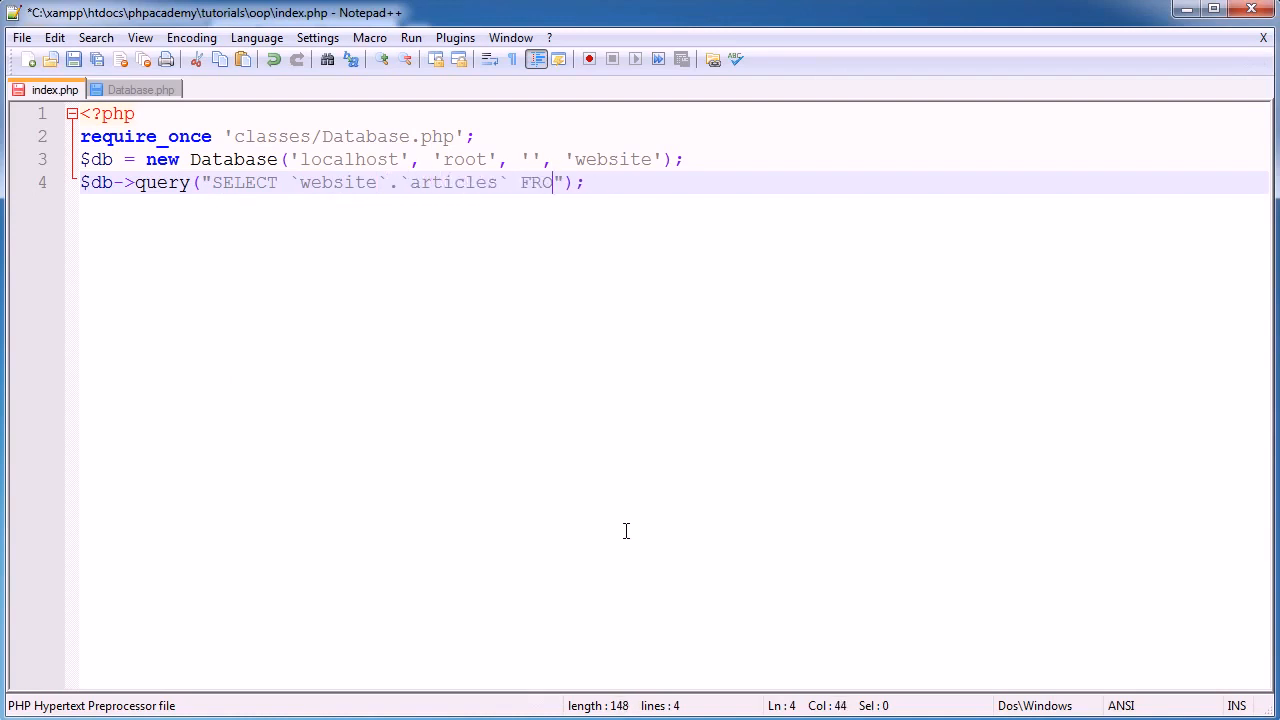
text(M `artic`)
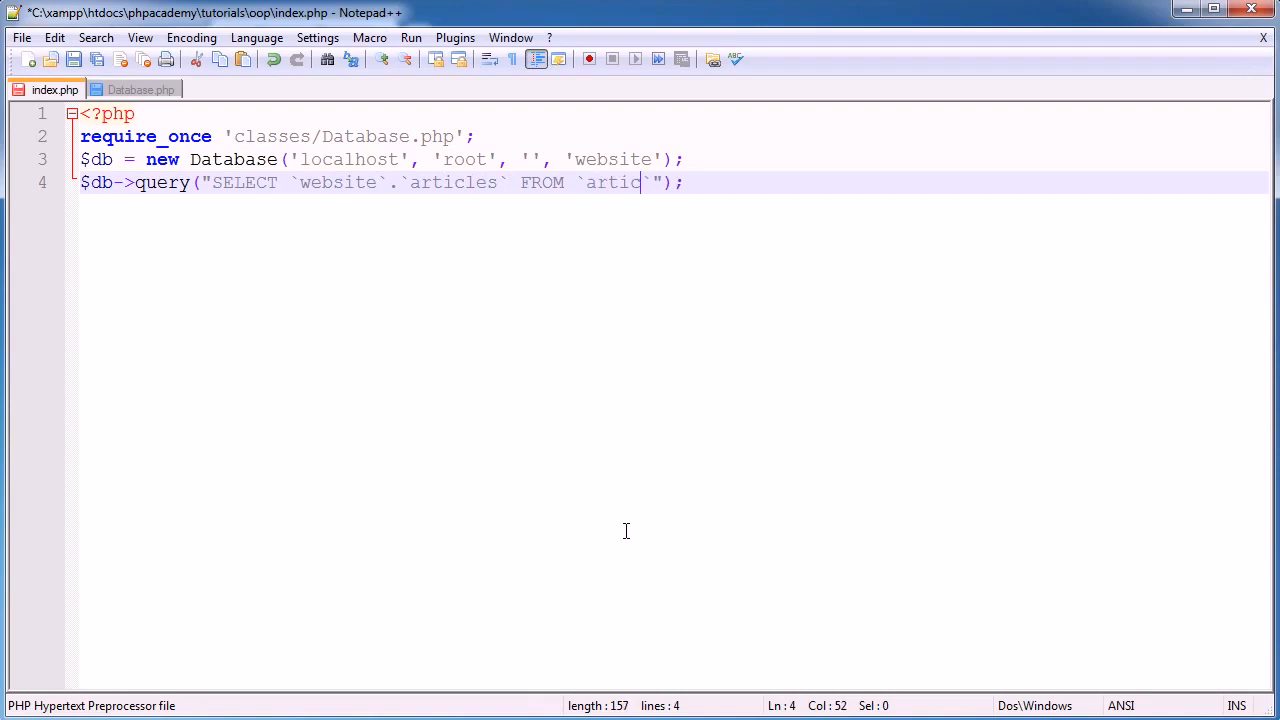
text(les)
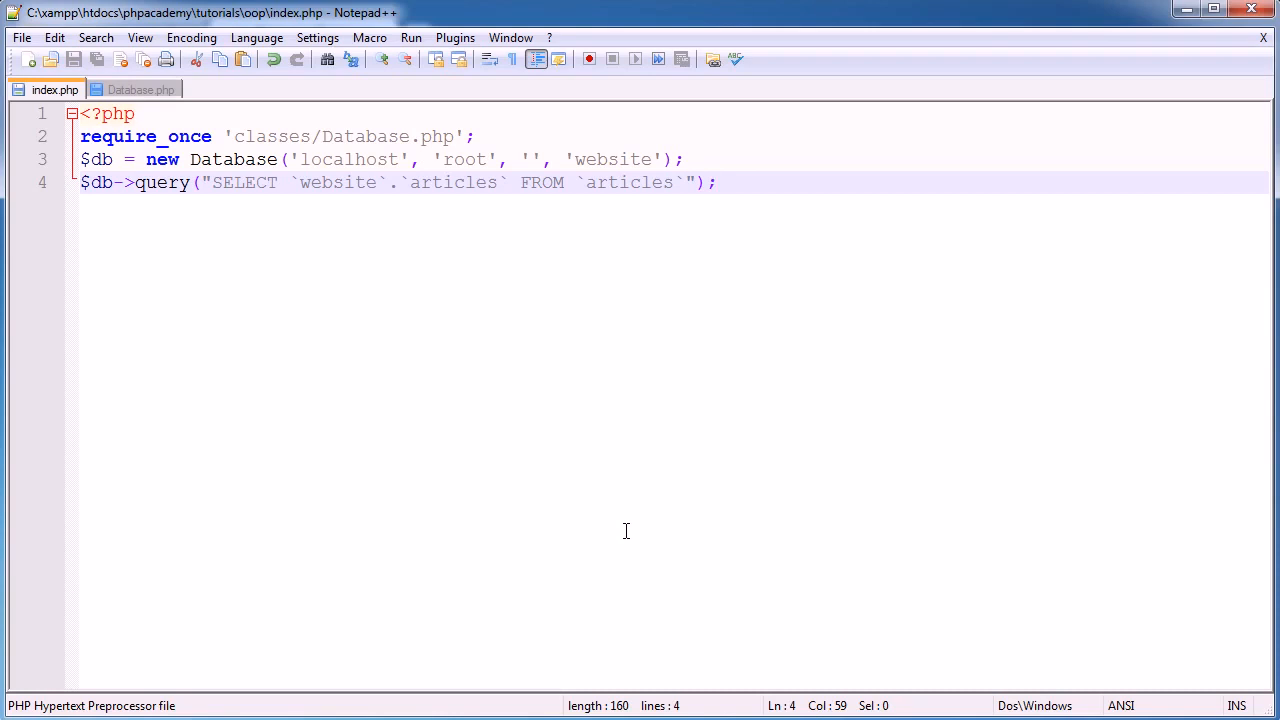
key(Return)
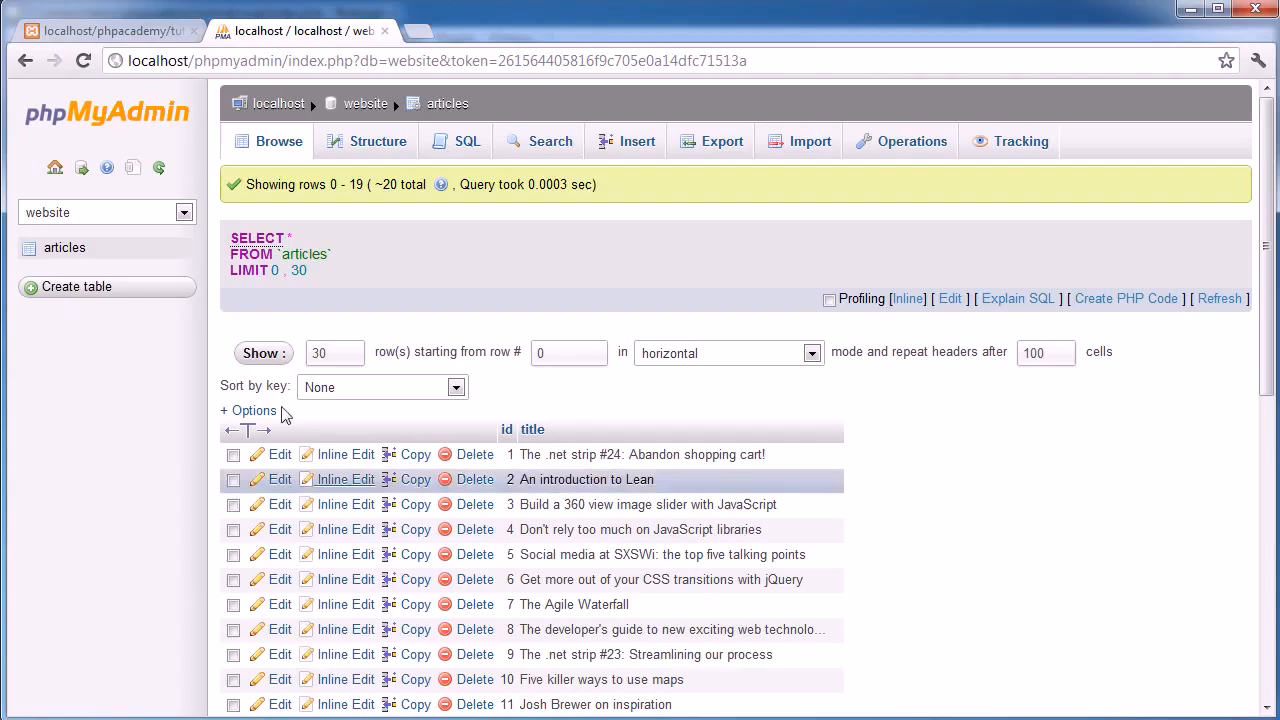
Switch to the localhost/phpacademy tab to see the mysql_num_rows() warning
click(110, 30)
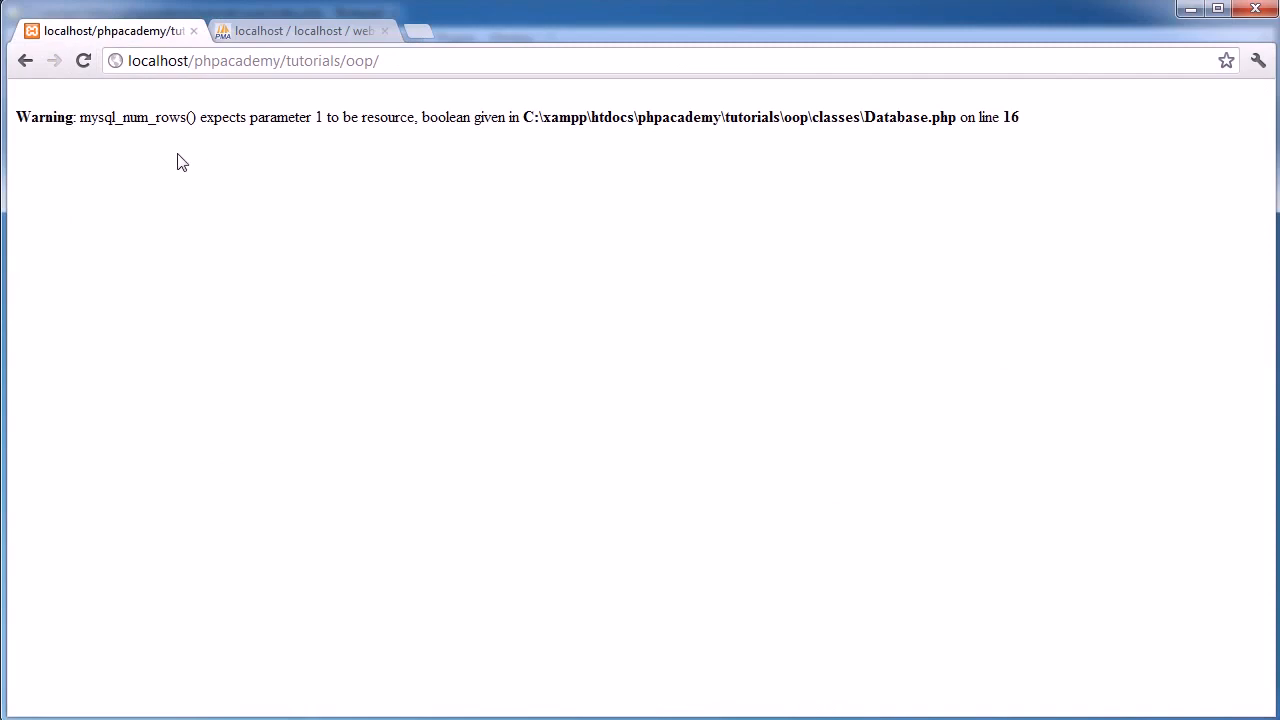
mouse_move(338, 125)
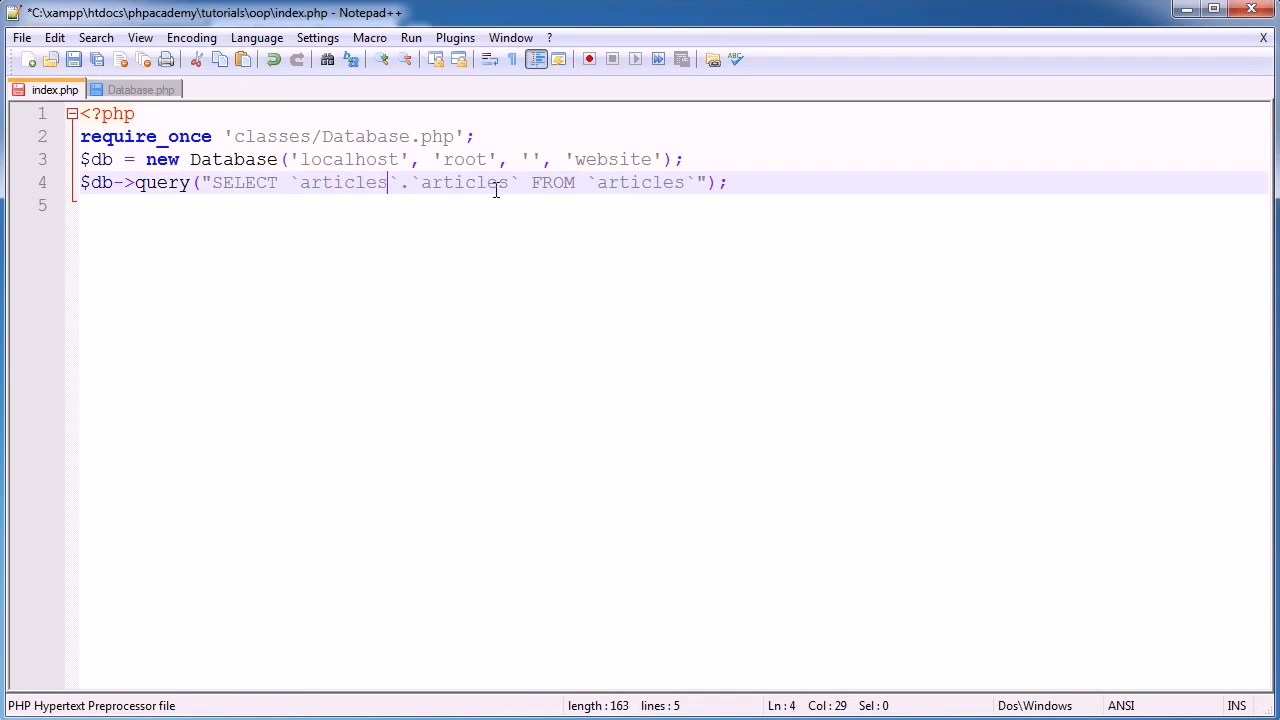
Change the query to select `articles`.`title`, save, and begin a $db-> line
double_click(463, 182)
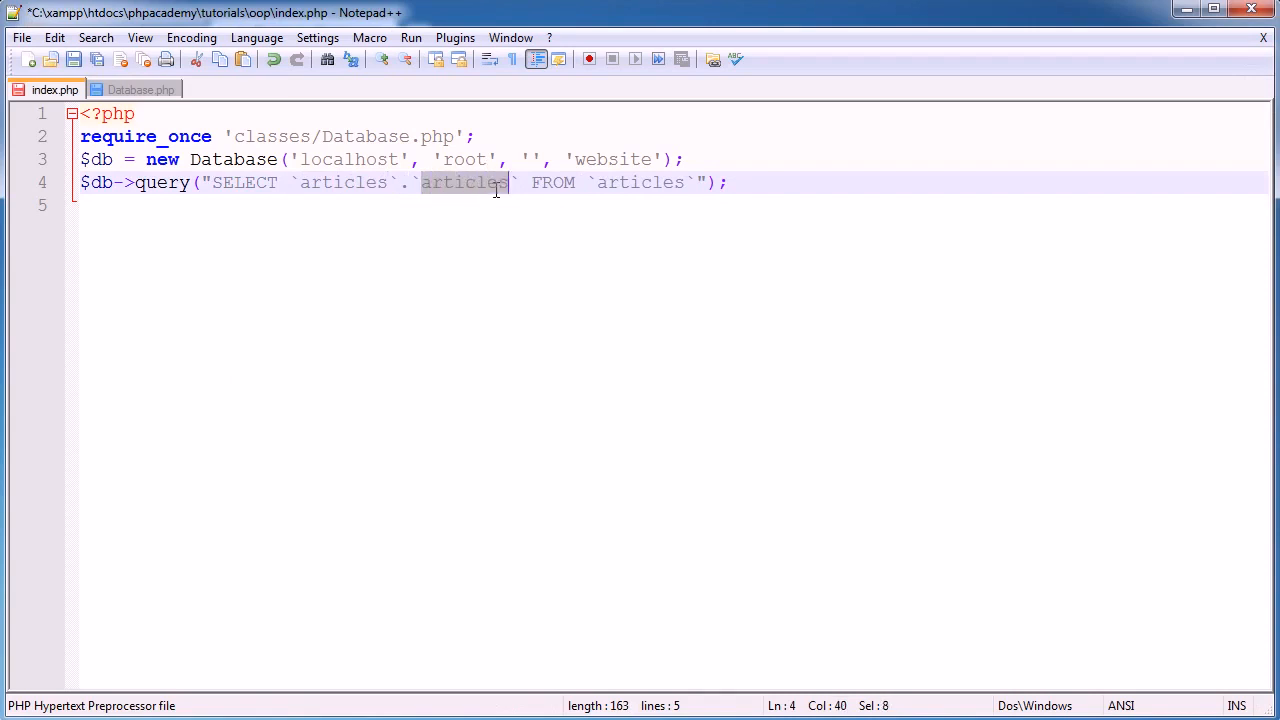
text(title)
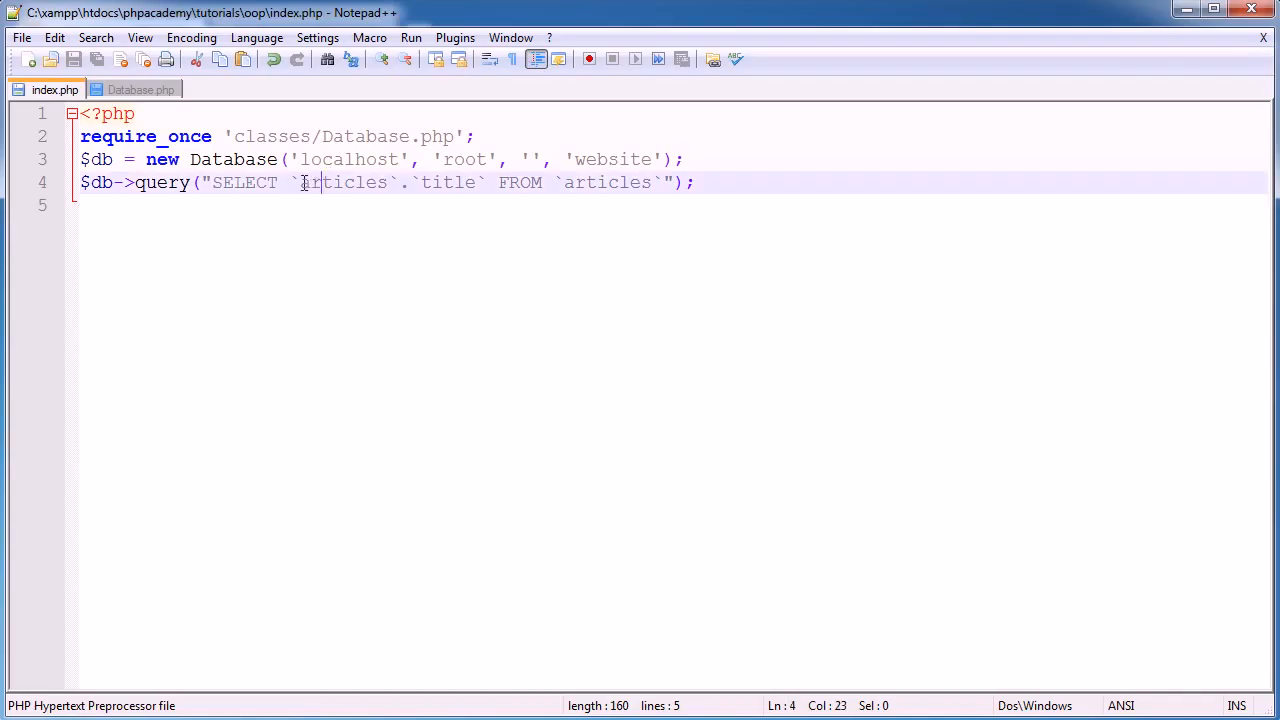
double_click(342, 182)
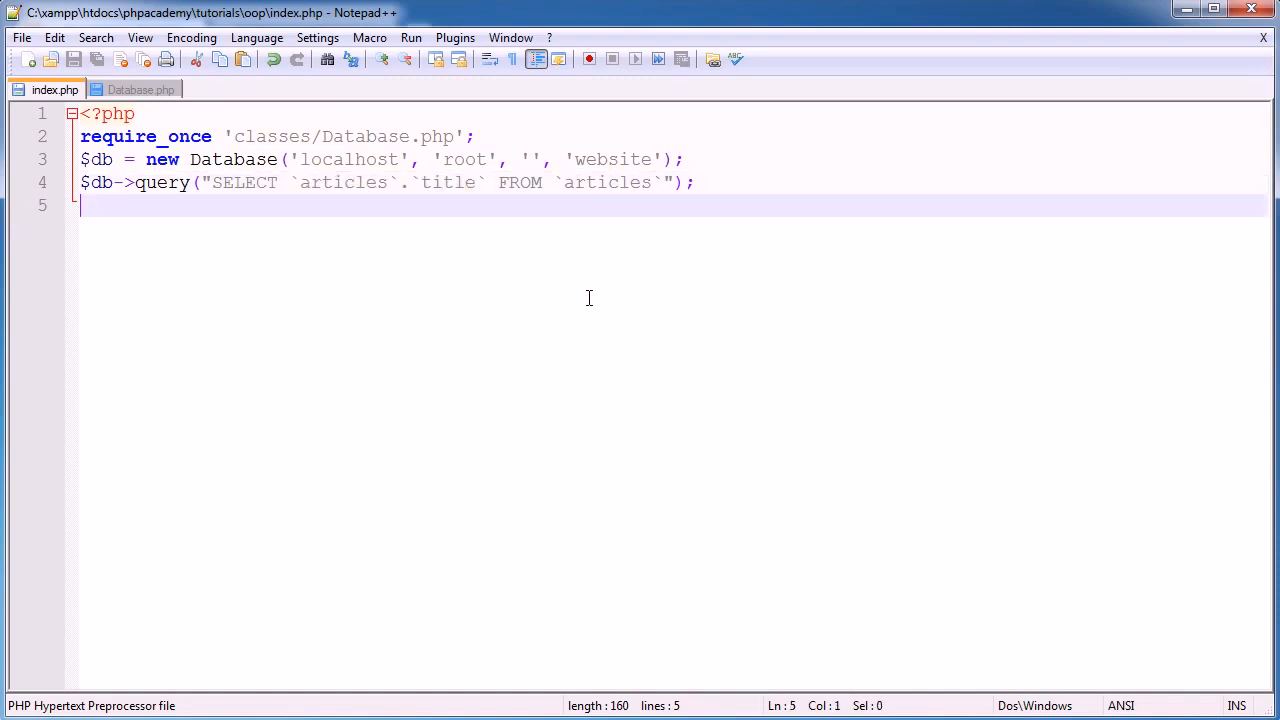
text($)
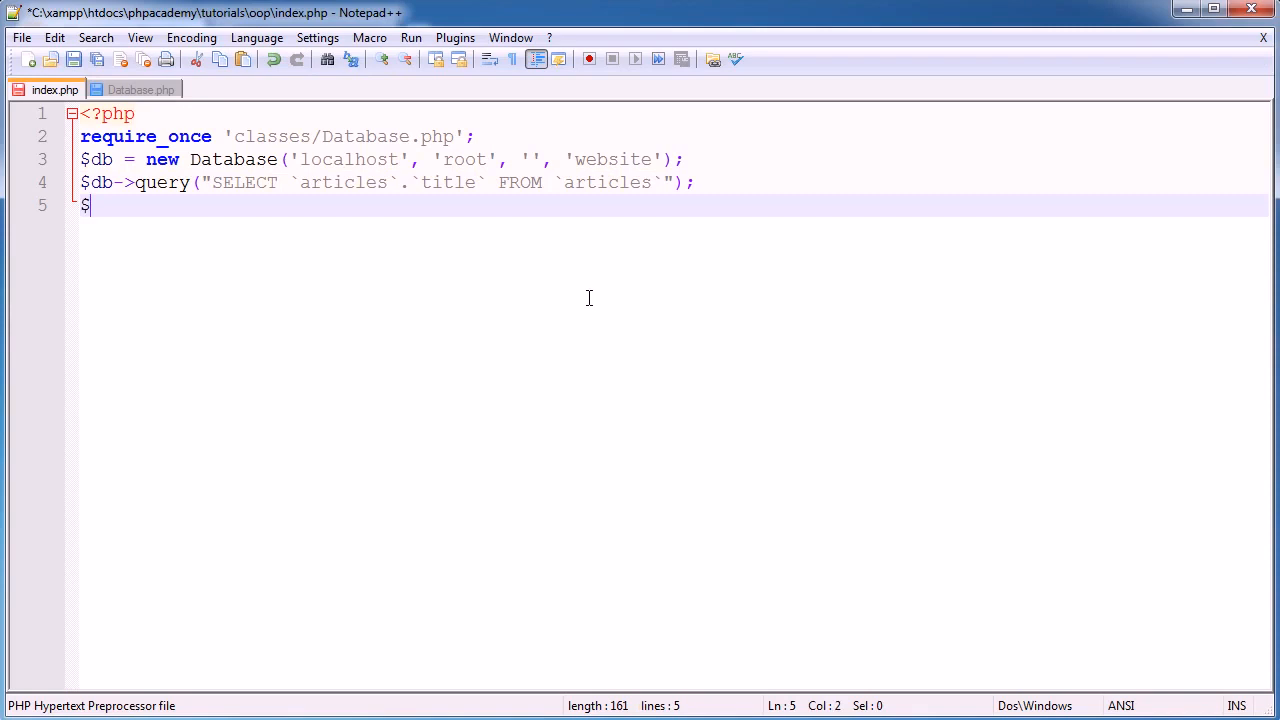
text(db->)
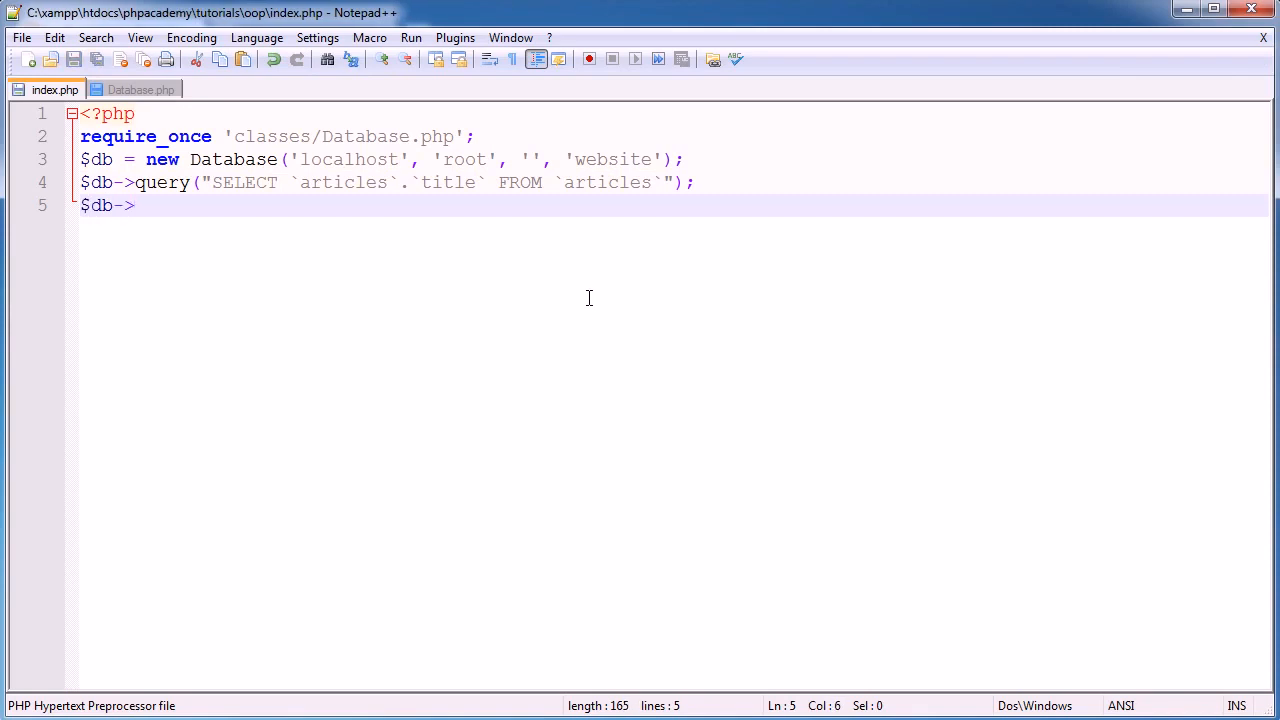
Write if ($db->numRows() == 0) echoing 'No articles', with an else holding foreach
text(if ()
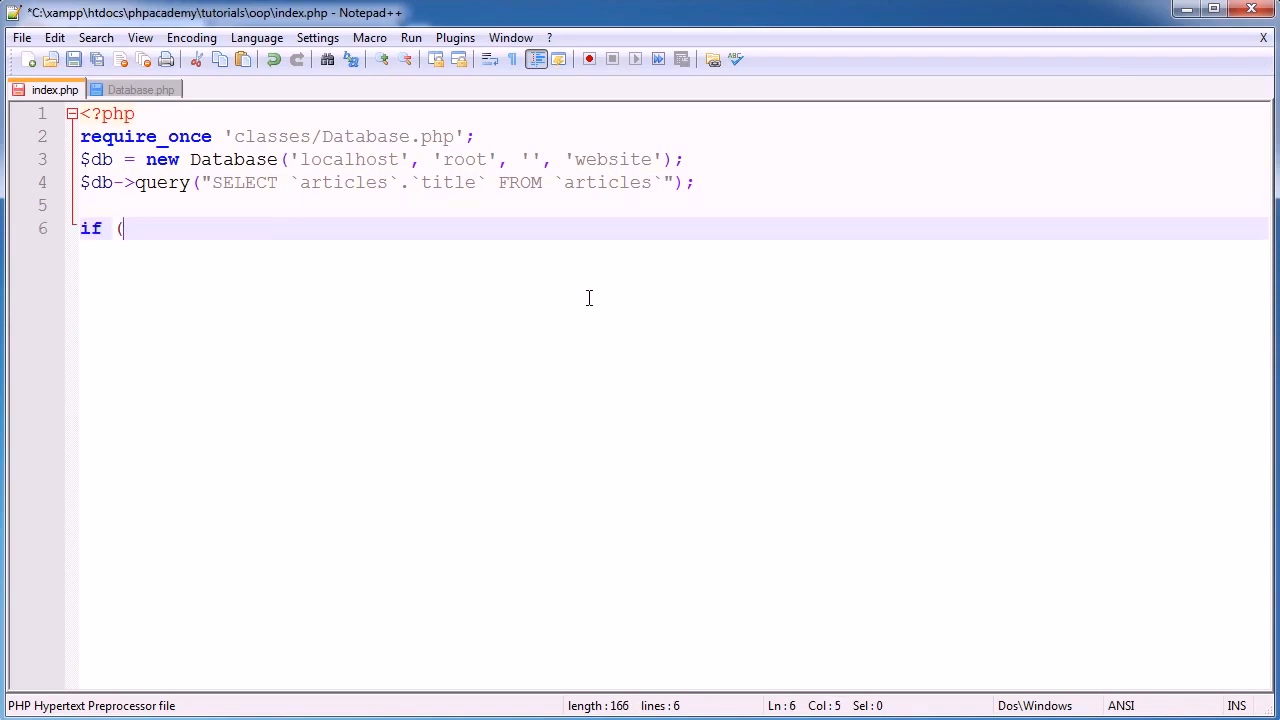
text() {)
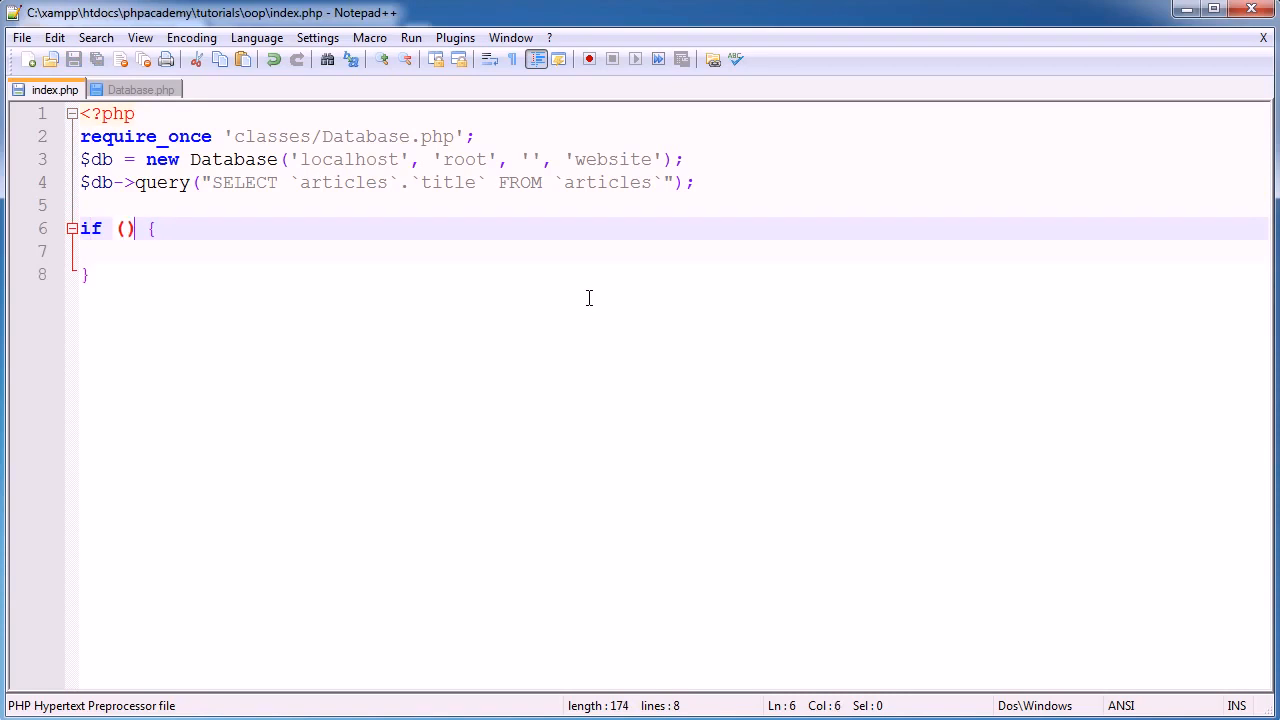
key(Left)
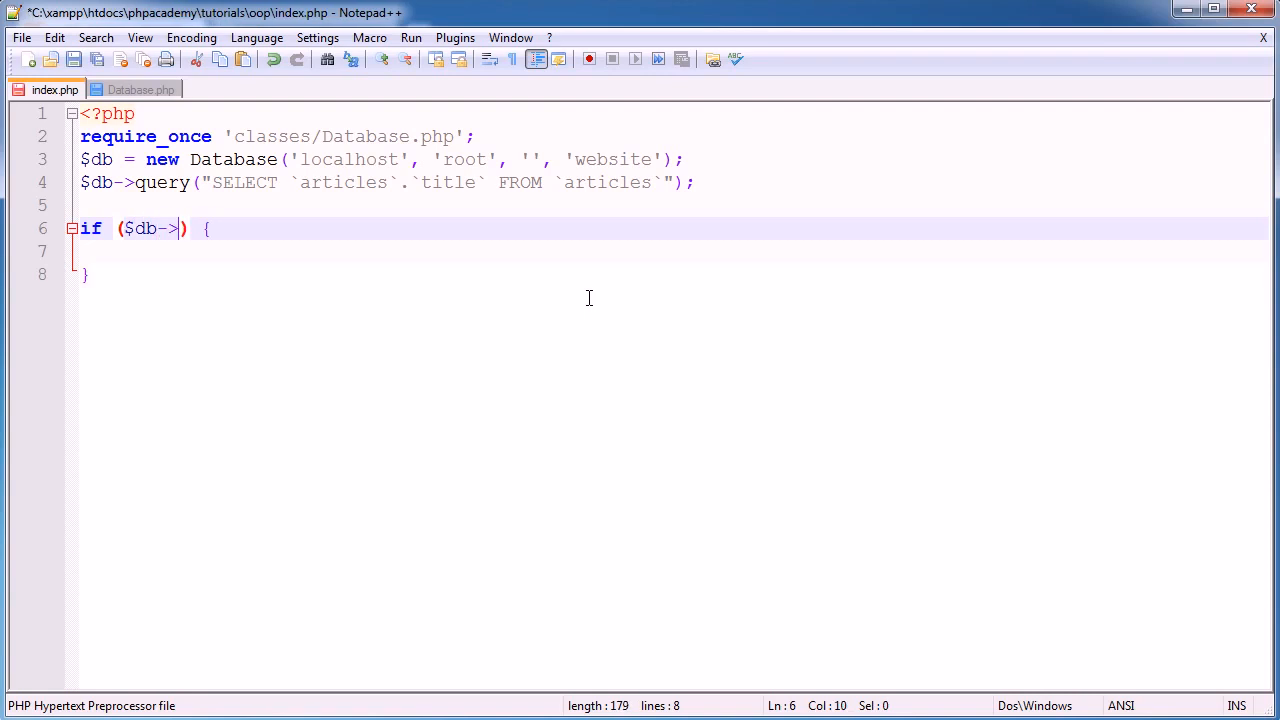
text(numRows)
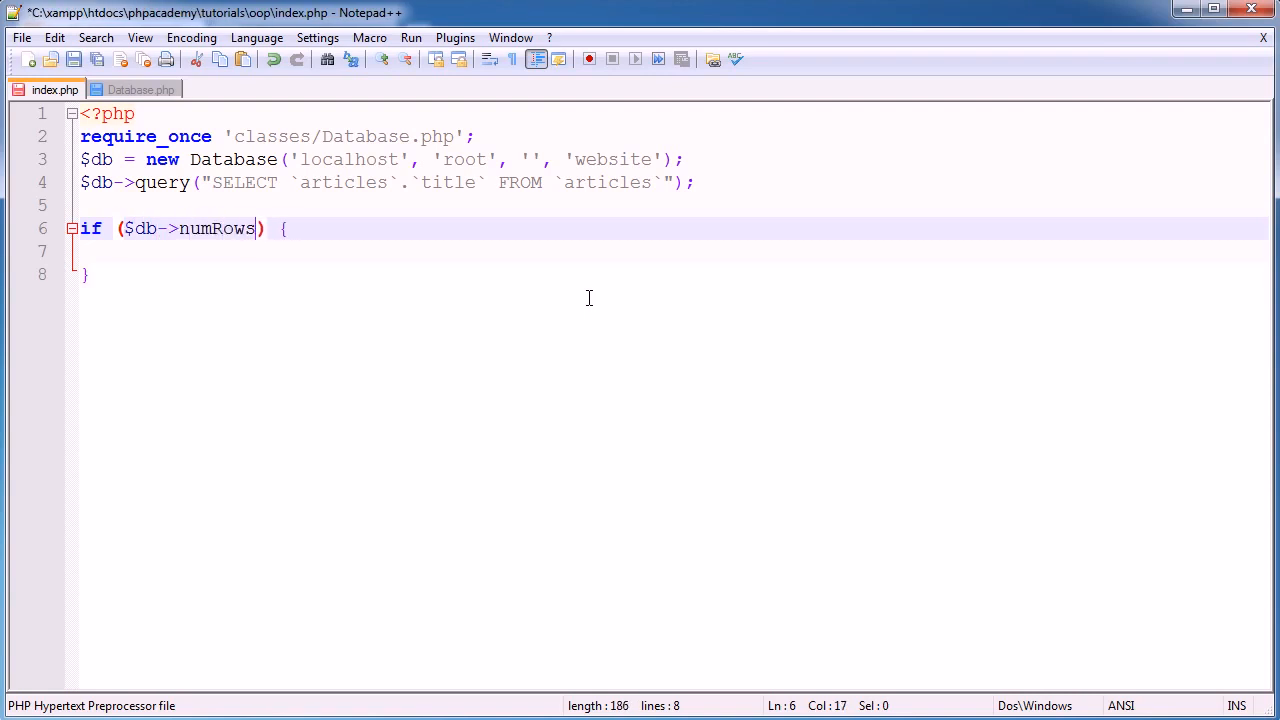
text(() == 0)
click(674, 251)
text(e)
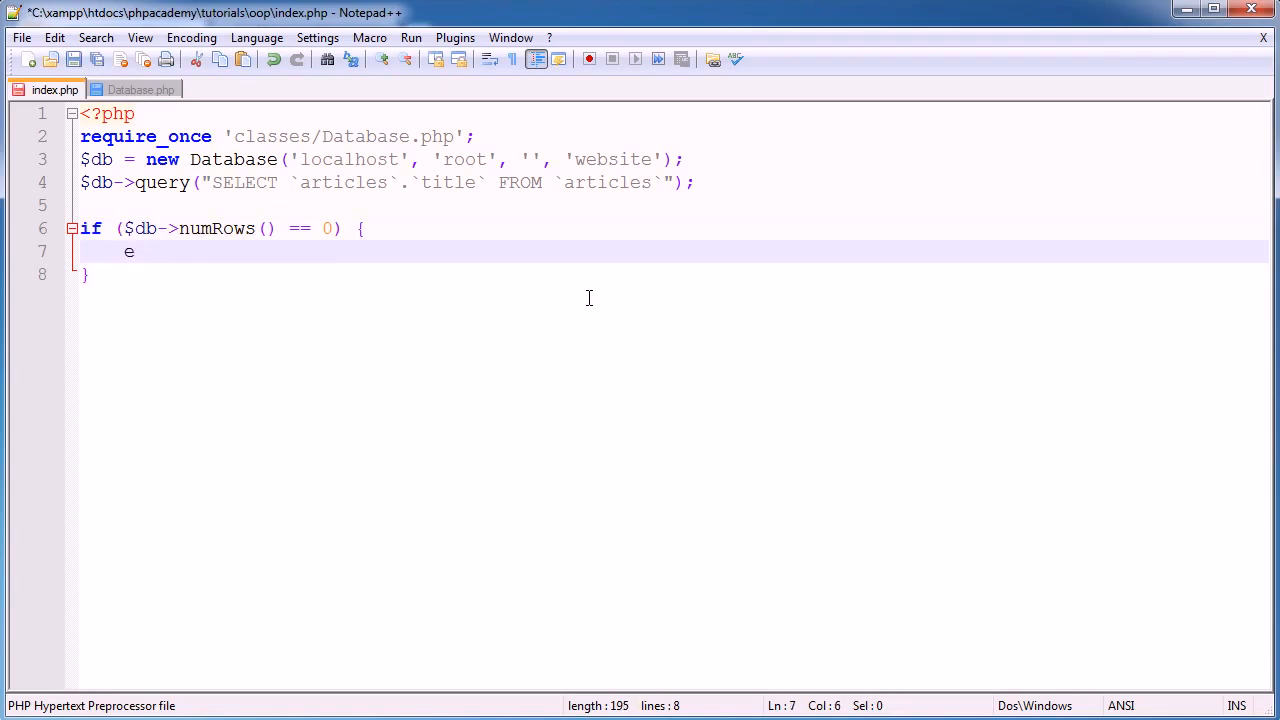
text(cho 'No';)
text(foreach() {)
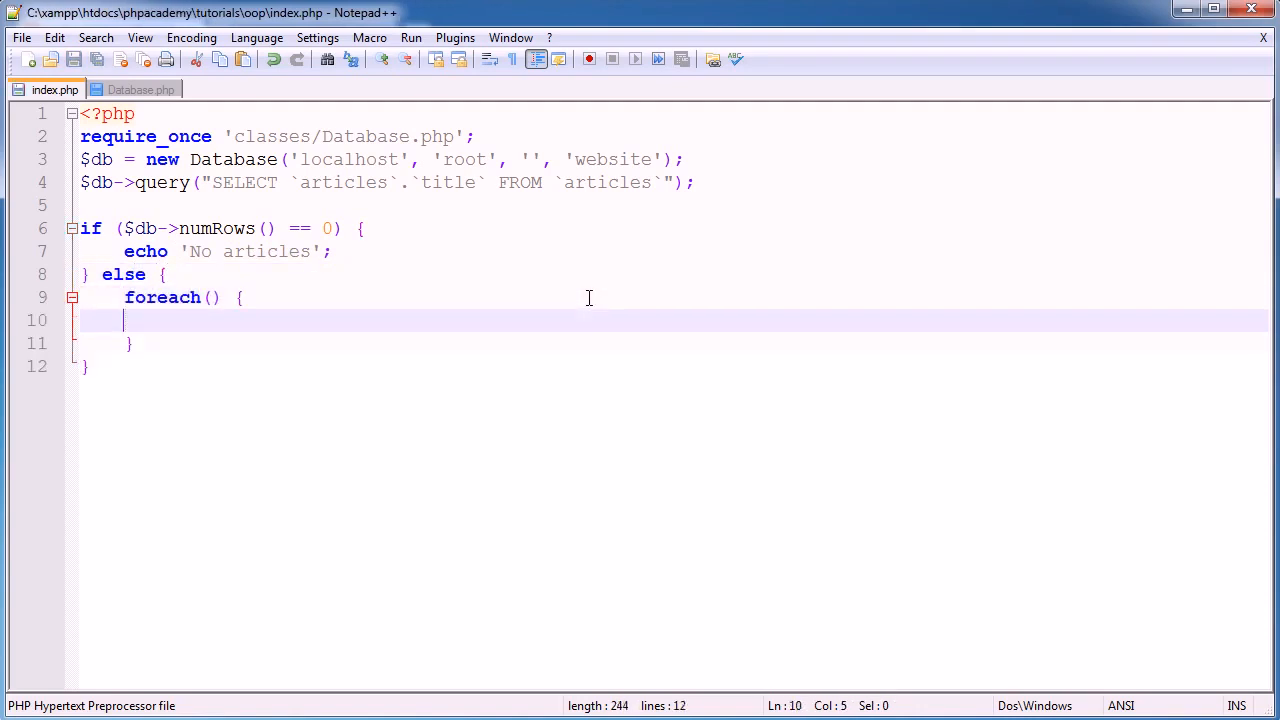
Fill the foreach with $db->rows() as $article, echoing $article['title'] and '<br>'
click(212, 297)
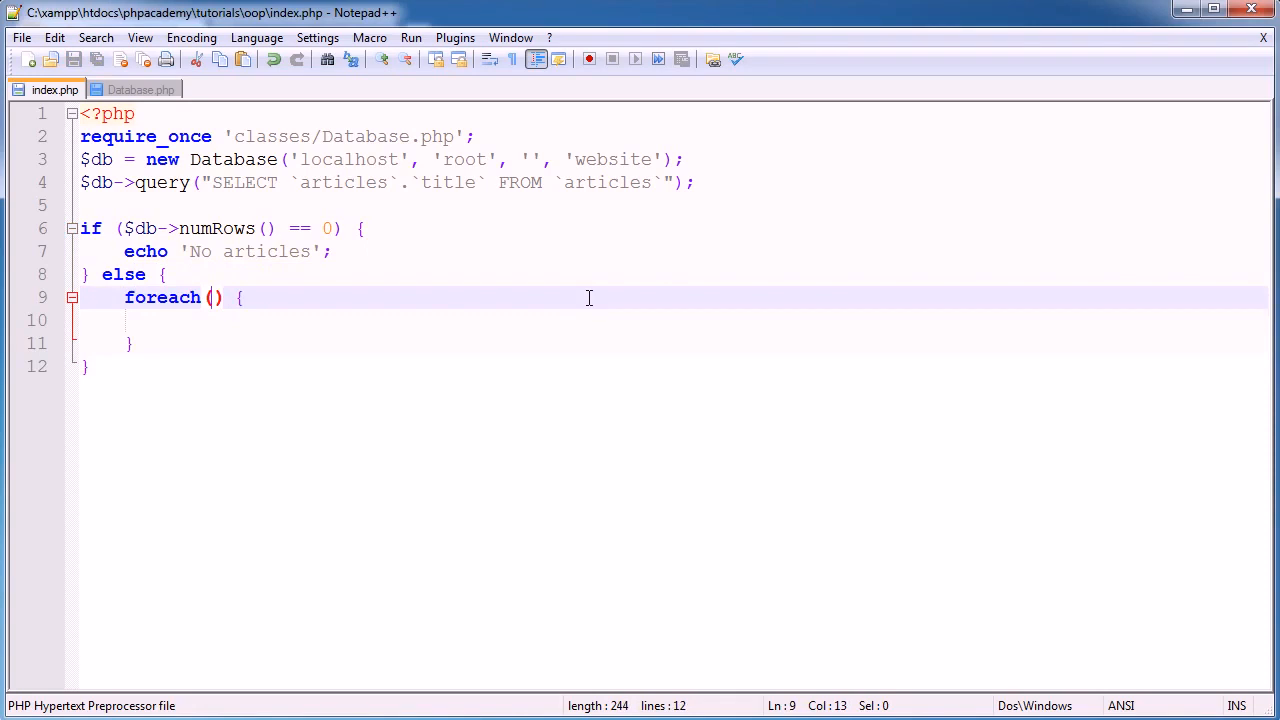
text($db->rows() as $articl)
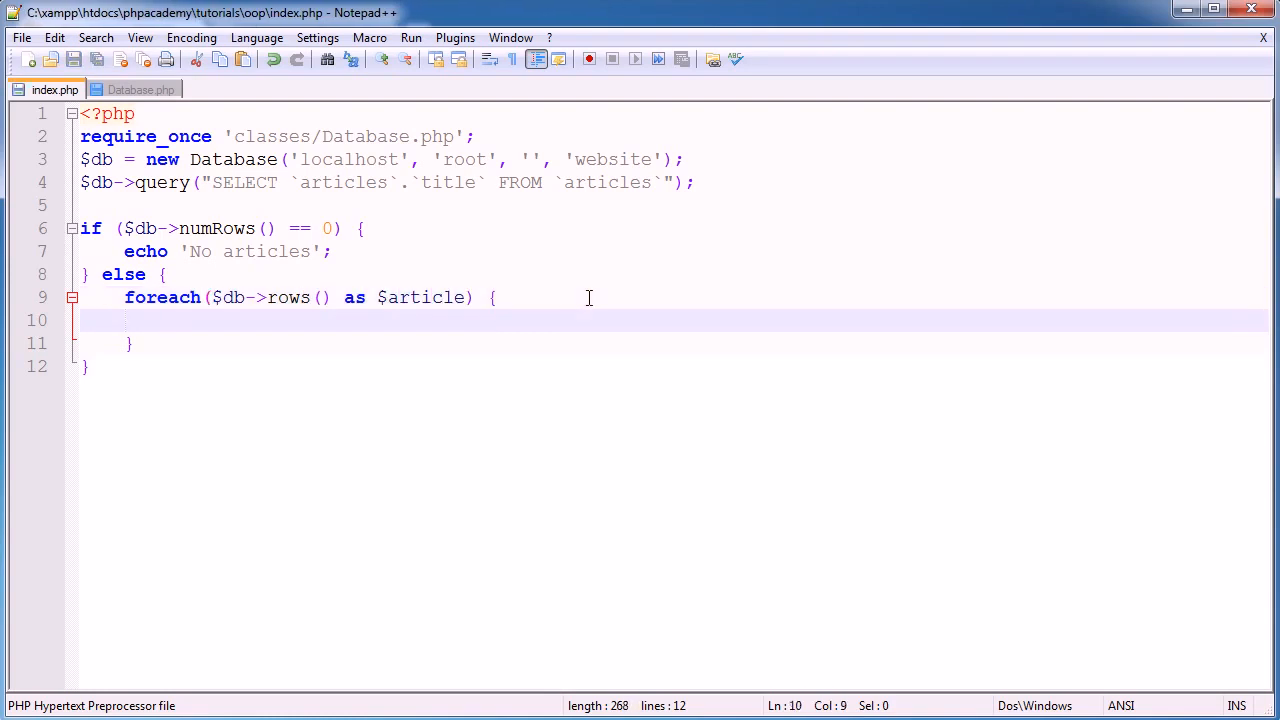
text(echo $article[])
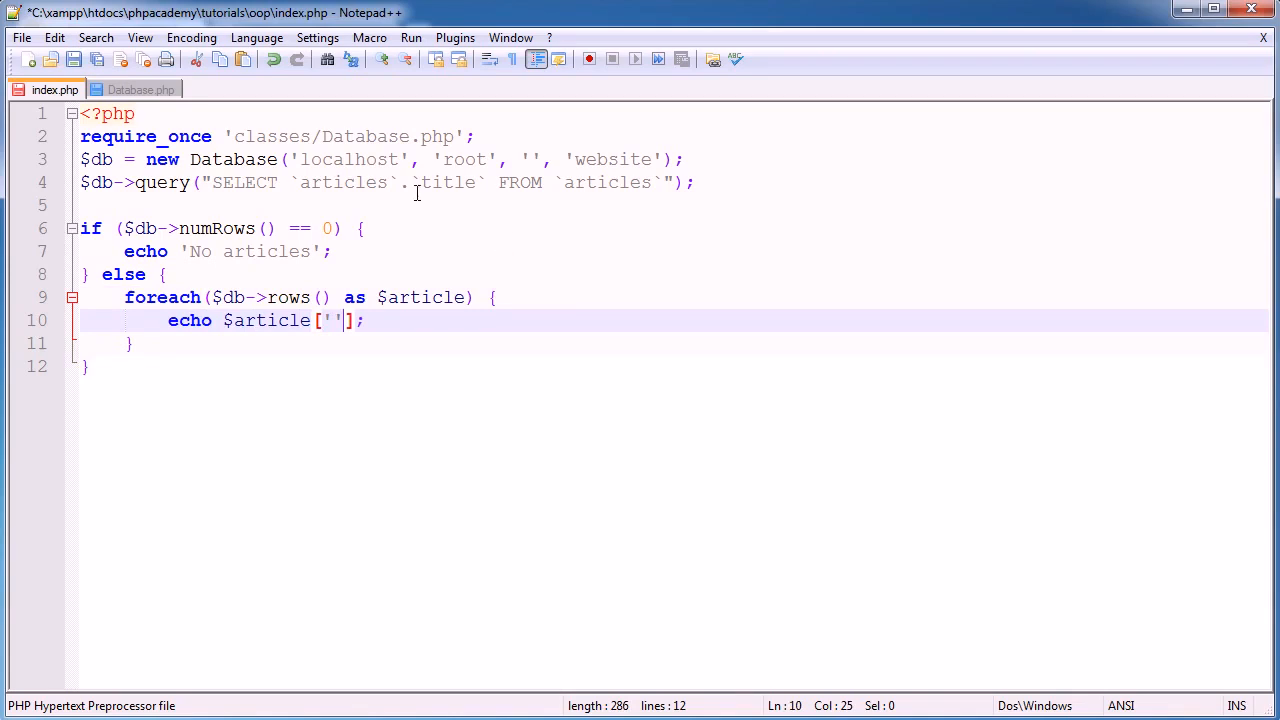
text(title)
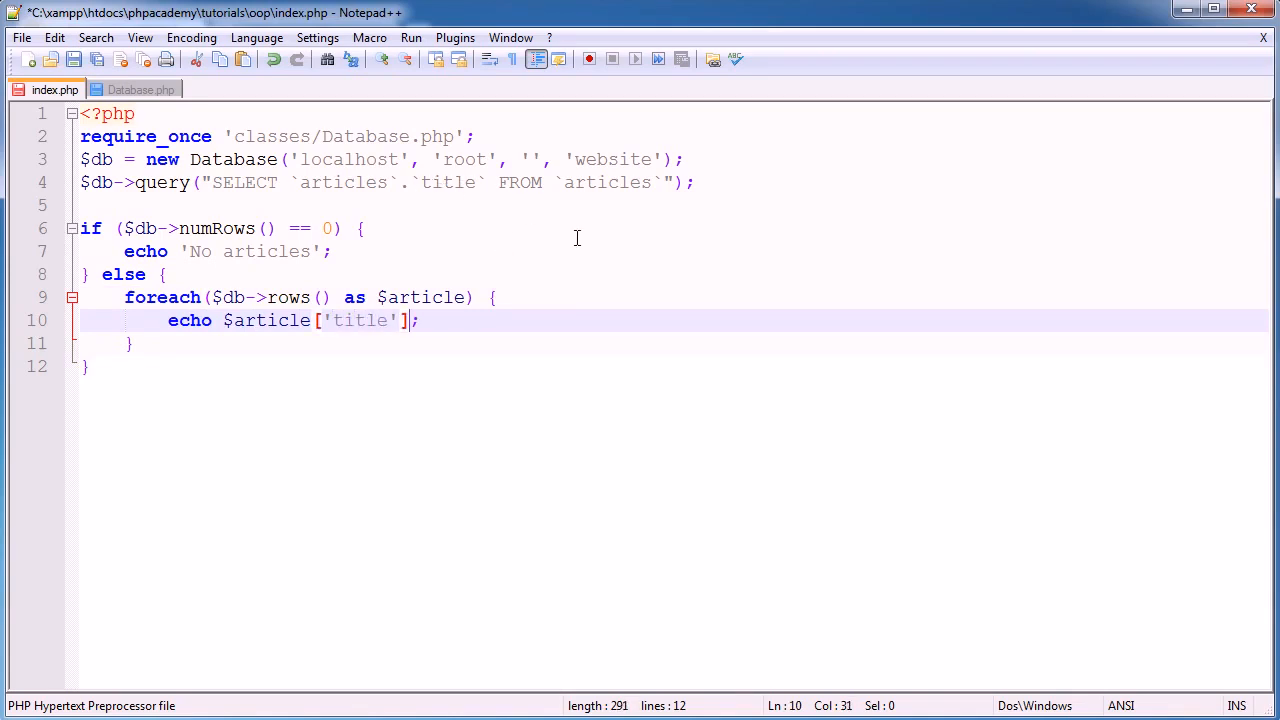
text(, '<br)
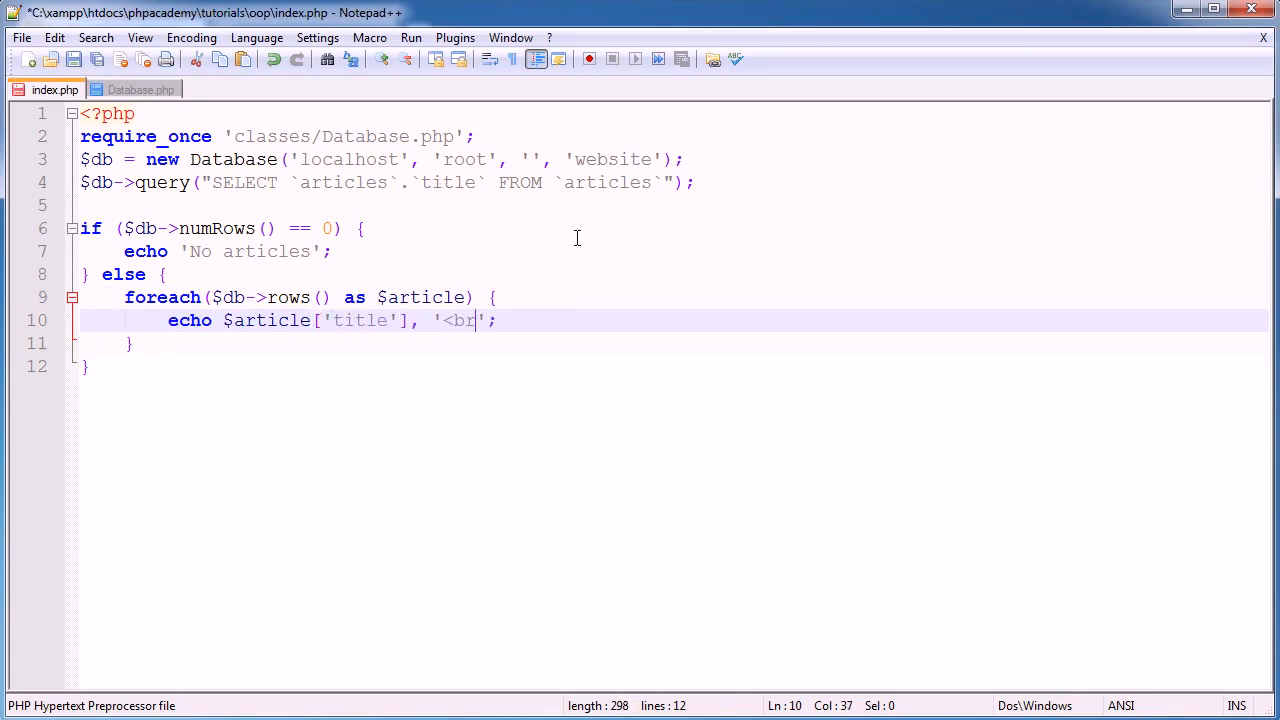
text(>)
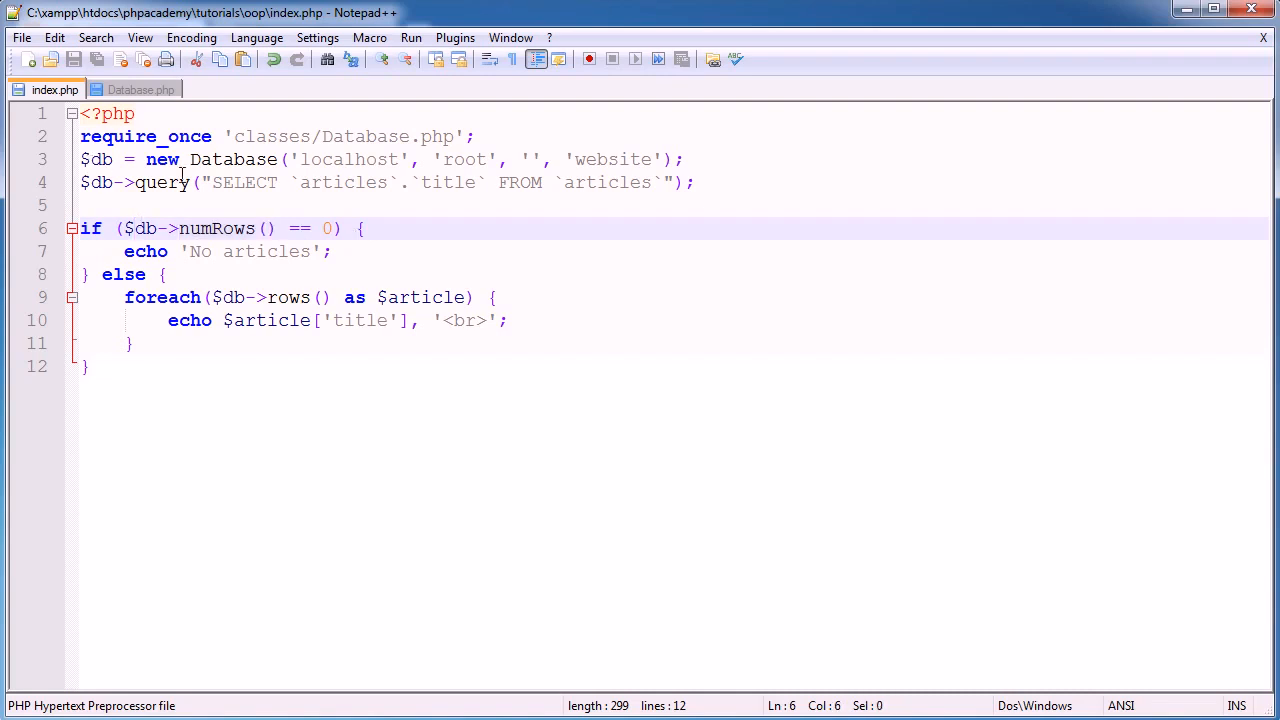
click(322, 251)
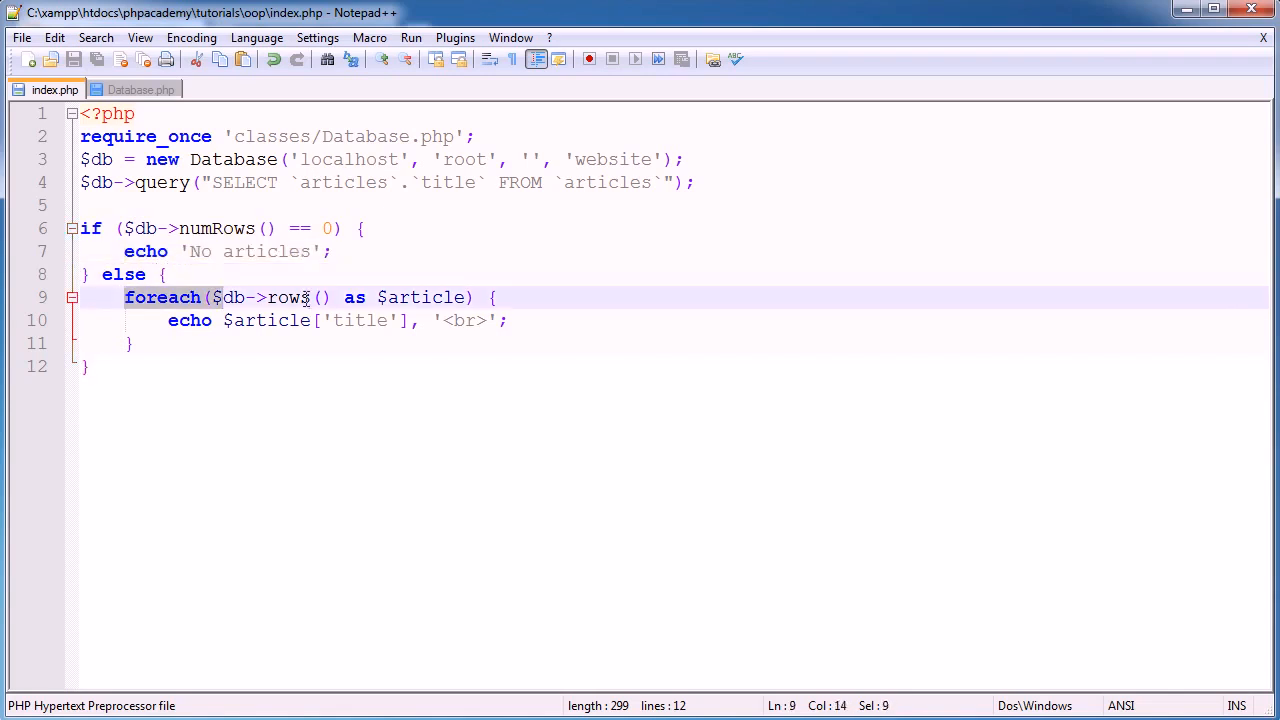
double_click(288, 297)
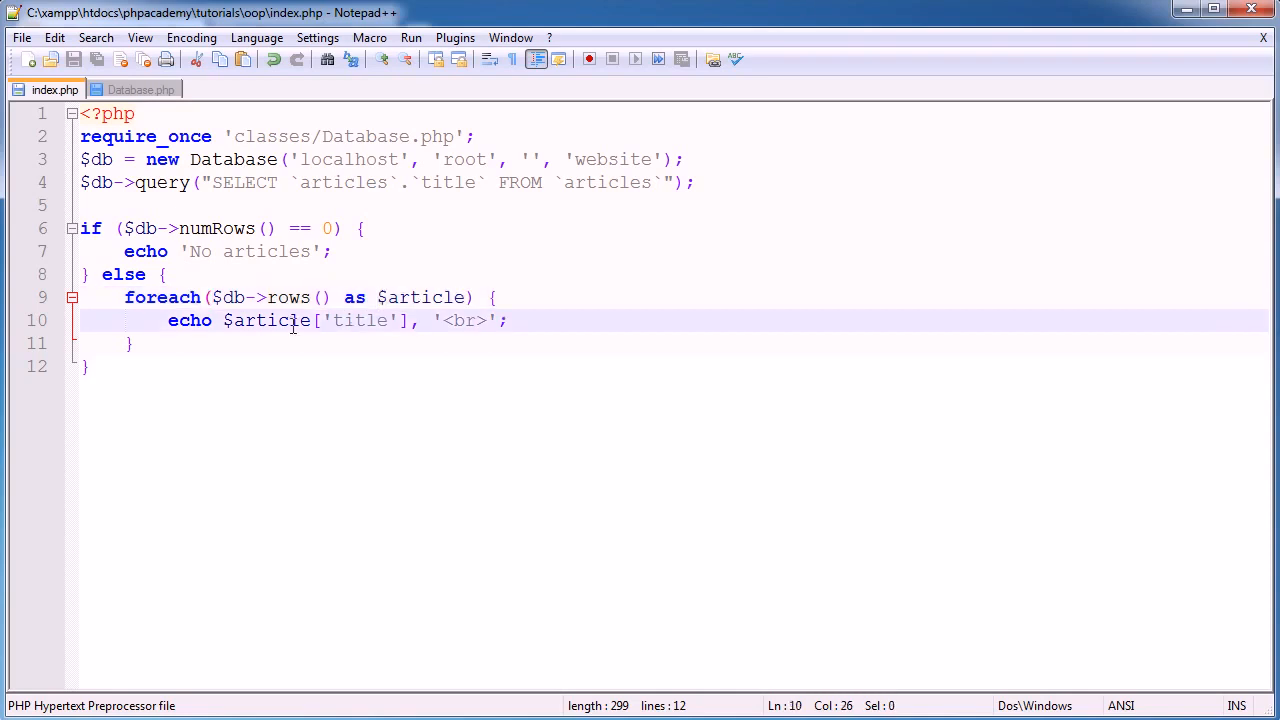
double_click(262, 320)
text(e)
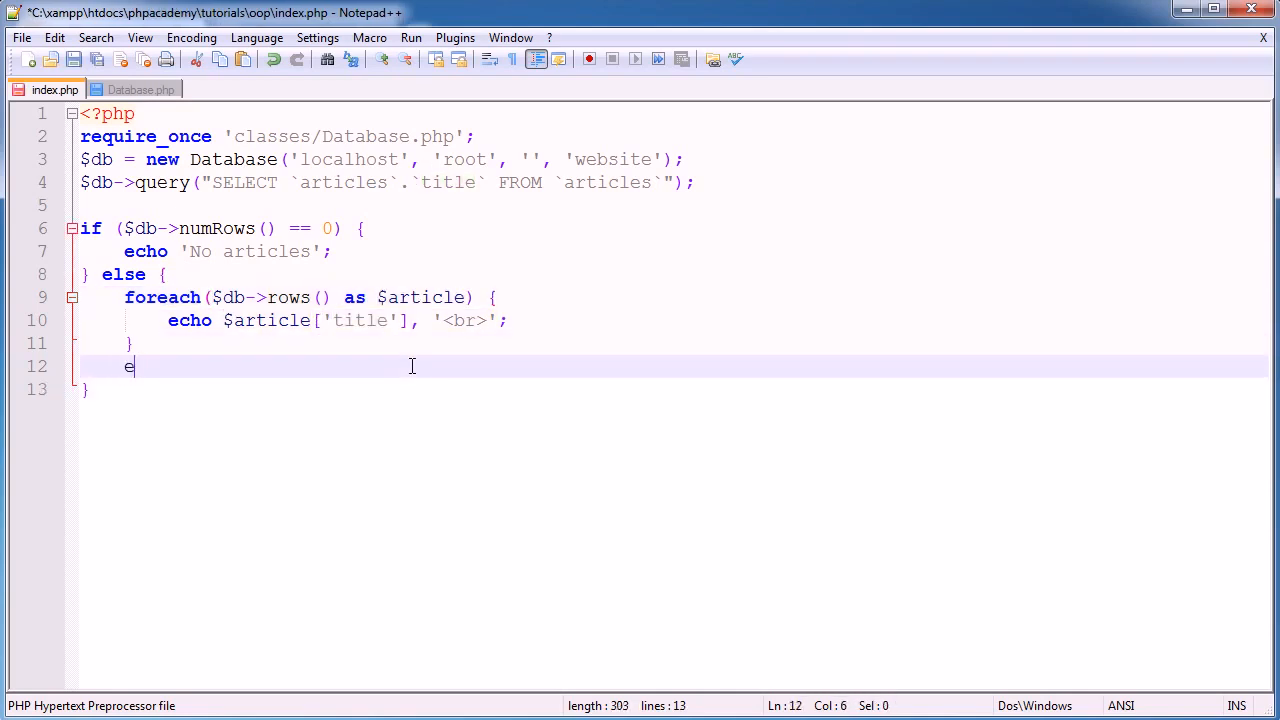
Below the loop, echo '<p>', $db->numRows(), ' articles</p>' on line 12
text(cho '';)
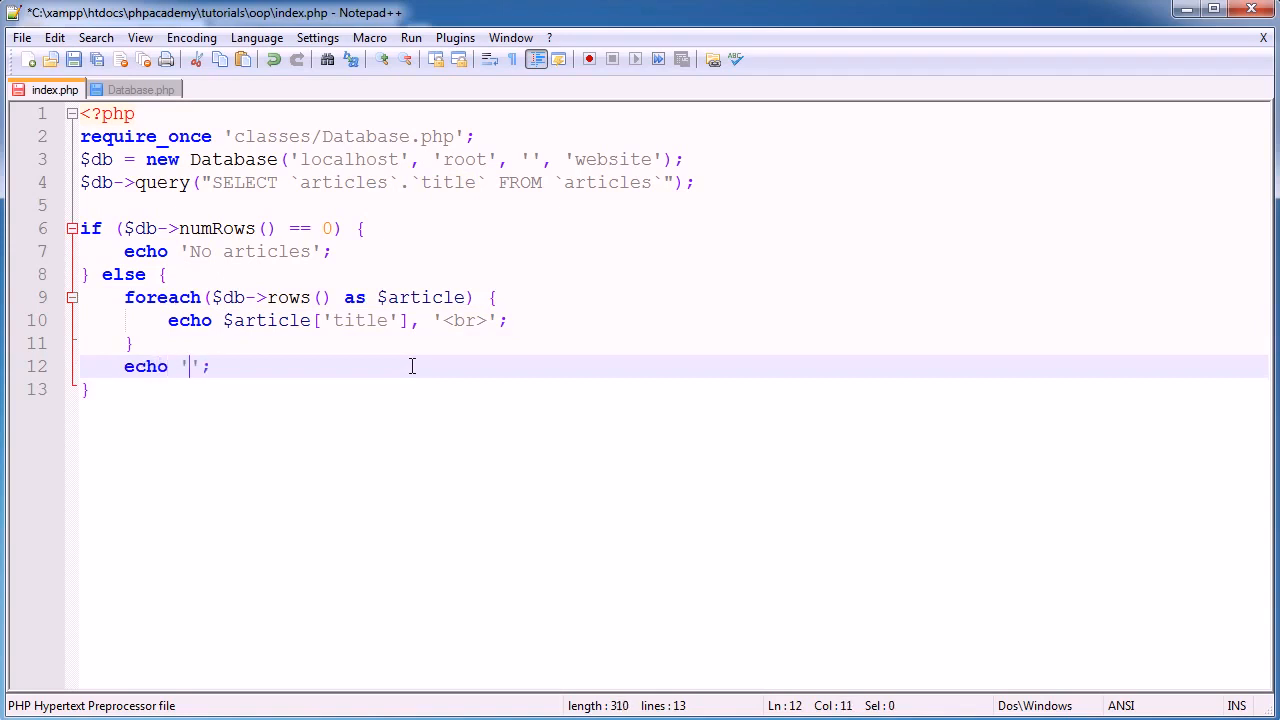
text(<p></p>)
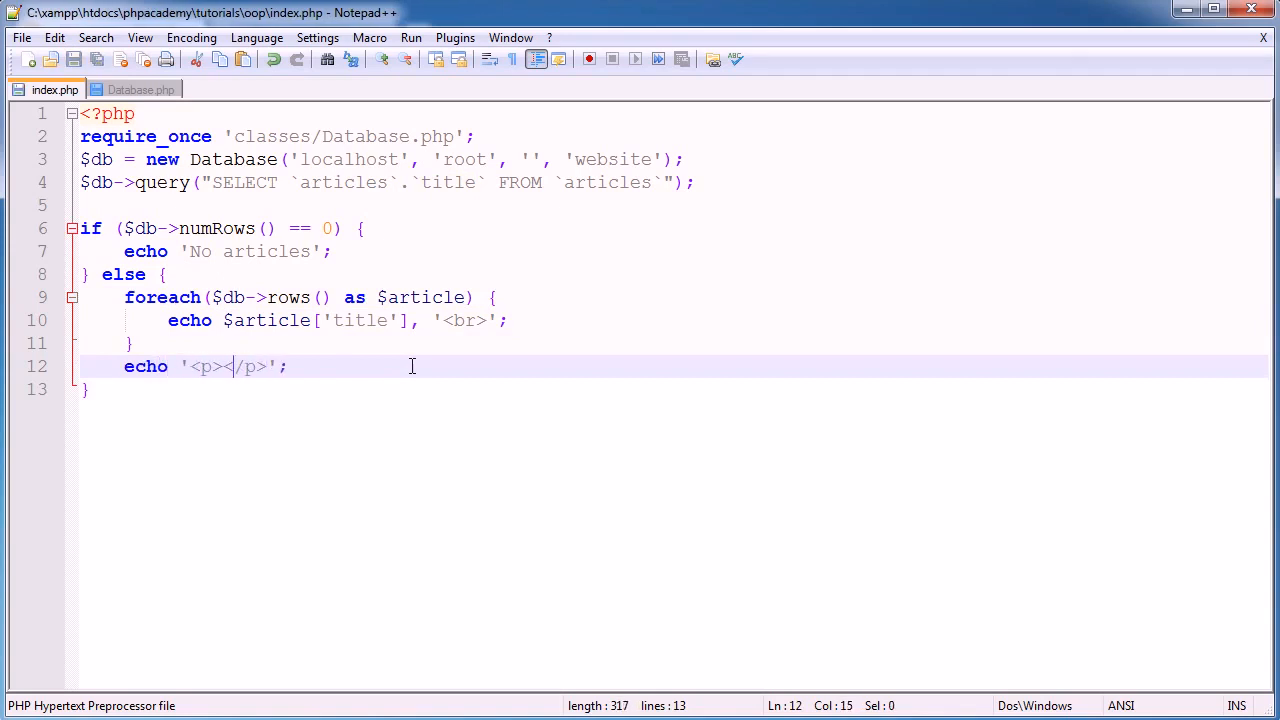
key(Left)
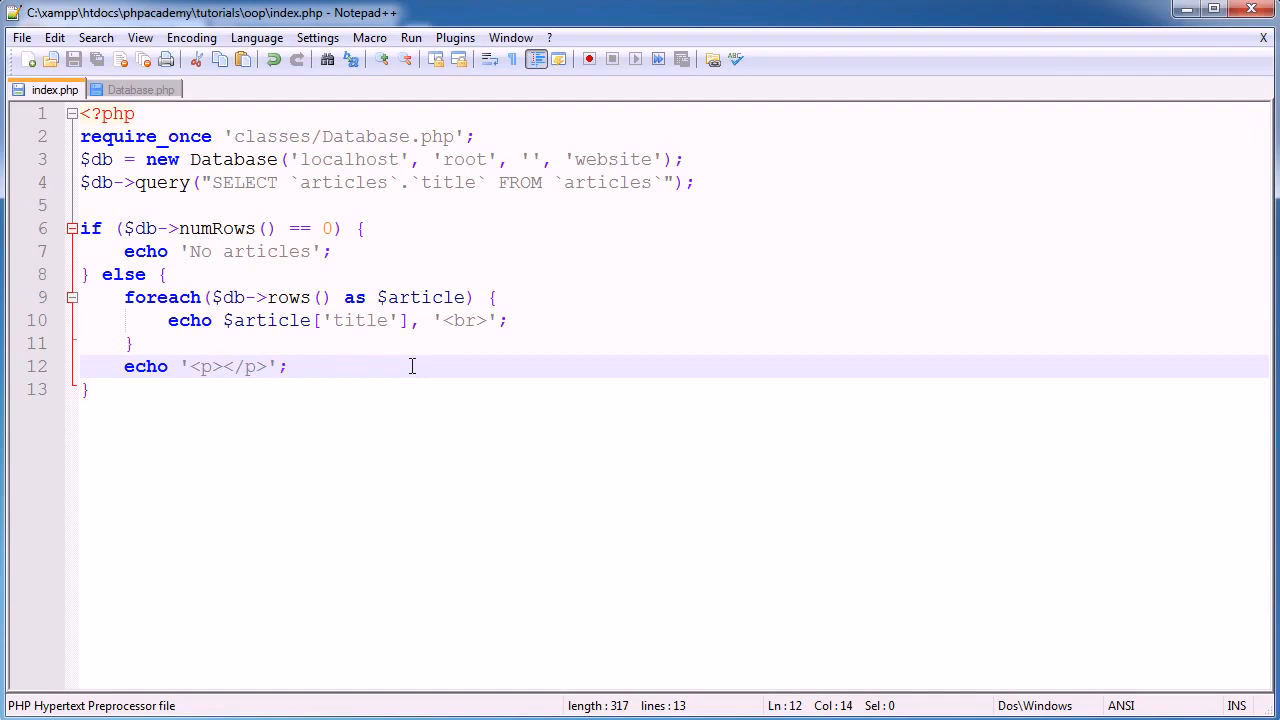
text(x)
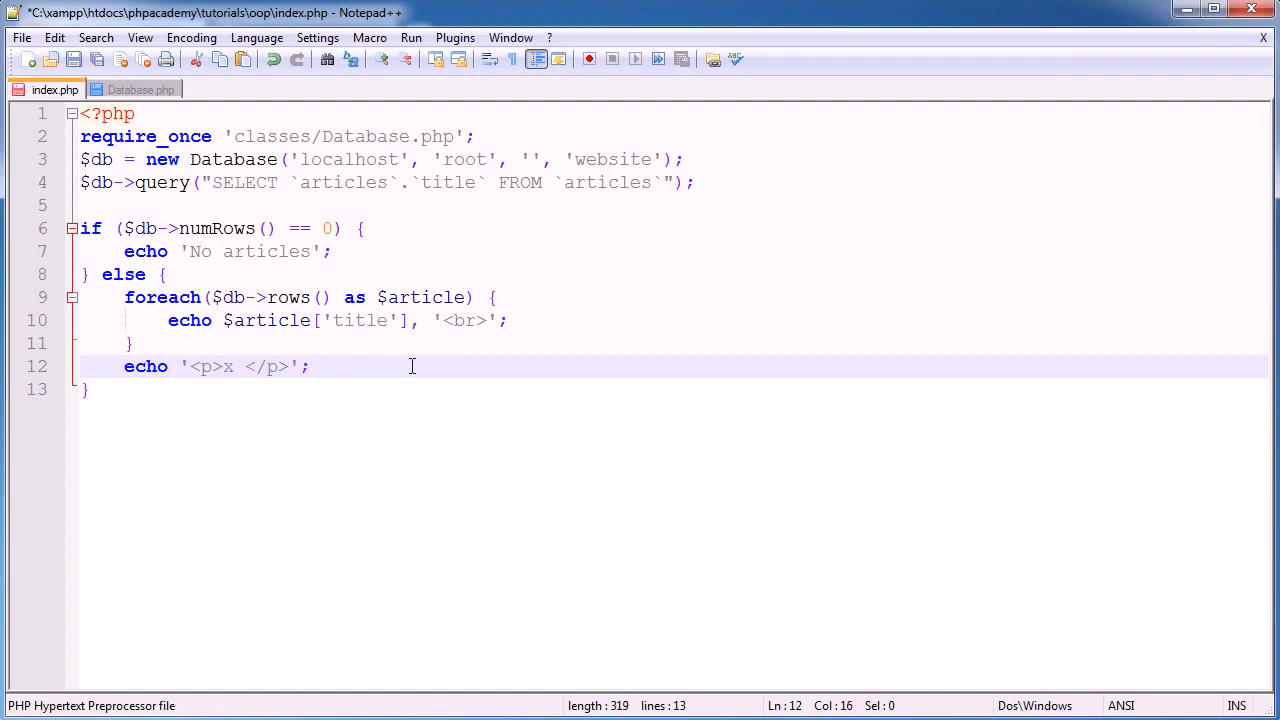
text(articles)
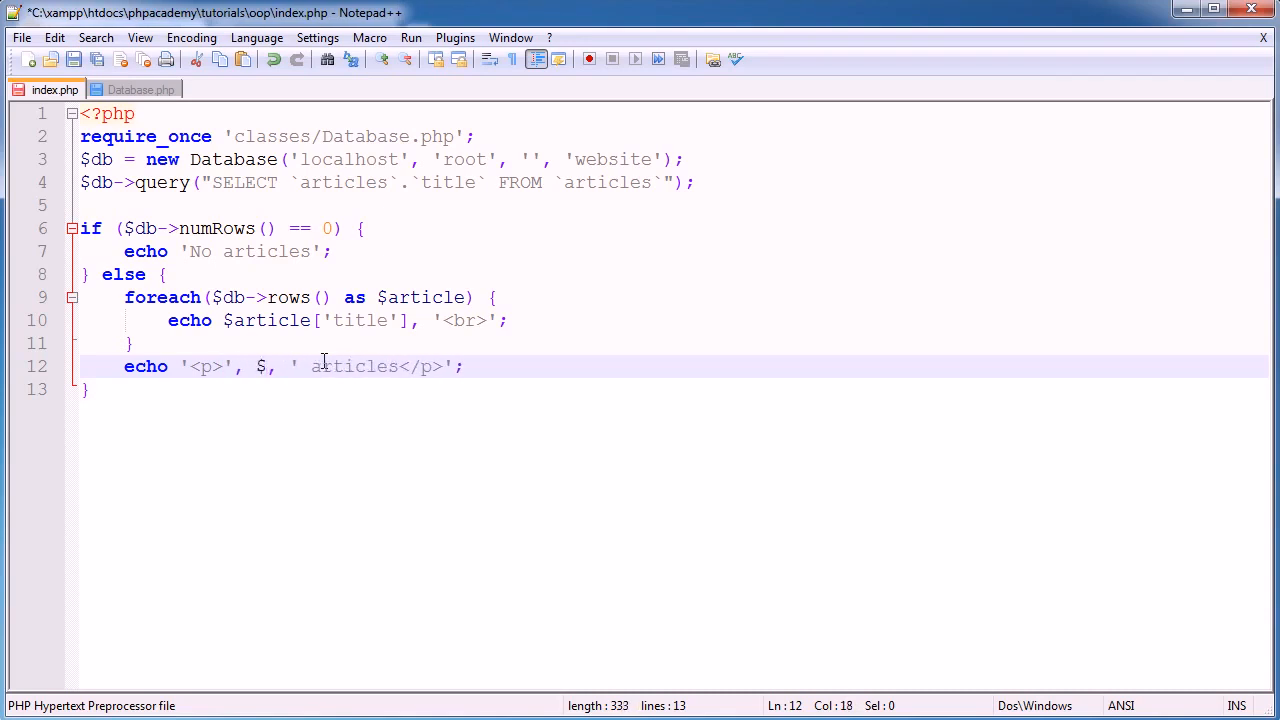
text(db->)
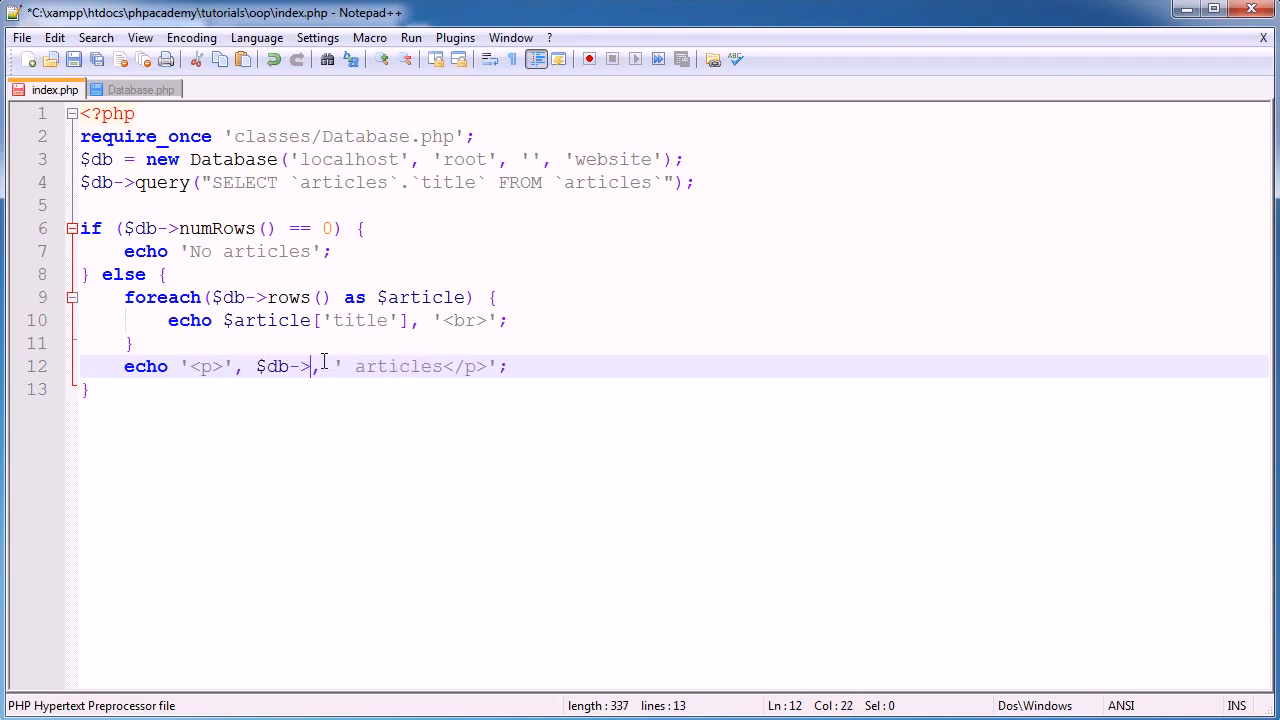
text(numRows ())
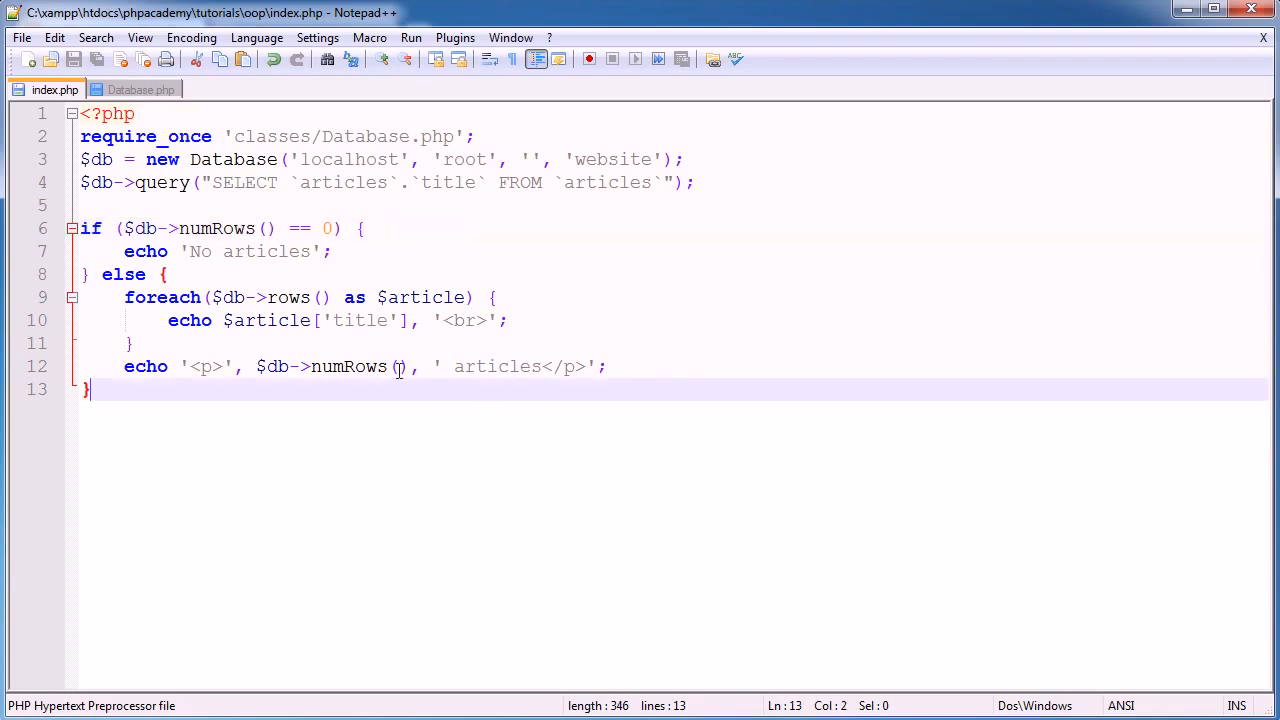
mouse_move(535, 458)
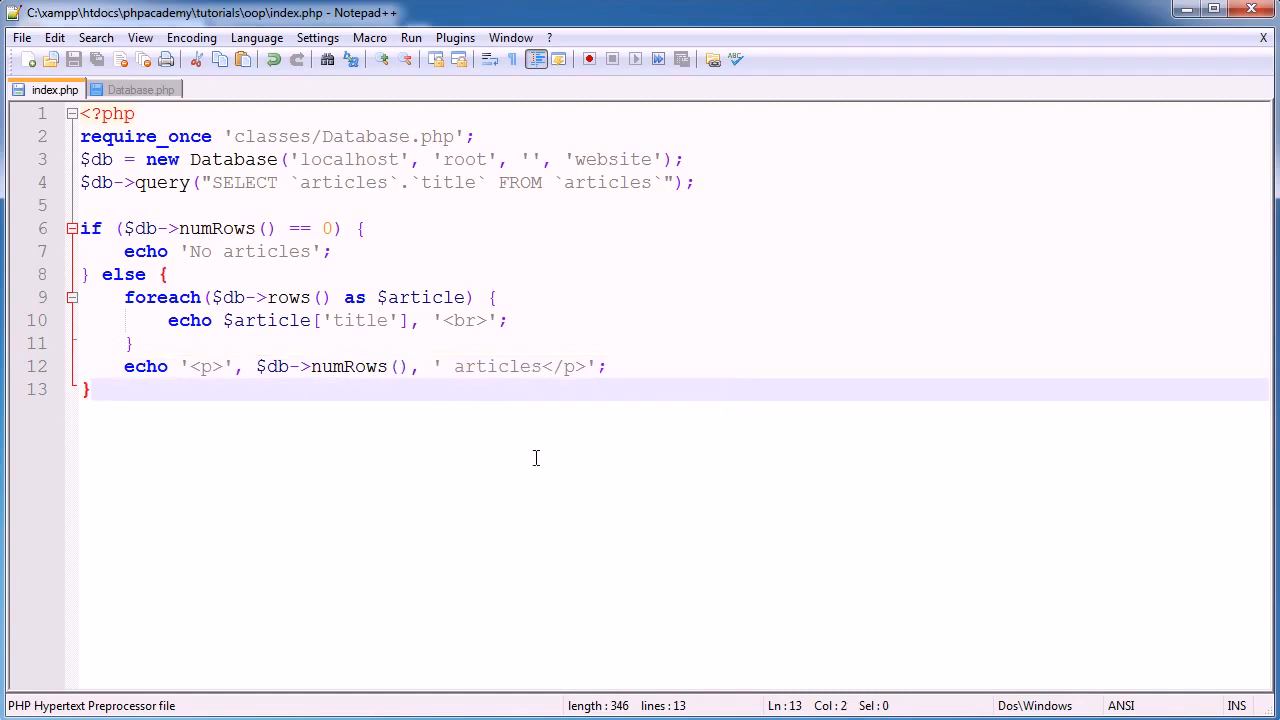
click(410, 366)
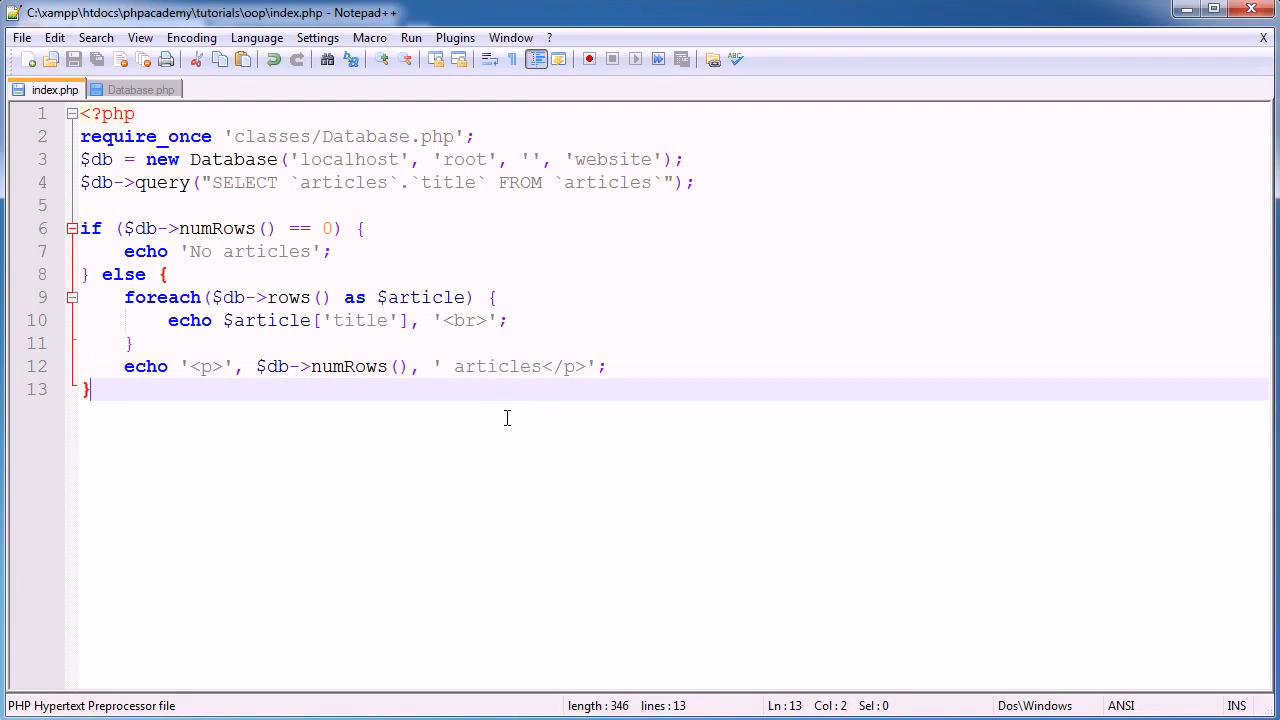
mouse_move(499, 437)
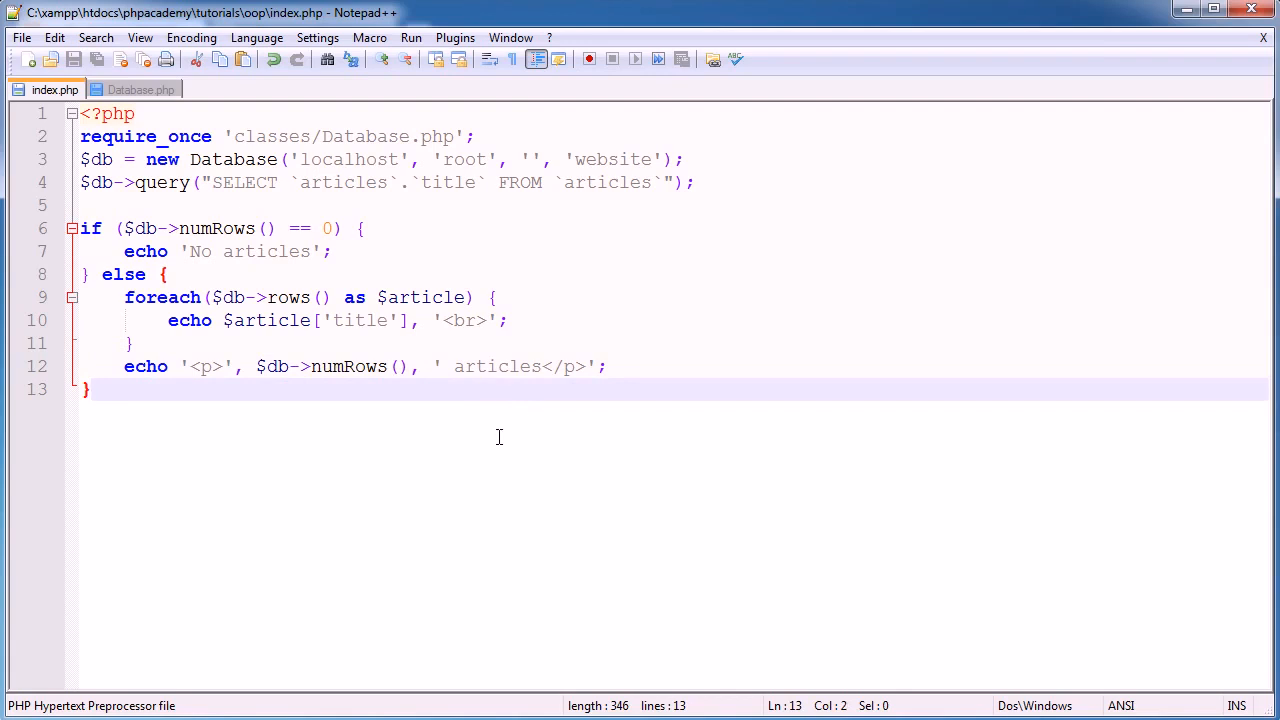
mouse_move(364, 533)
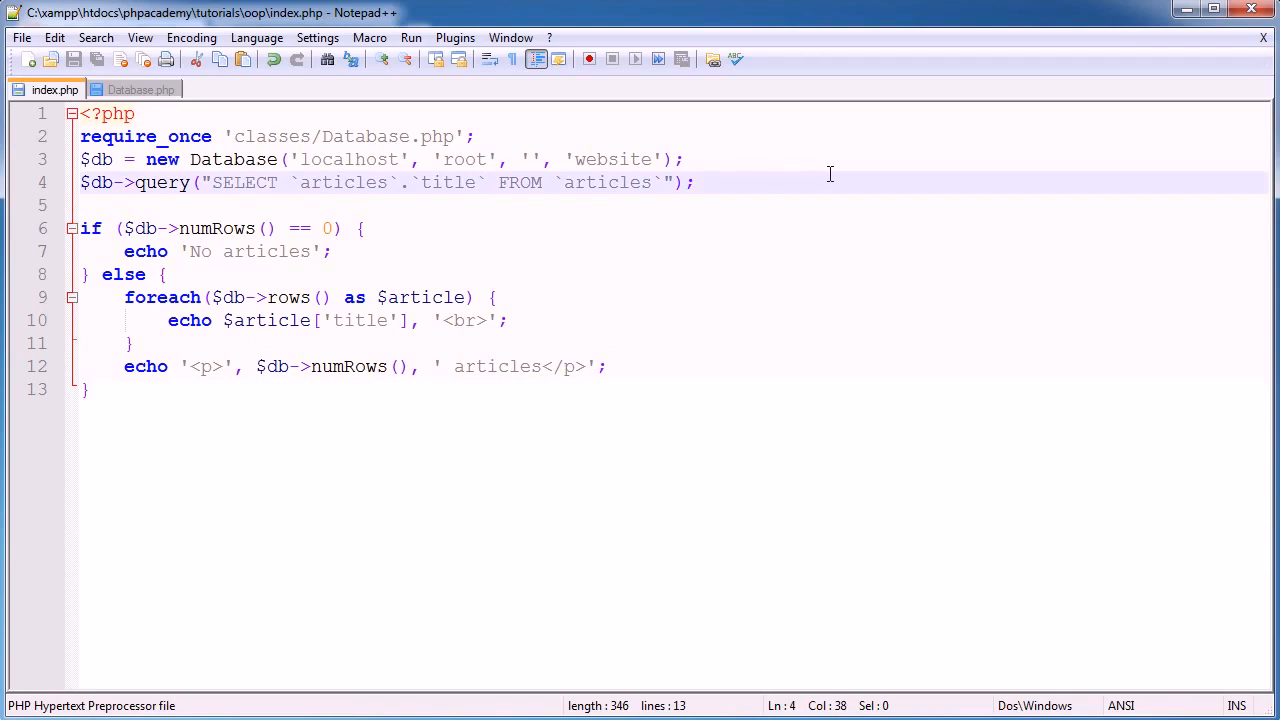
Add `articles`.`id` to the SELECT after the title column
text(, ``)
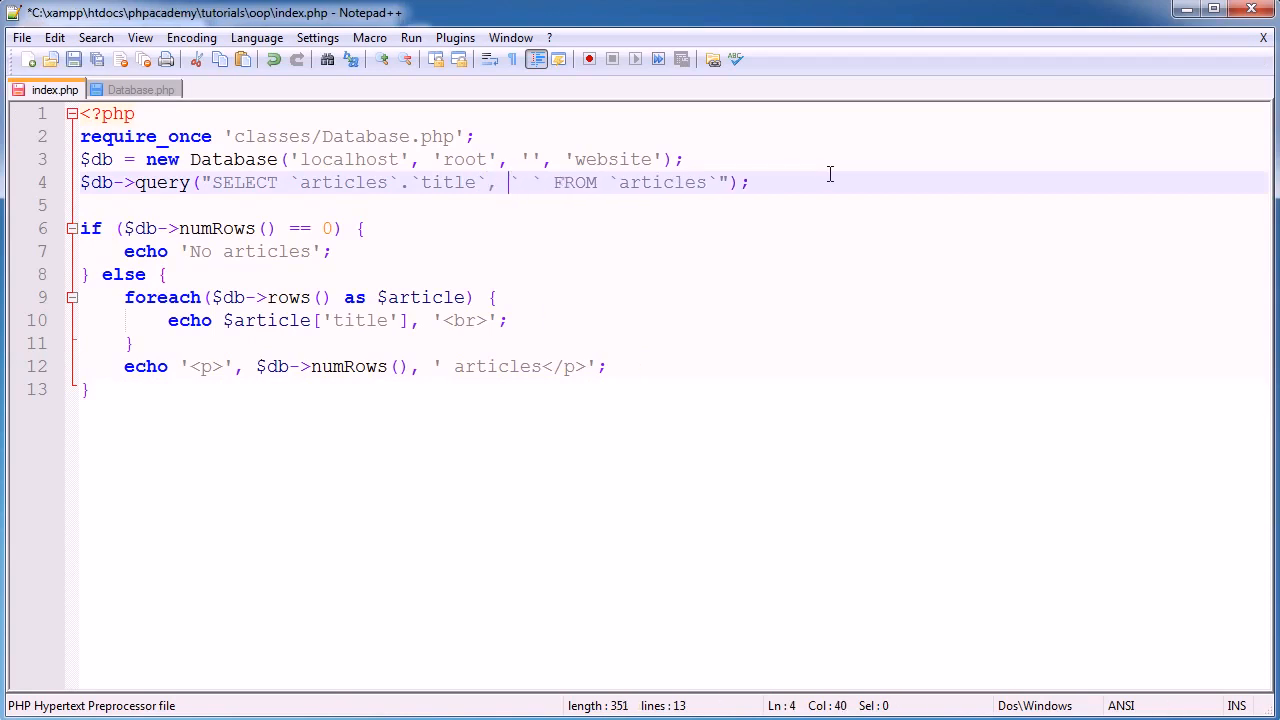
text(articles`.)
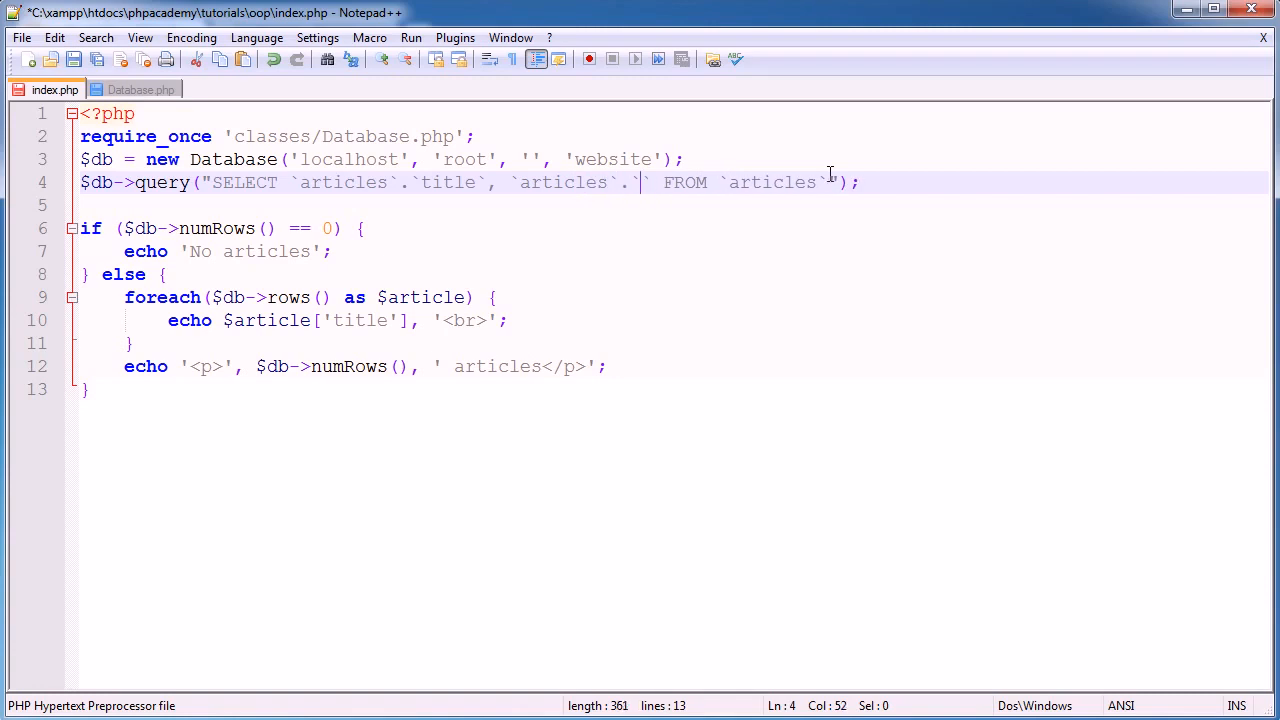
text(id)
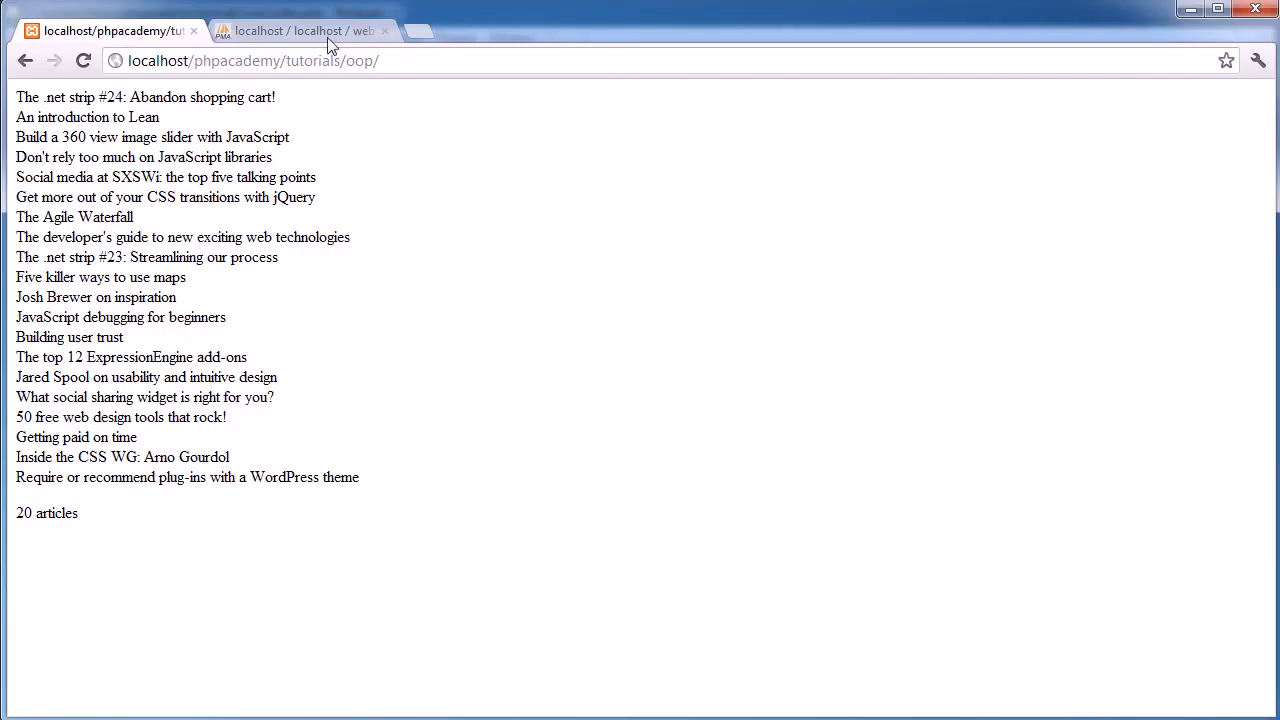
click(300, 30)
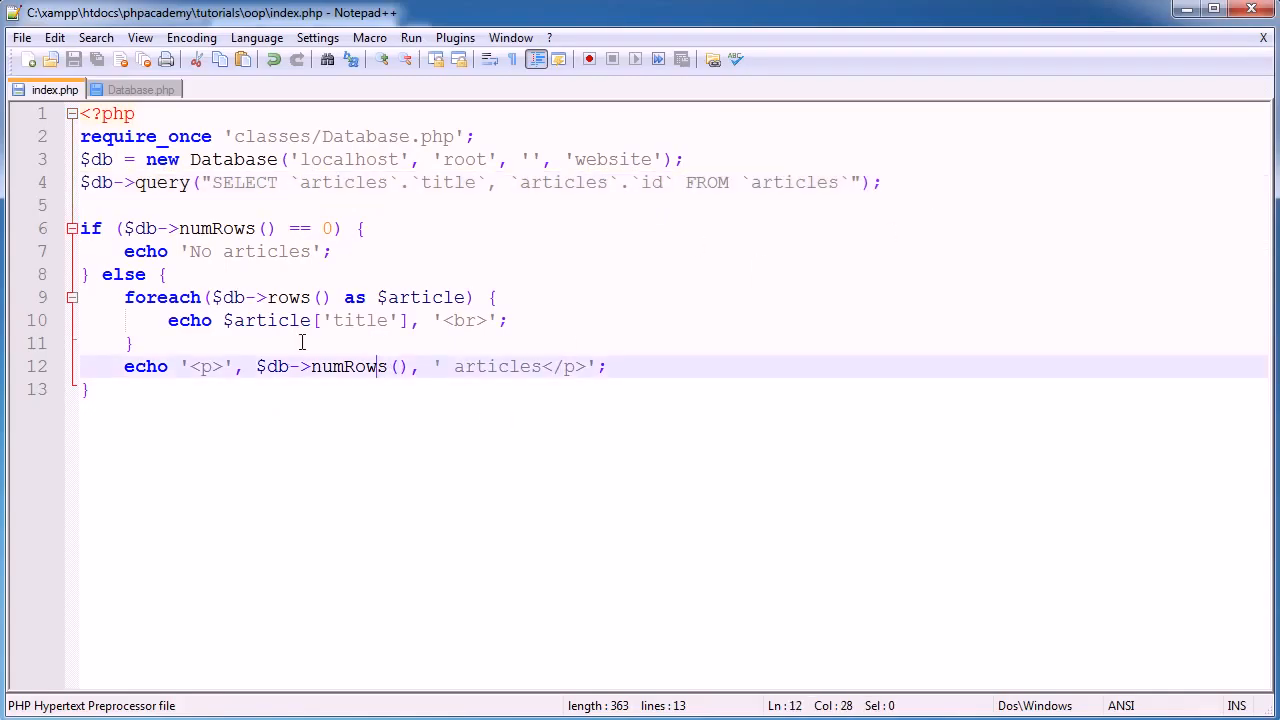
Insert $article[''] just before the title output on line 10 to begin echoing the id
click(223, 320)
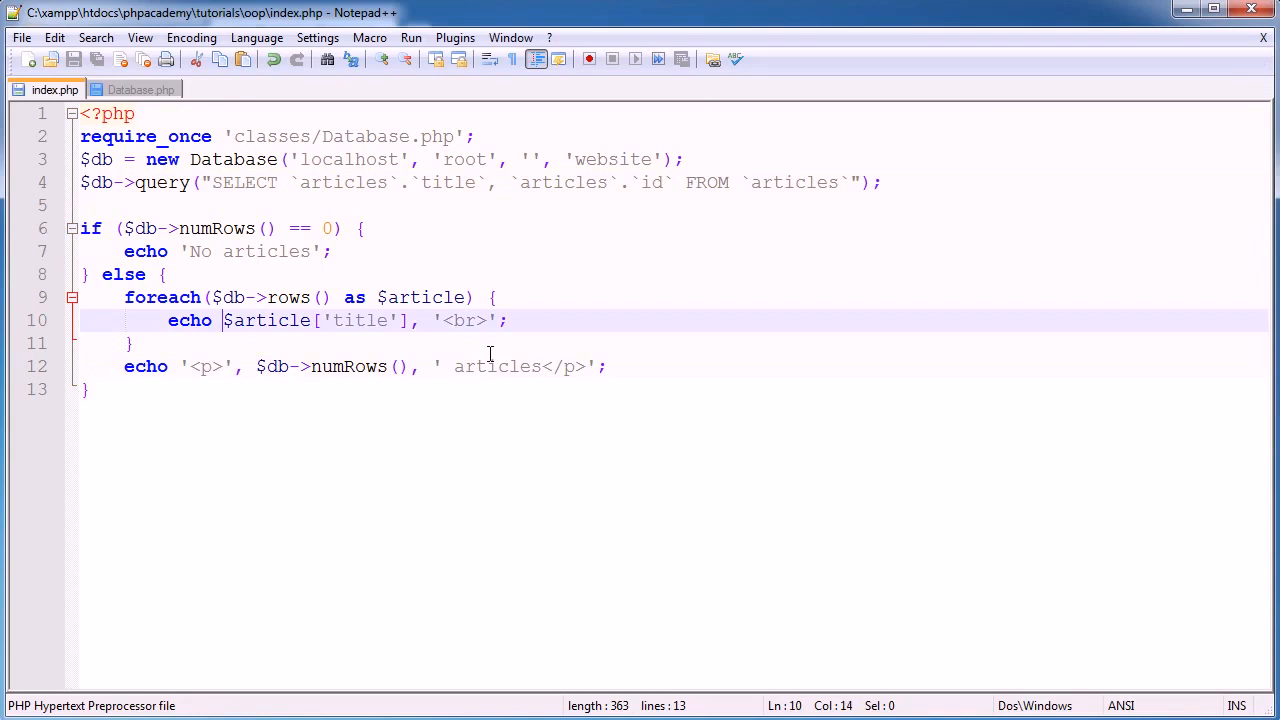
text($article[])
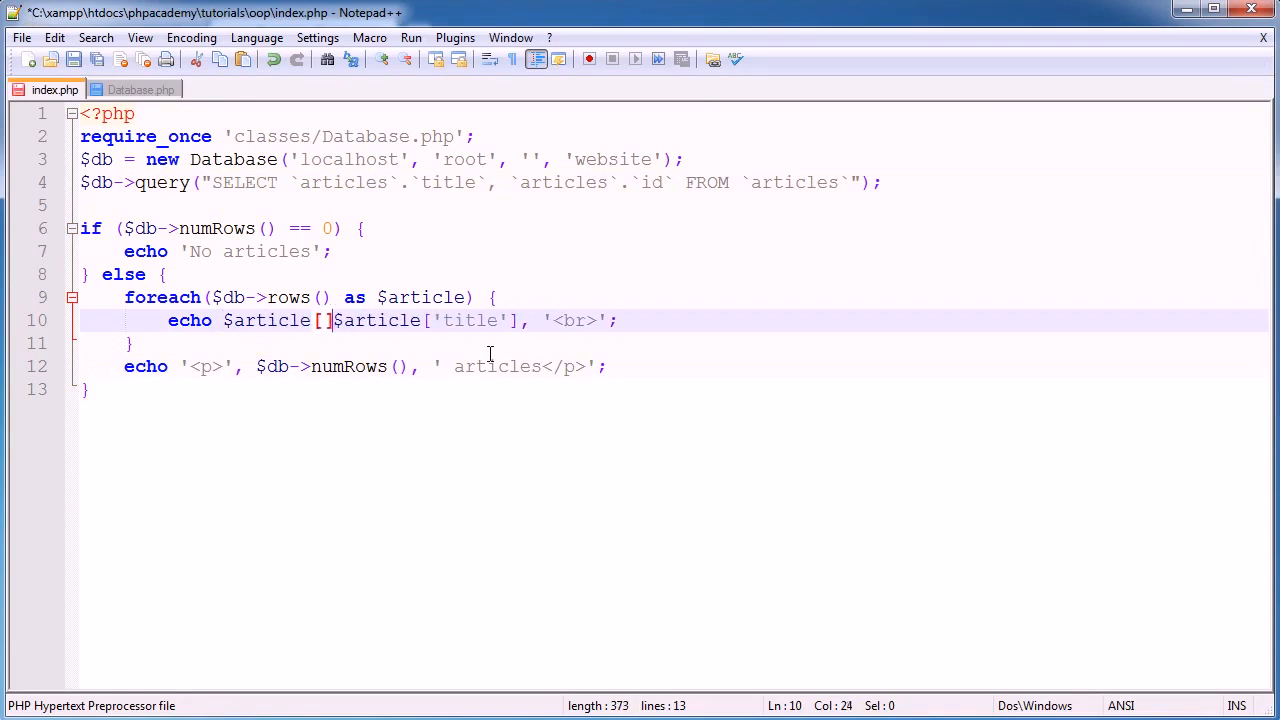
text('')
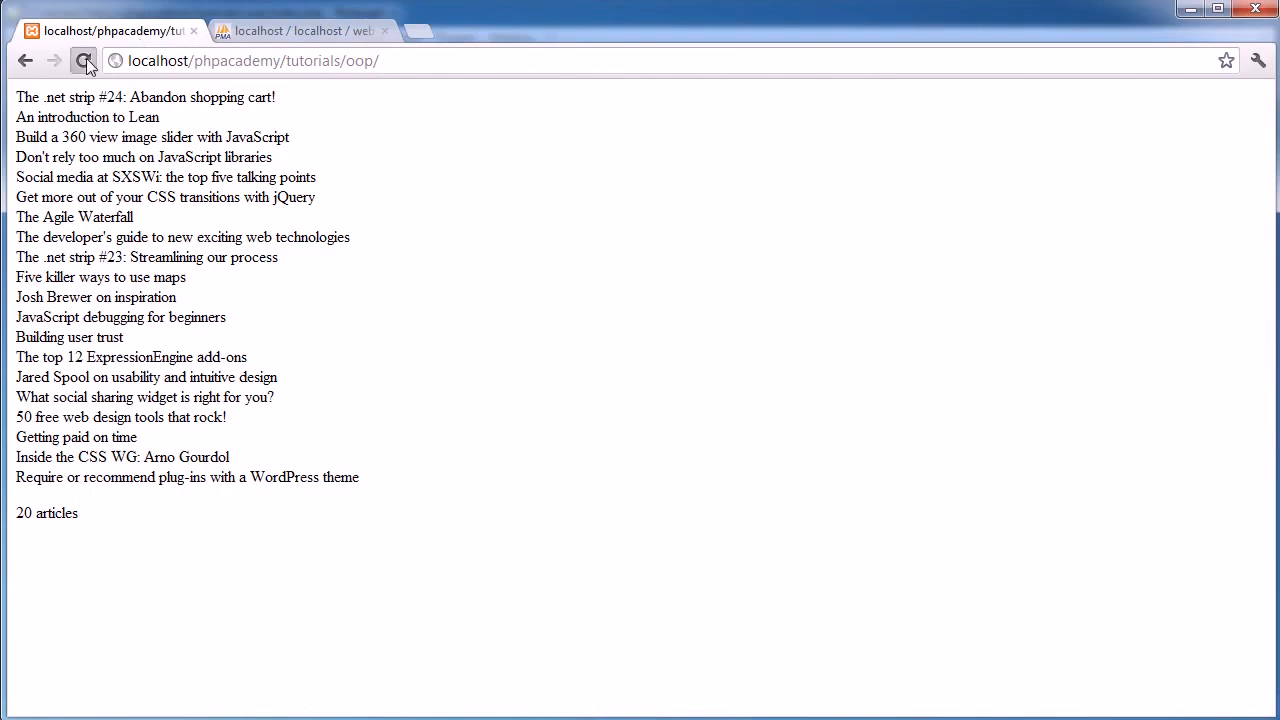
Reload localhost/phpacademy/tutorials/oop/ in Chrome to view the updated article output
click(84, 60)
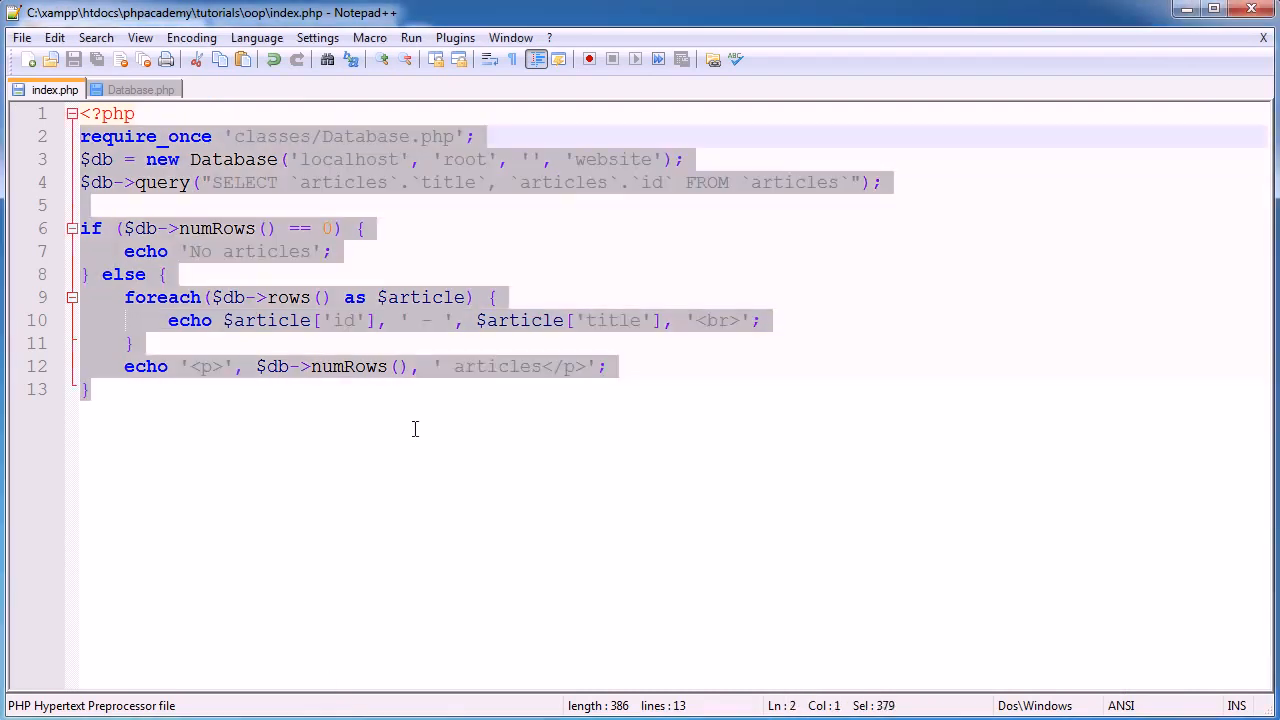
click(357, 496)
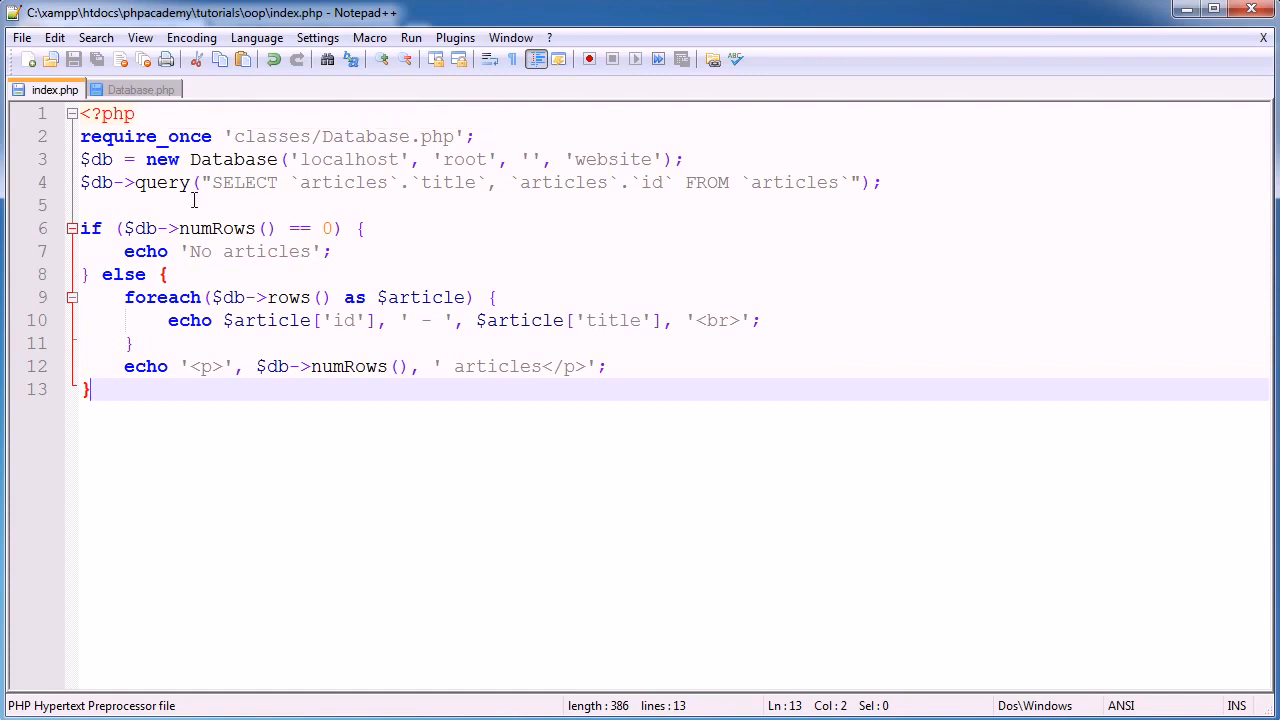
mouse_move(250, 428)
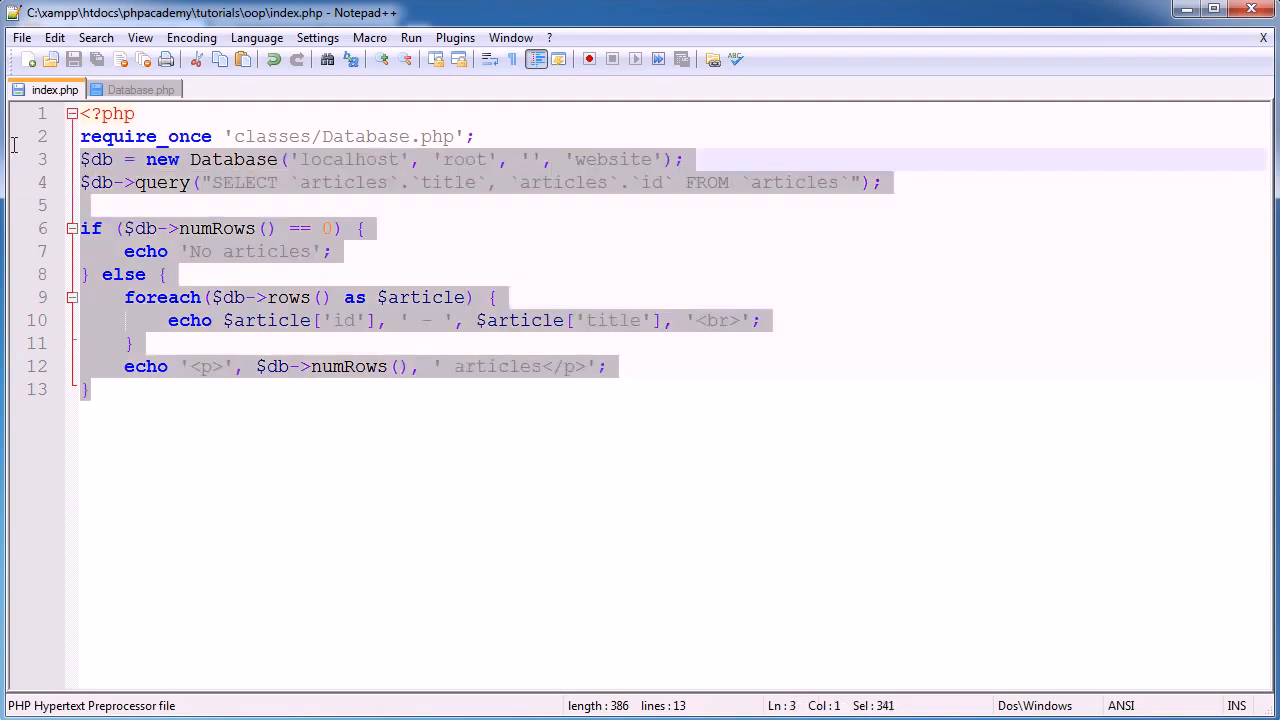
click(90, 389)
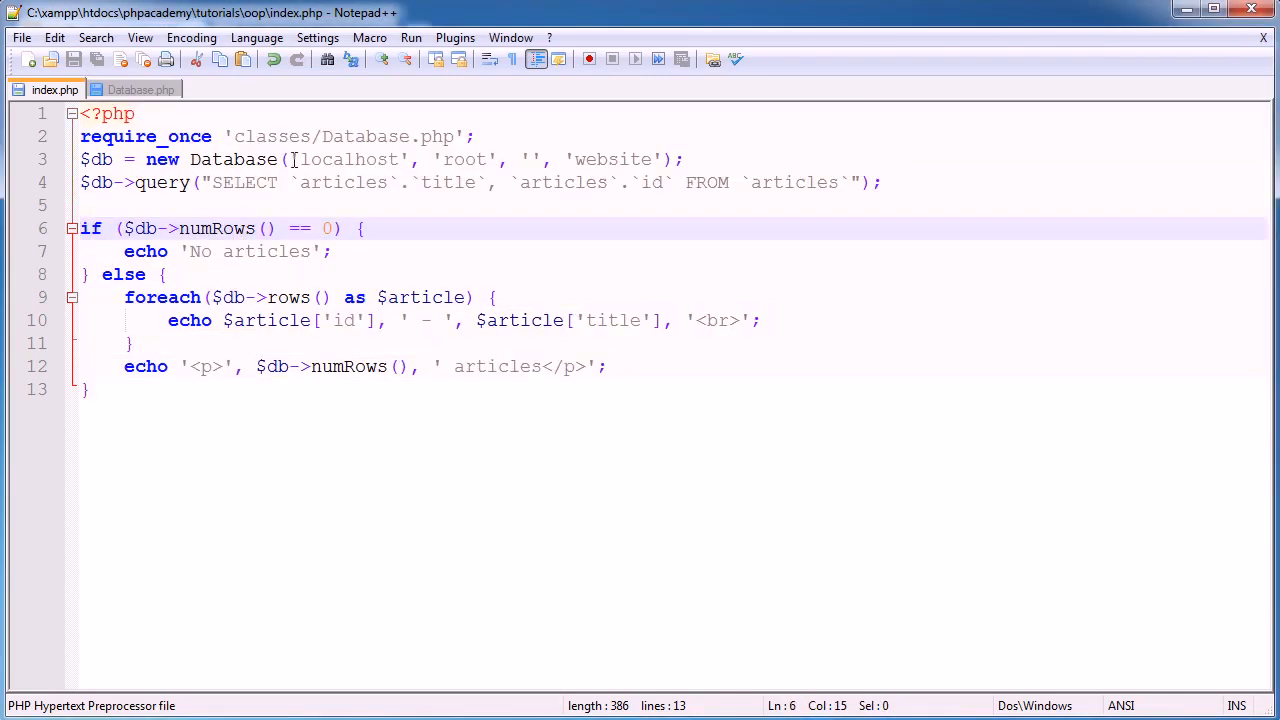
mouse_move(485, 431)
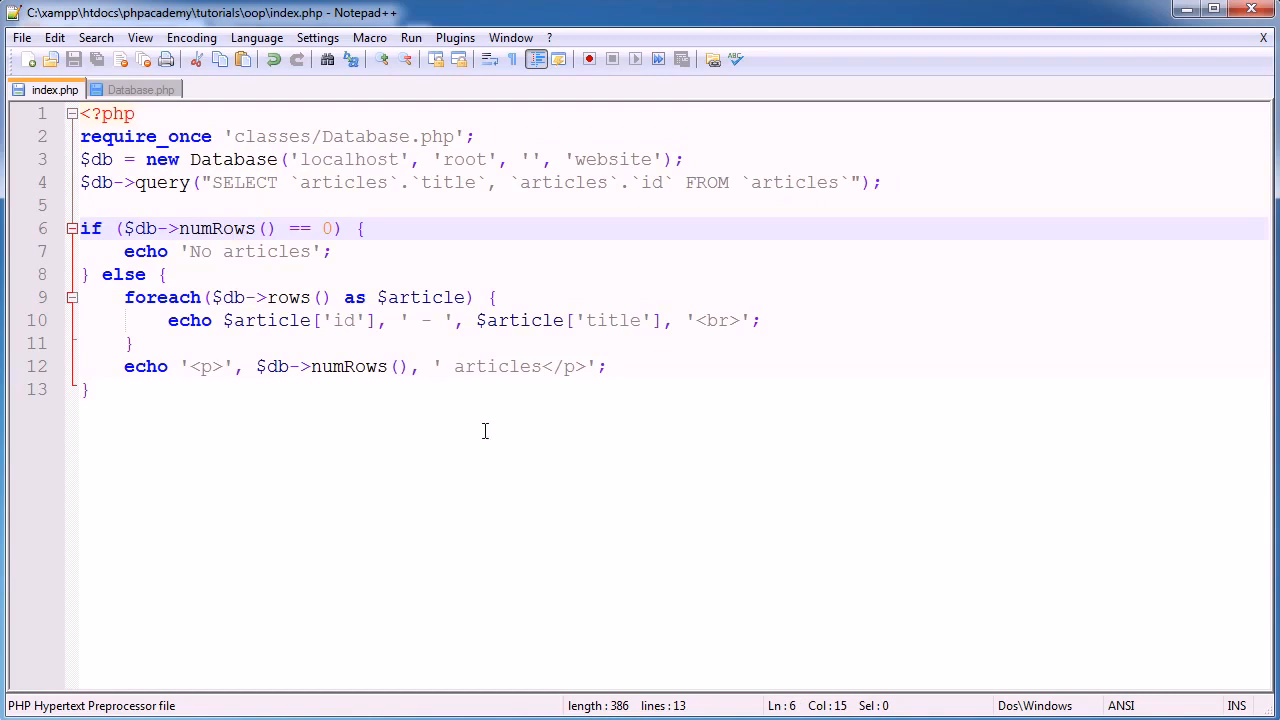
key(ctrl+a)
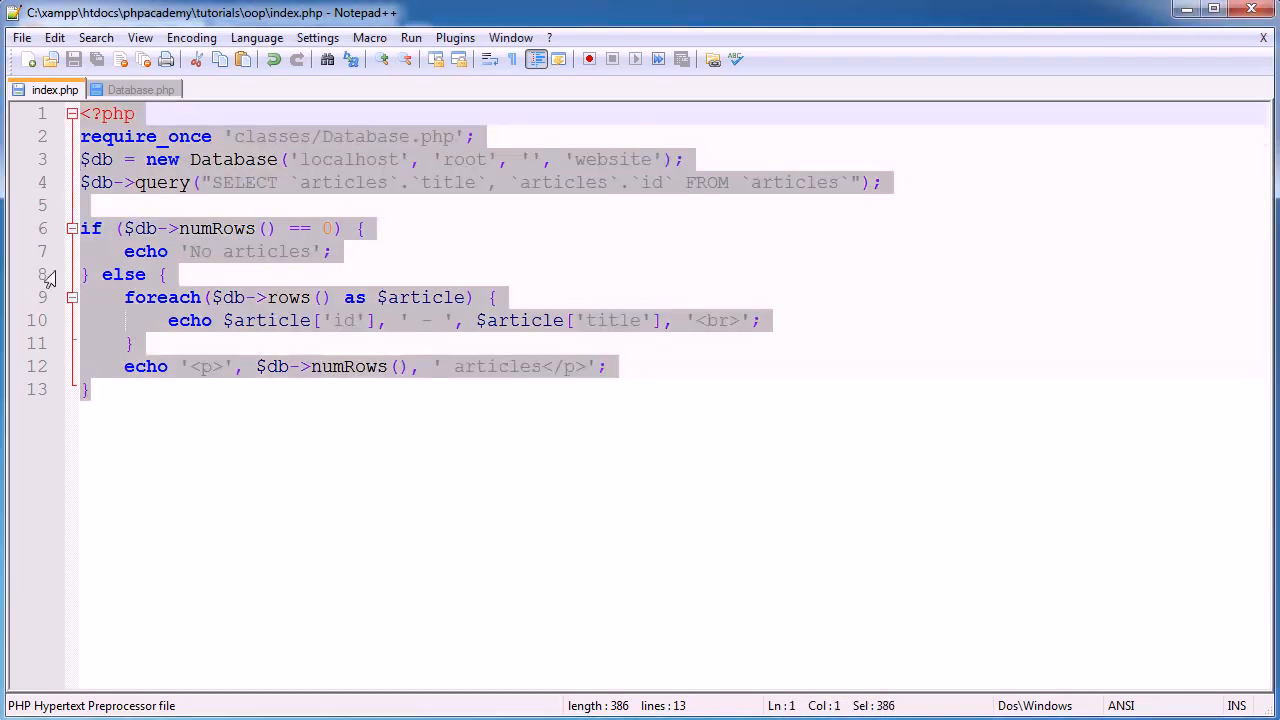
click(90, 389)
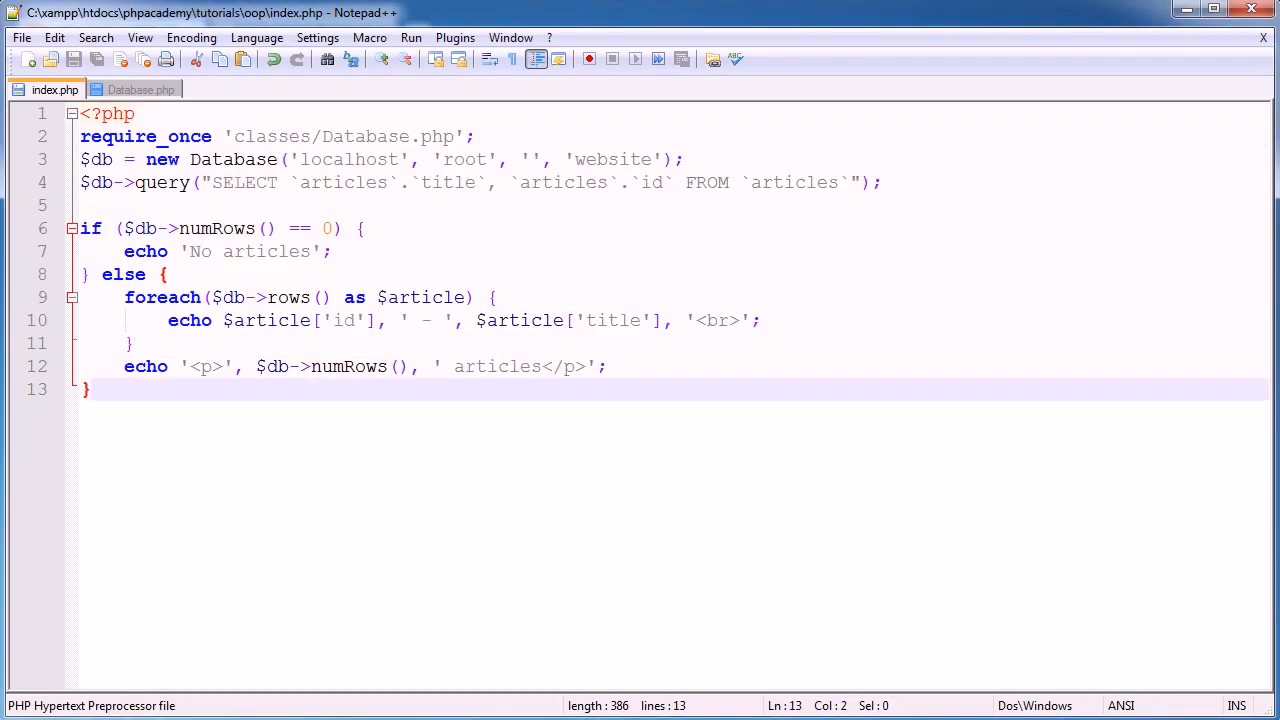